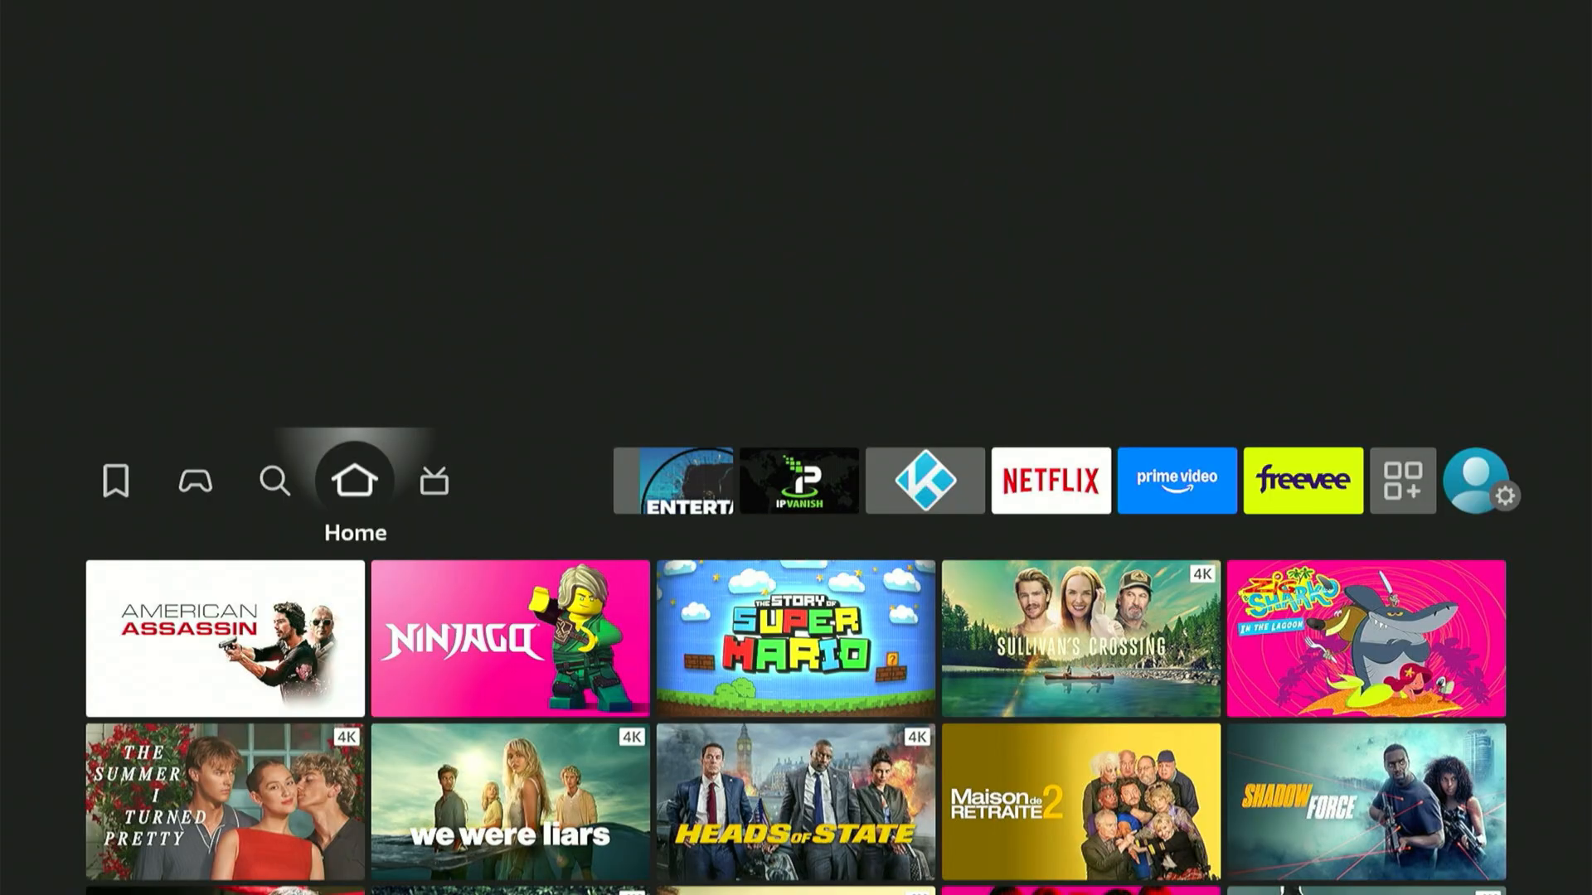
Step: Switch to the Find tab and view its search field and category tiles
{"action": "left_click", "coordinate": [276, 480]}
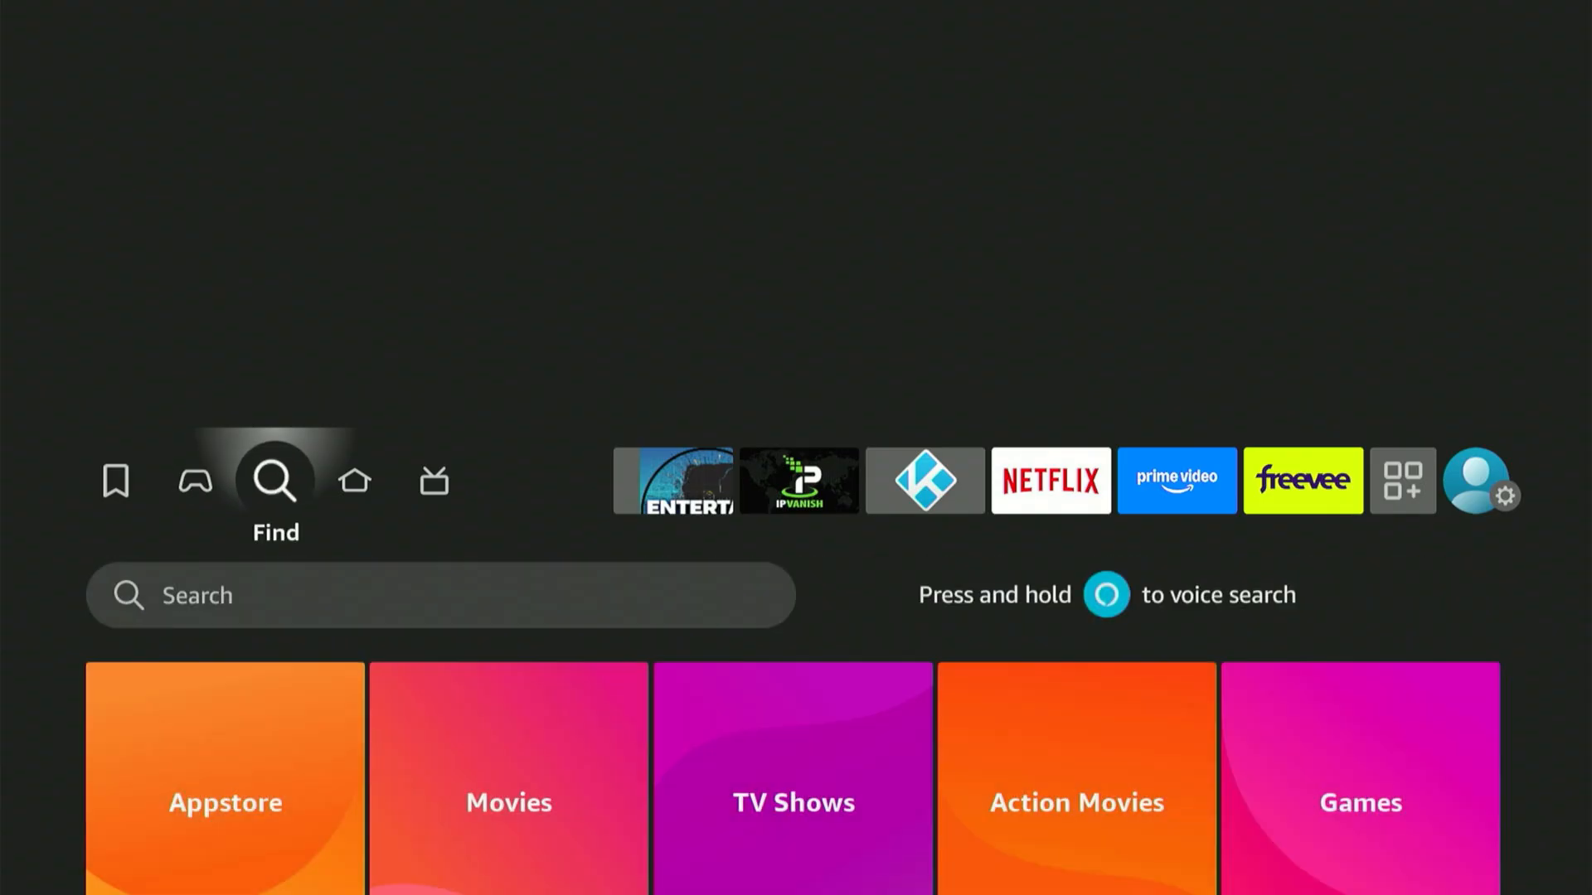
{"action": "scroll", "scroll_direction": "down", "scroll_amount": 3}
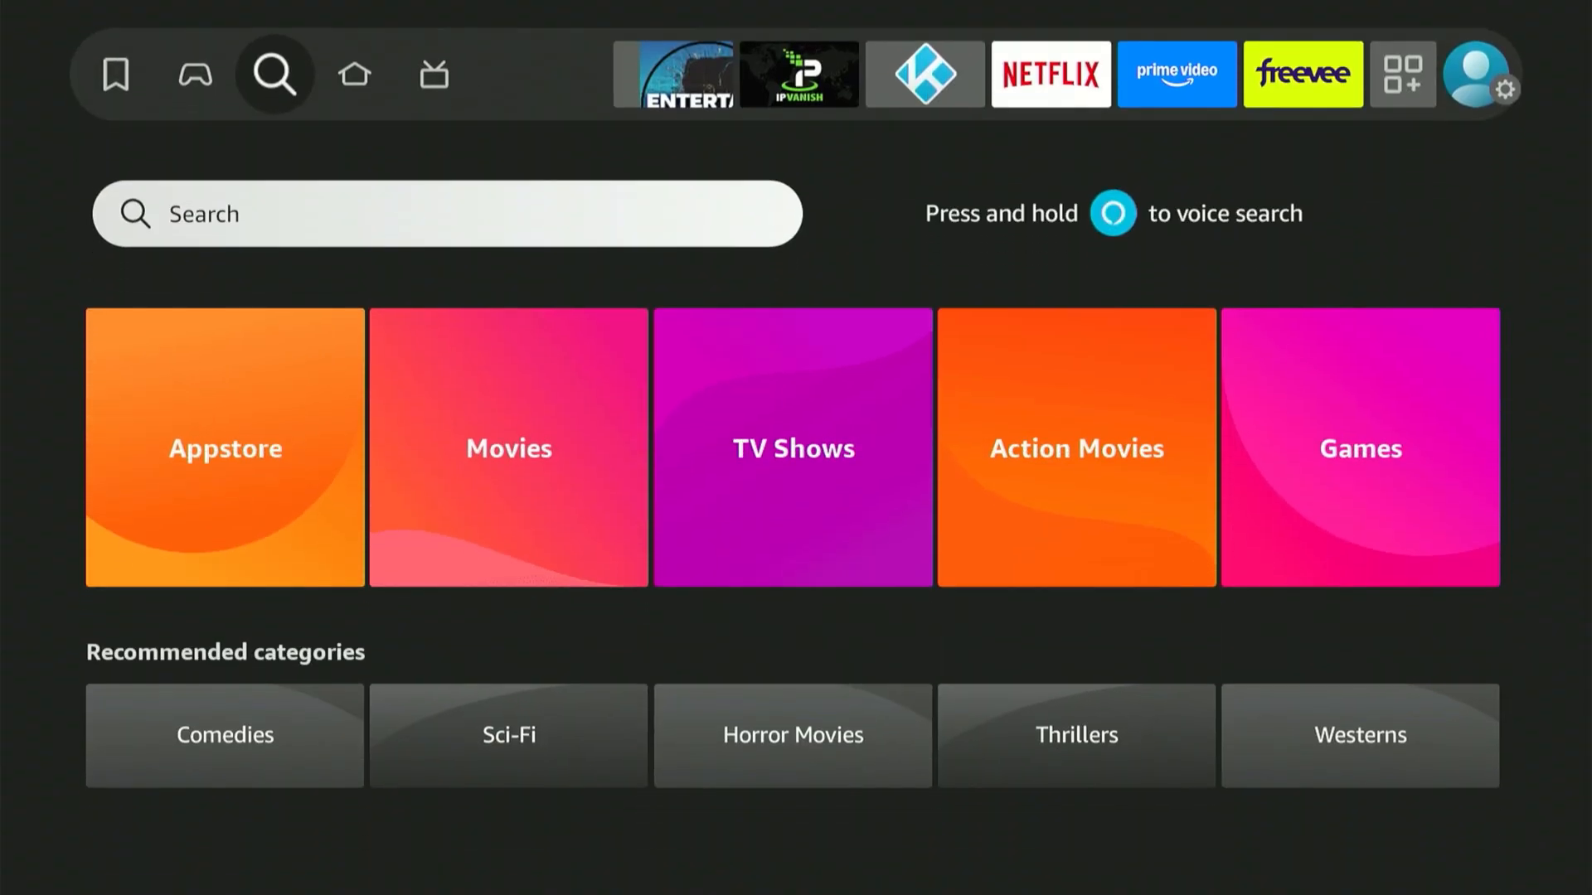
Step: Type 'Down' in Search and pick the 'Downloader' suggestion
{"action": "left_click", "coordinate": [447, 213]}
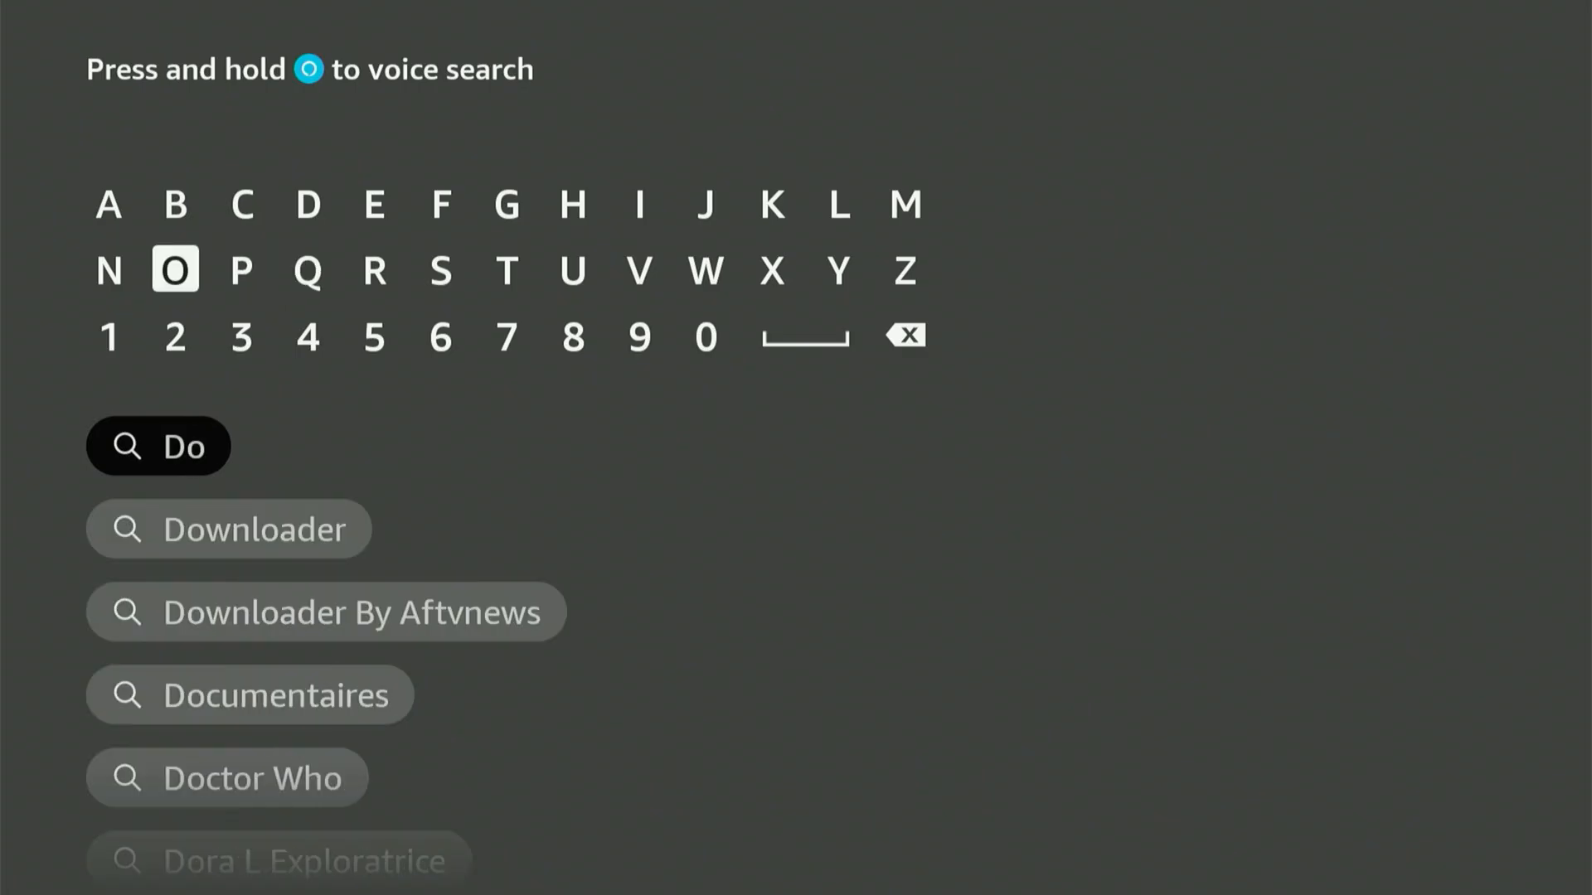
{"action": "left_click", "coordinate": [705, 269]}
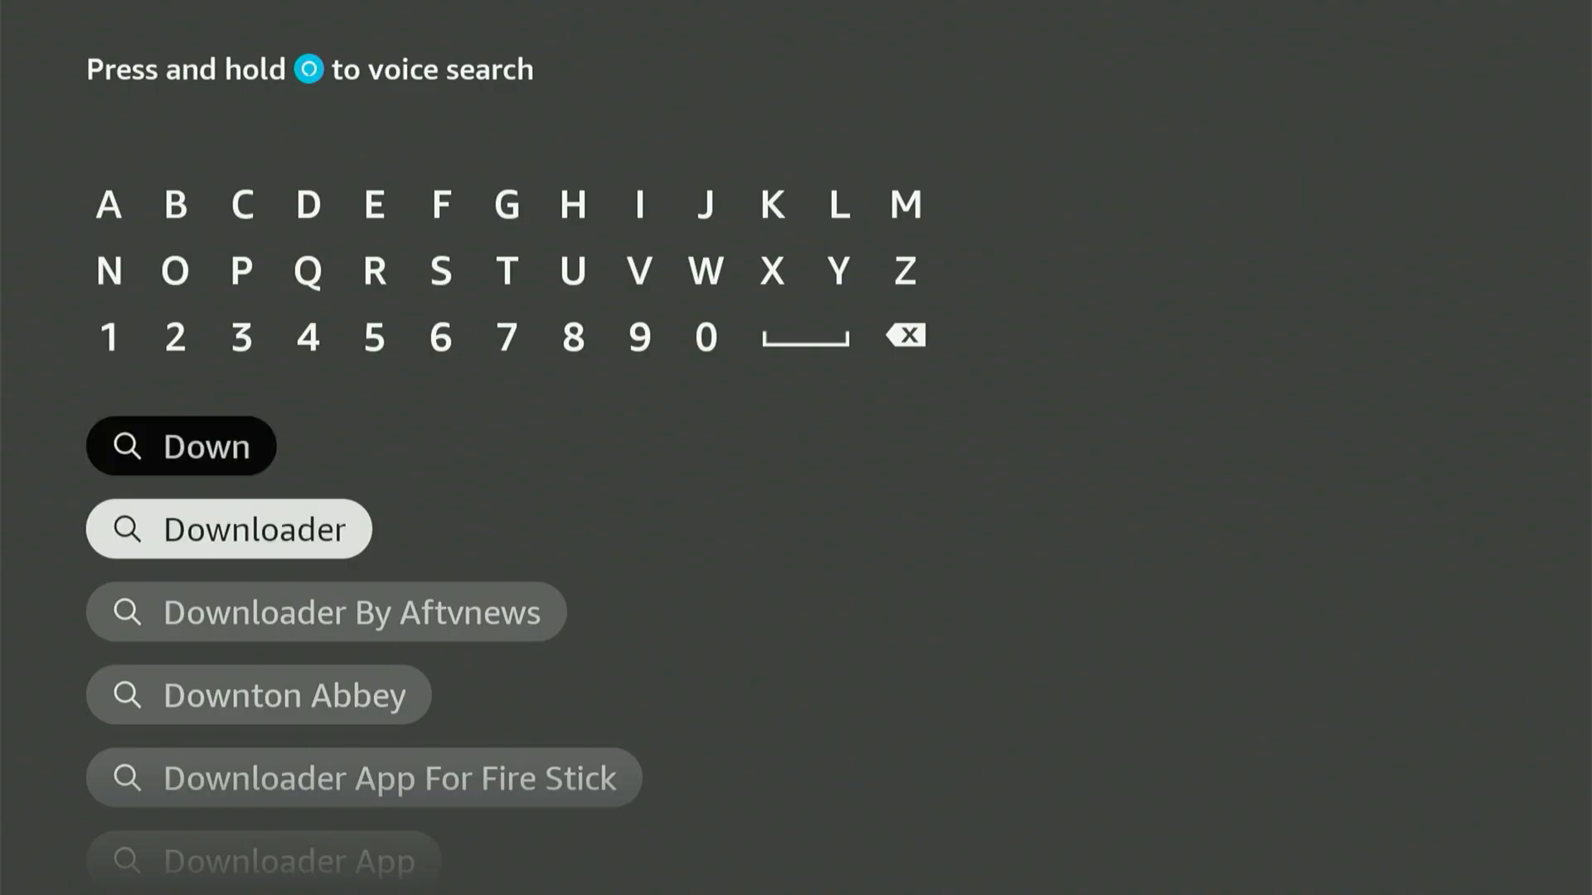
{"action": "left_click", "coordinate": [228, 529]}
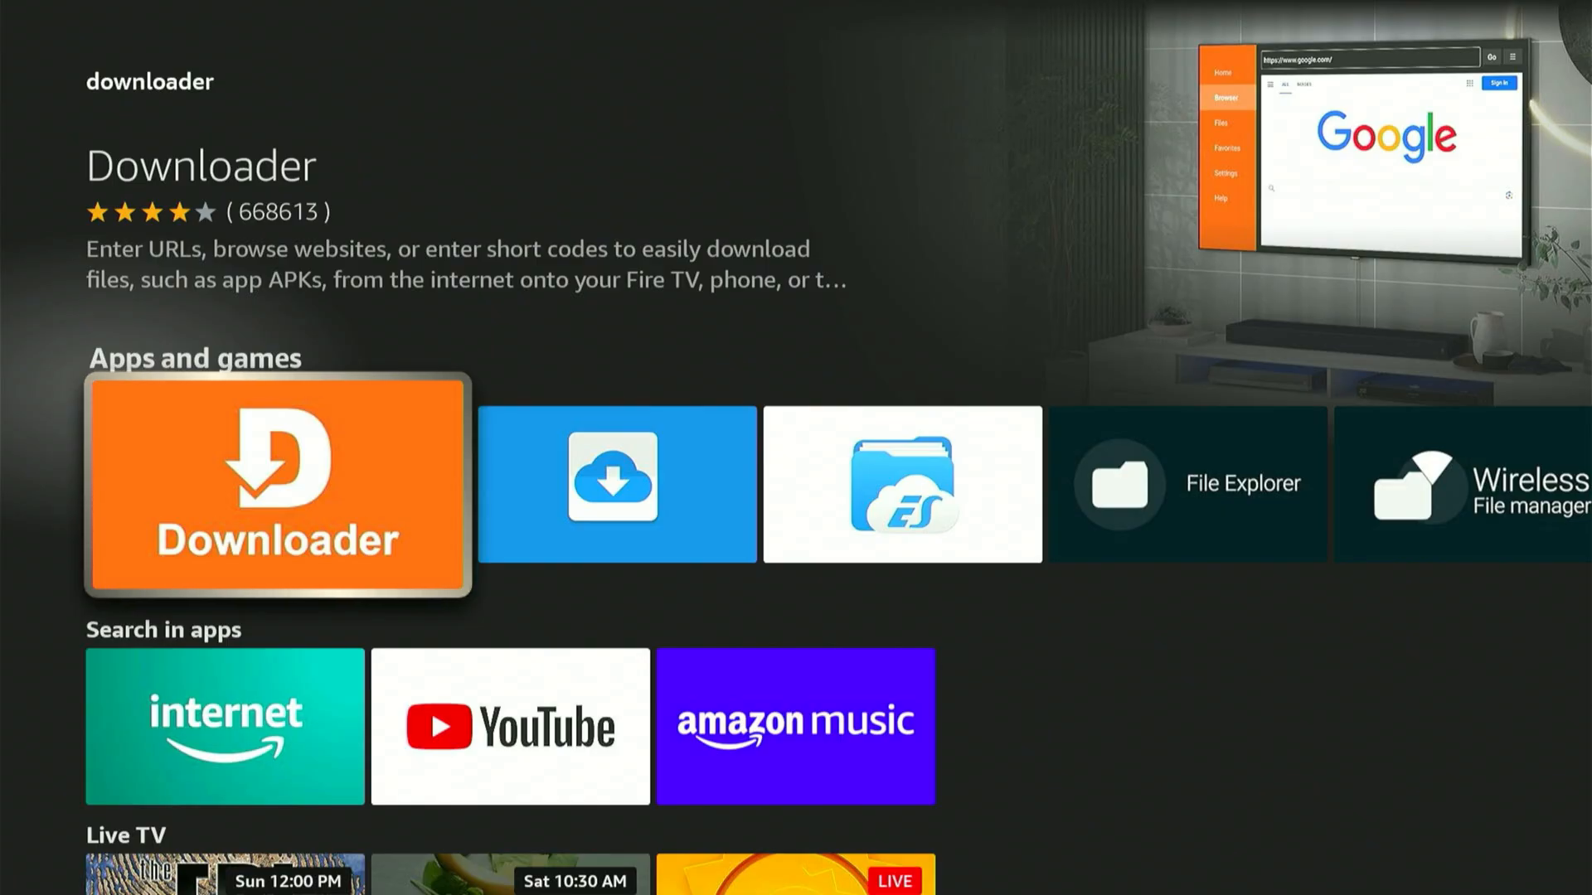
Step: Open Downloader's store page and download the app
{"action": "left_click", "coordinate": [276, 485]}
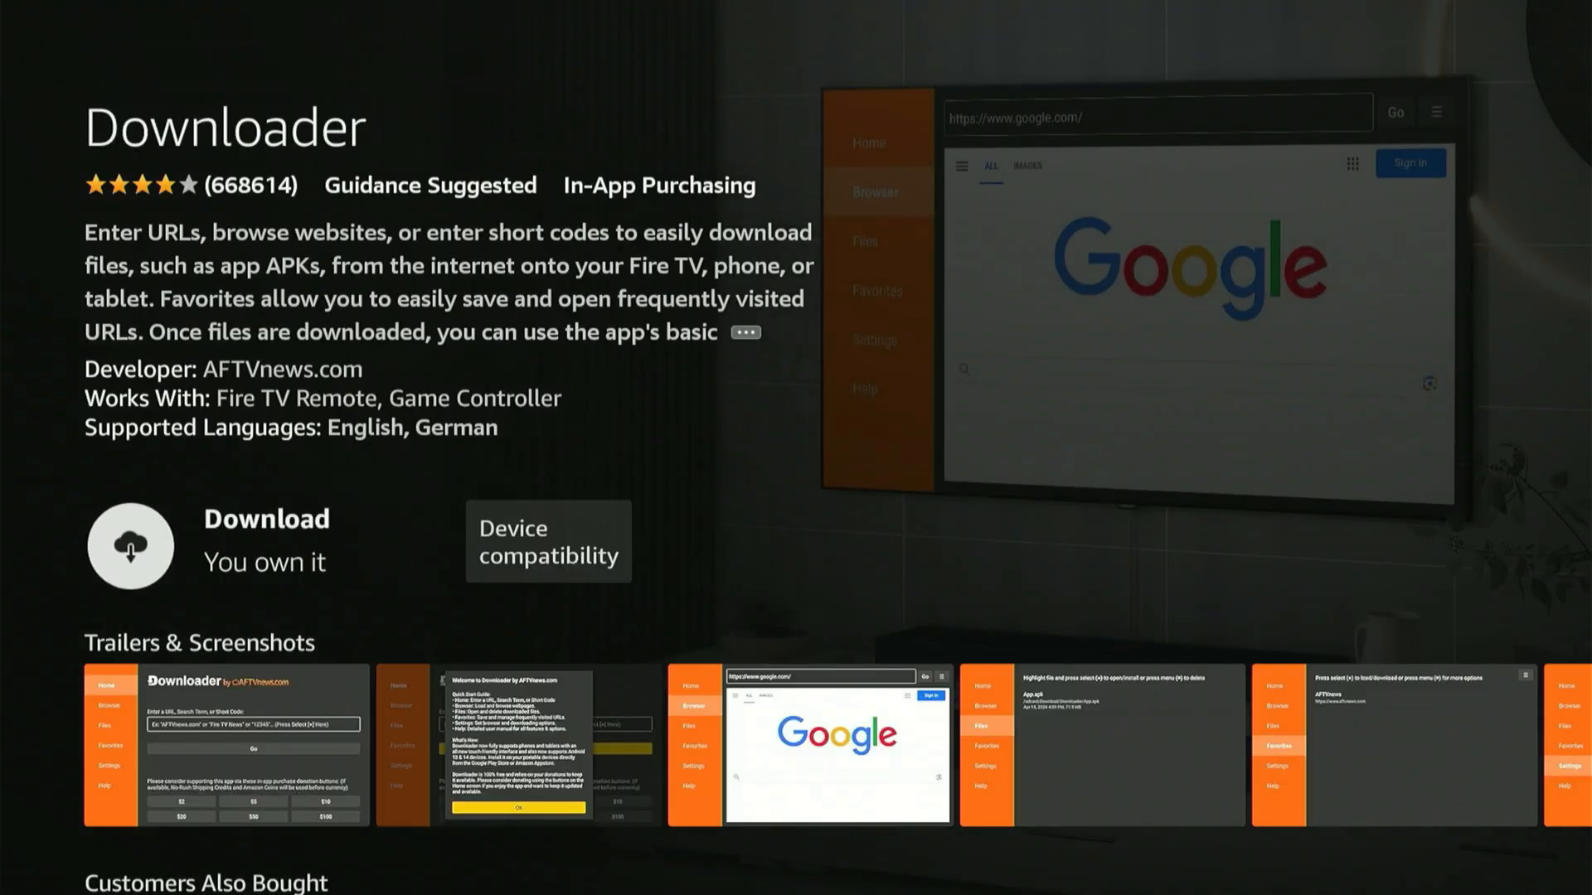
{"action": "left_click", "coordinate": [130, 546]}
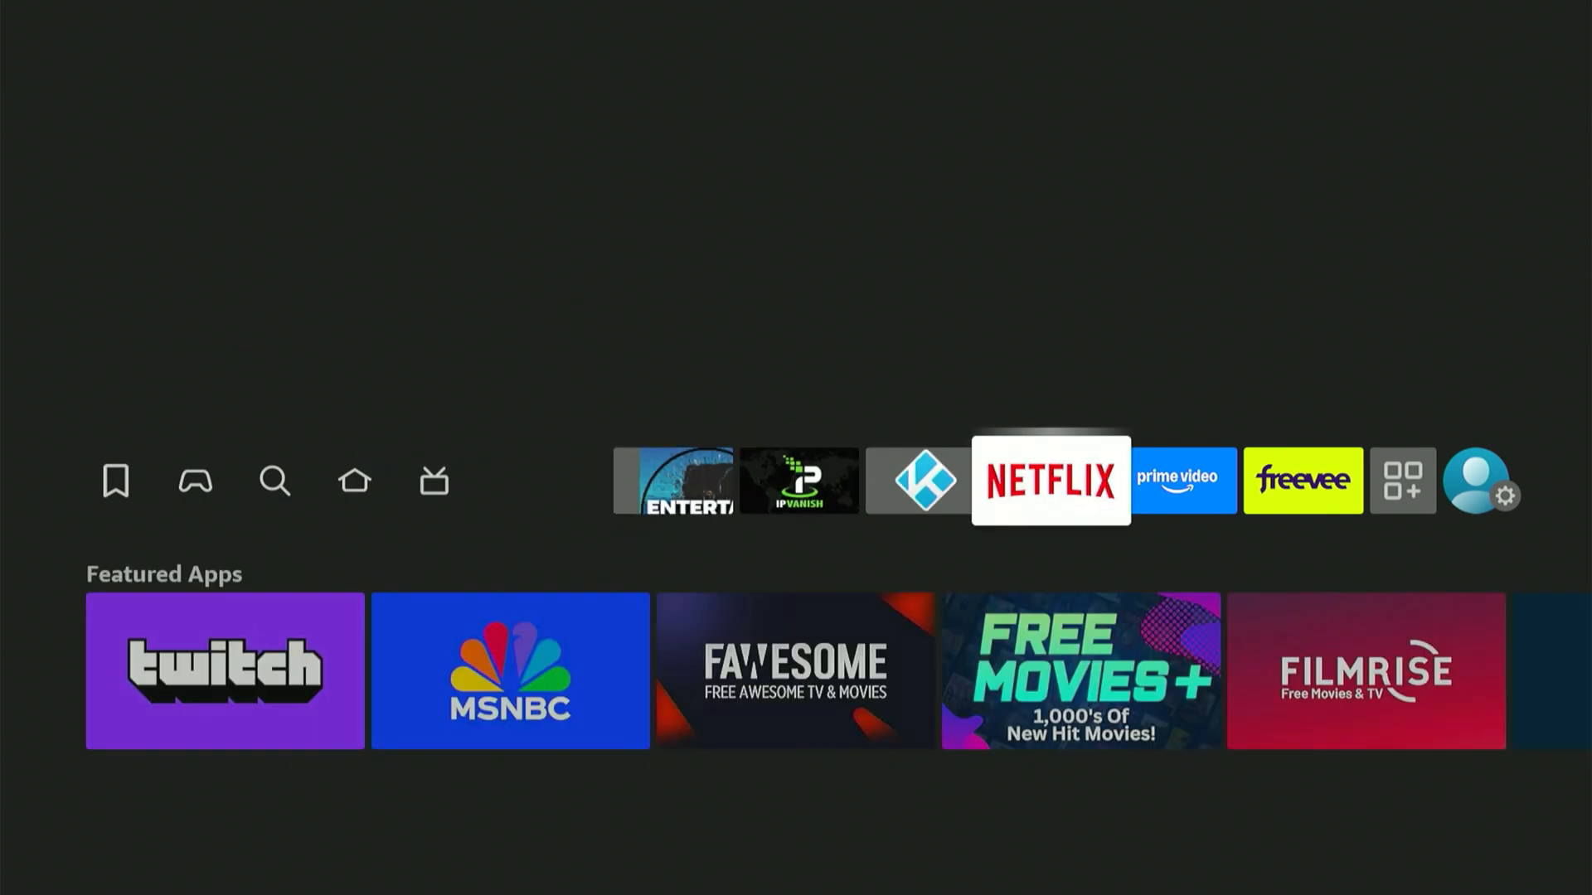
Step: Open Settings from the gear icon to show Network, My Fire TV and Applications
{"action": "left_click", "coordinate": [1511, 496]}
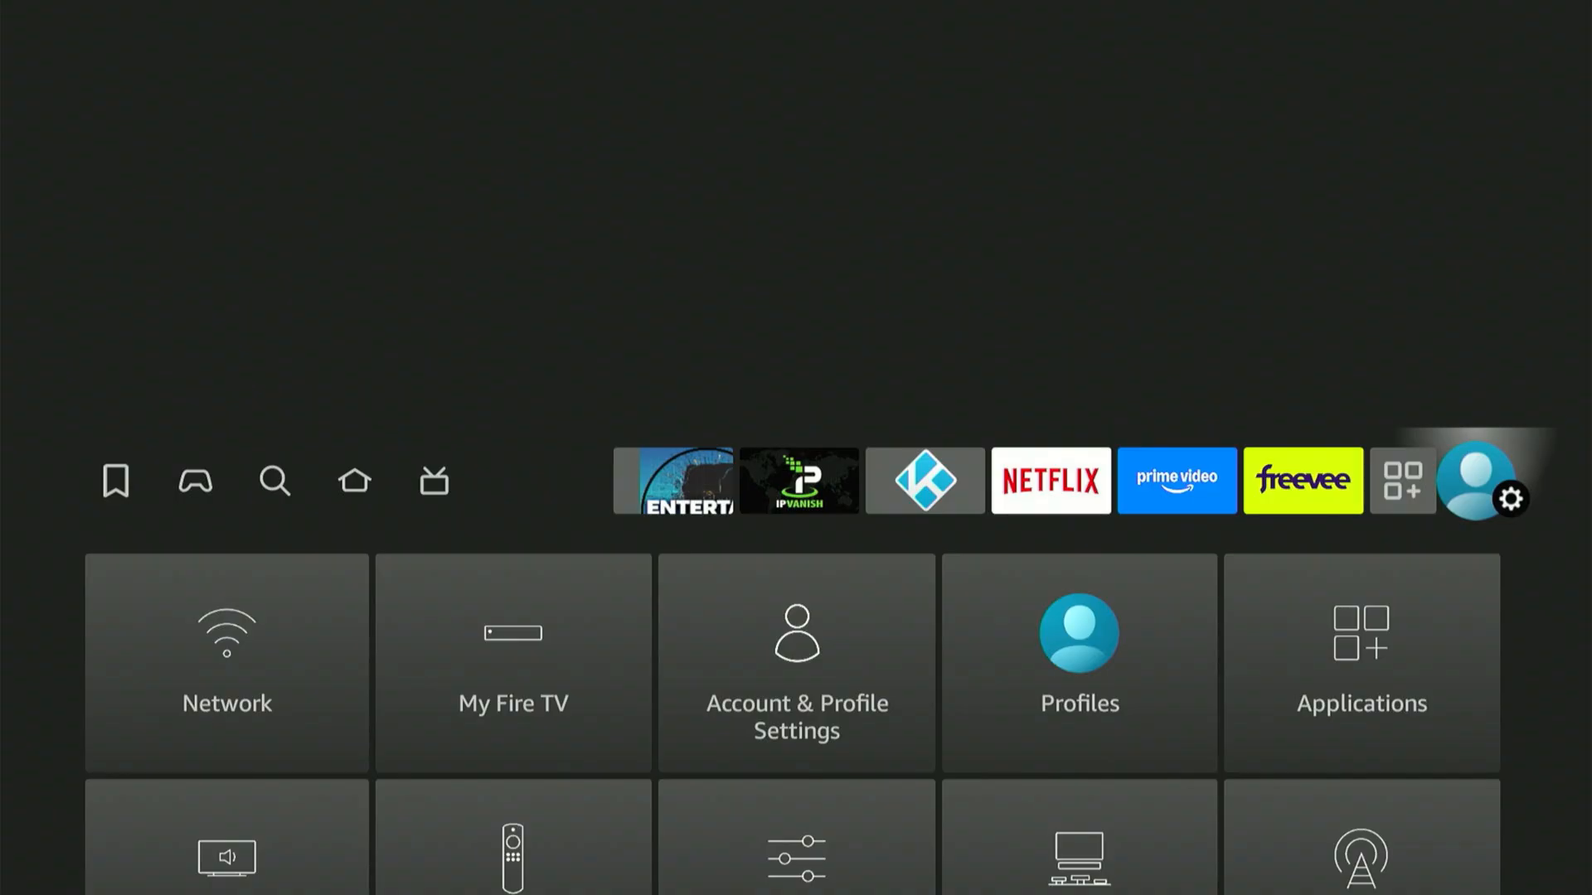
{"action": "scroll", "scroll_direction": "down", "scroll_amount": 3}
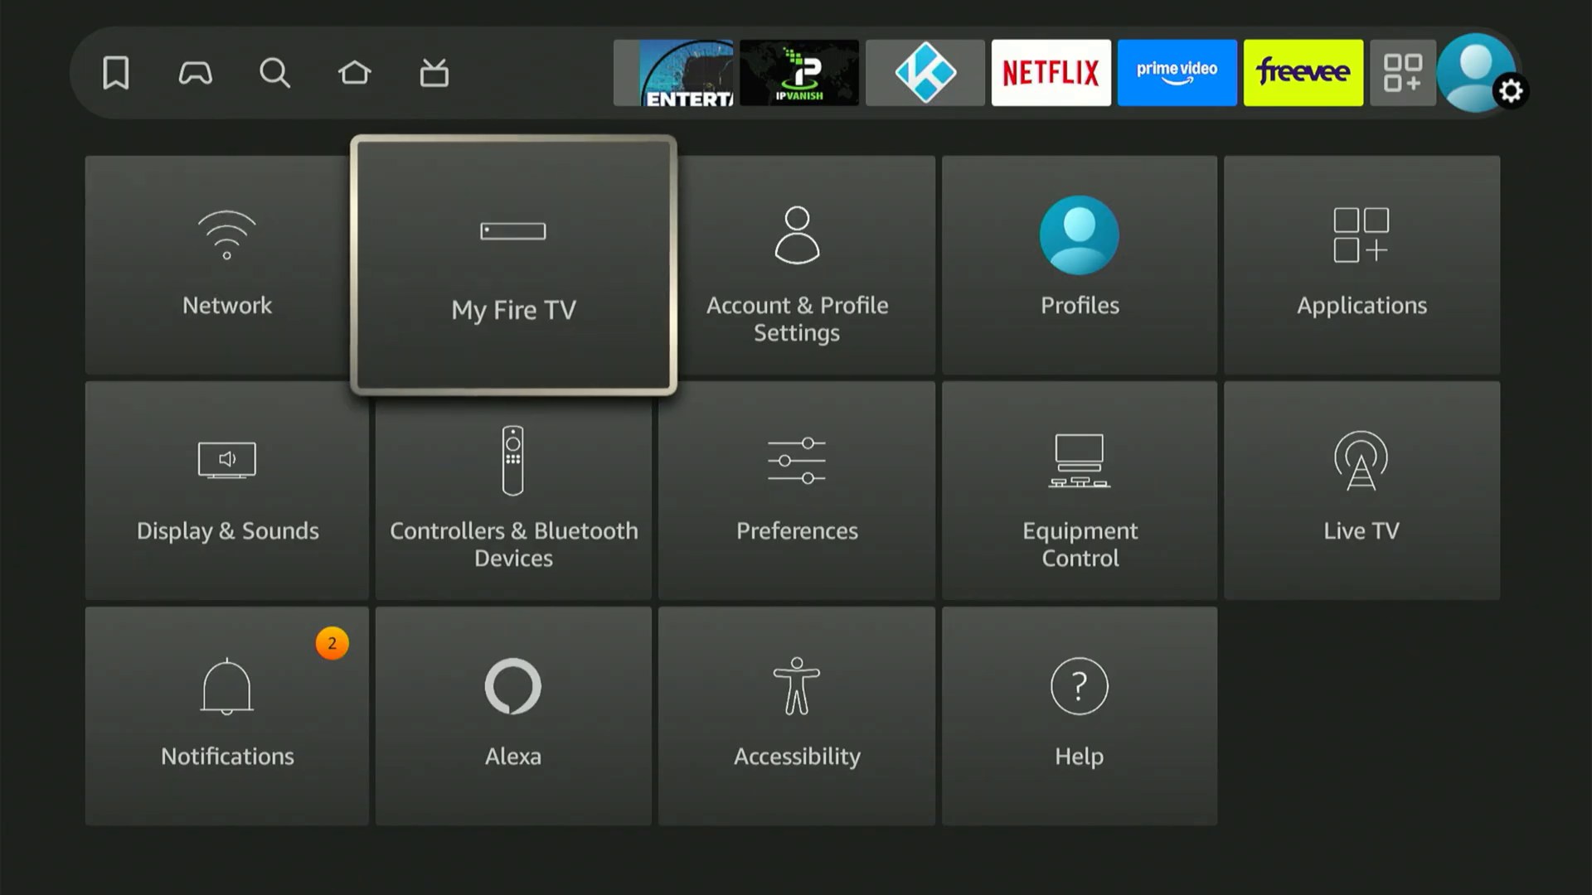
Step: In My Fire TV, repeatedly select the device name under About to unlock Developer options
{"action": "left_click", "coordinate": [512, 264]}
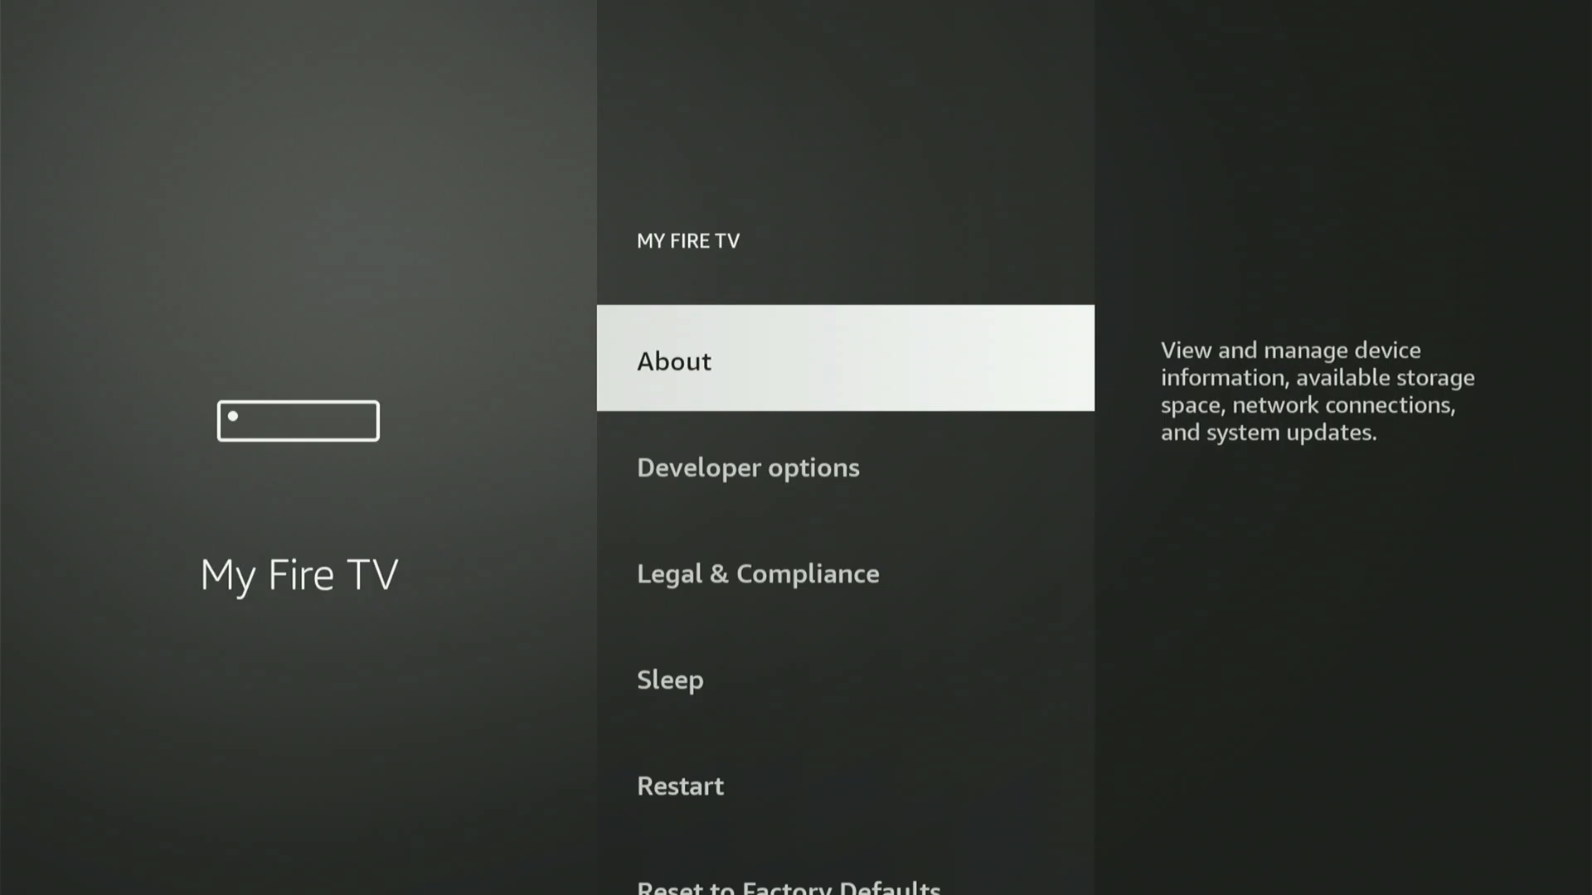
{"action": "key", "text": "Down"}
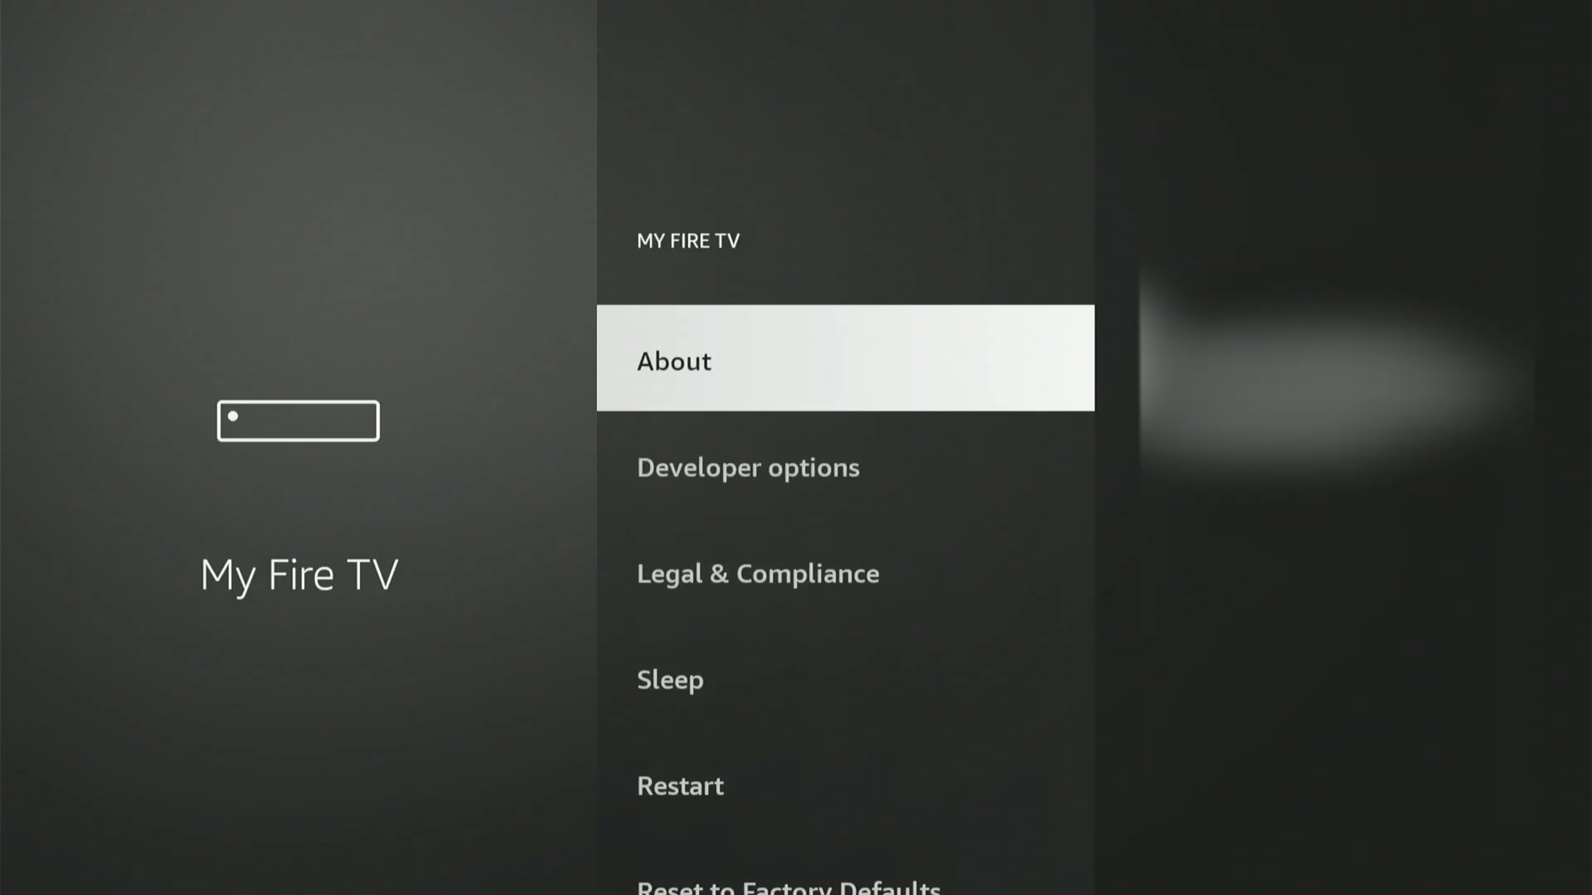
{"action": "left_click", "coordinate": [673, 361]}
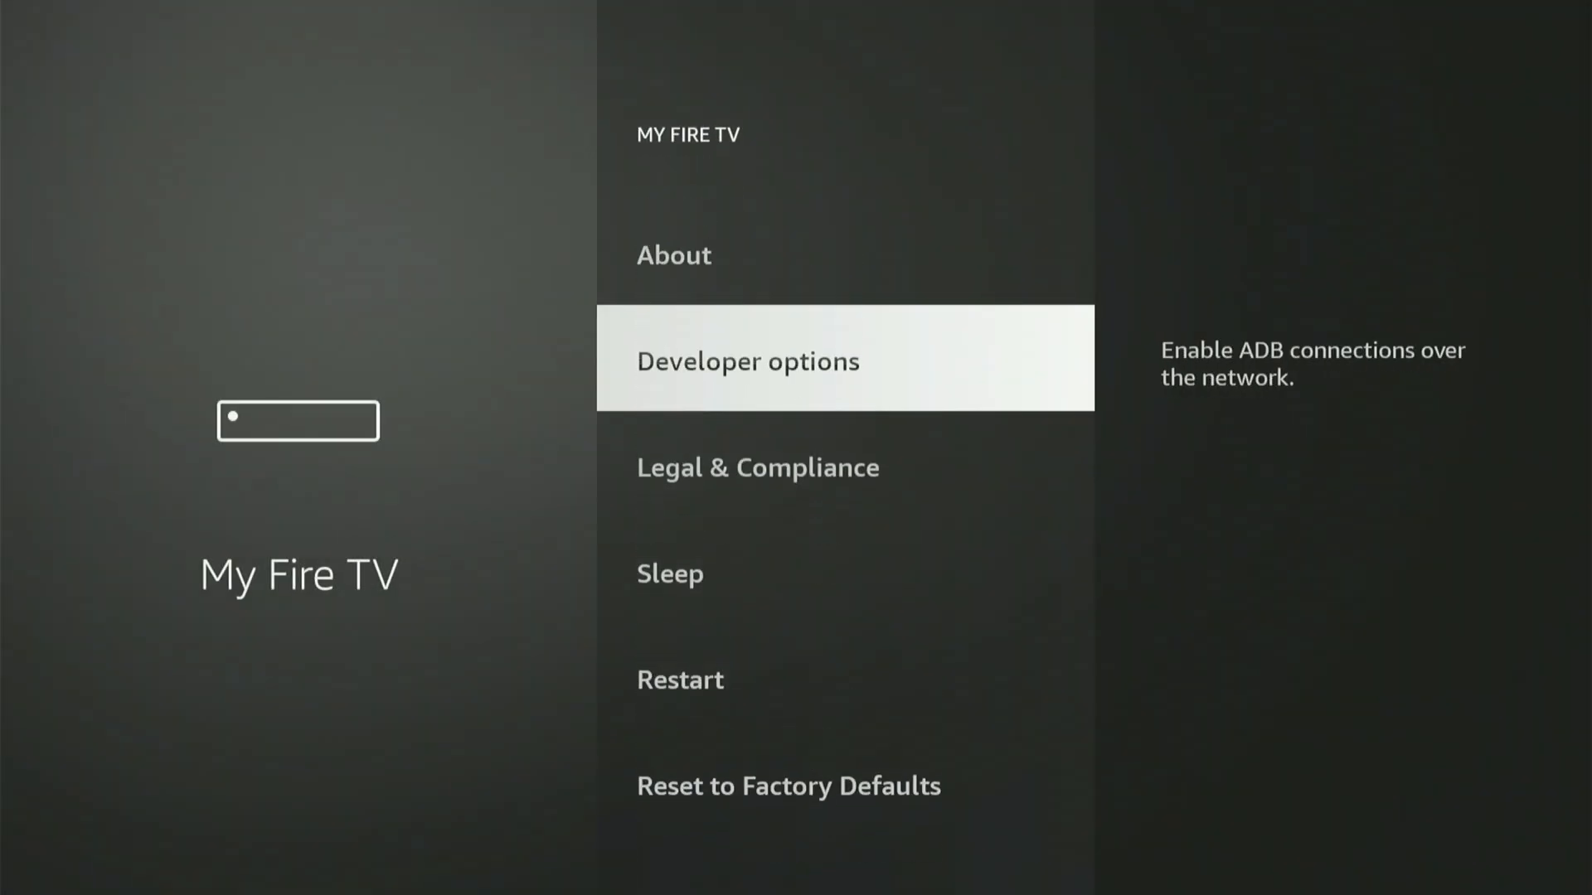
Step: Turn on Install unknown apps for Downloader in Developer options
{"action": "left_click", "coordinate": [746, 361]}
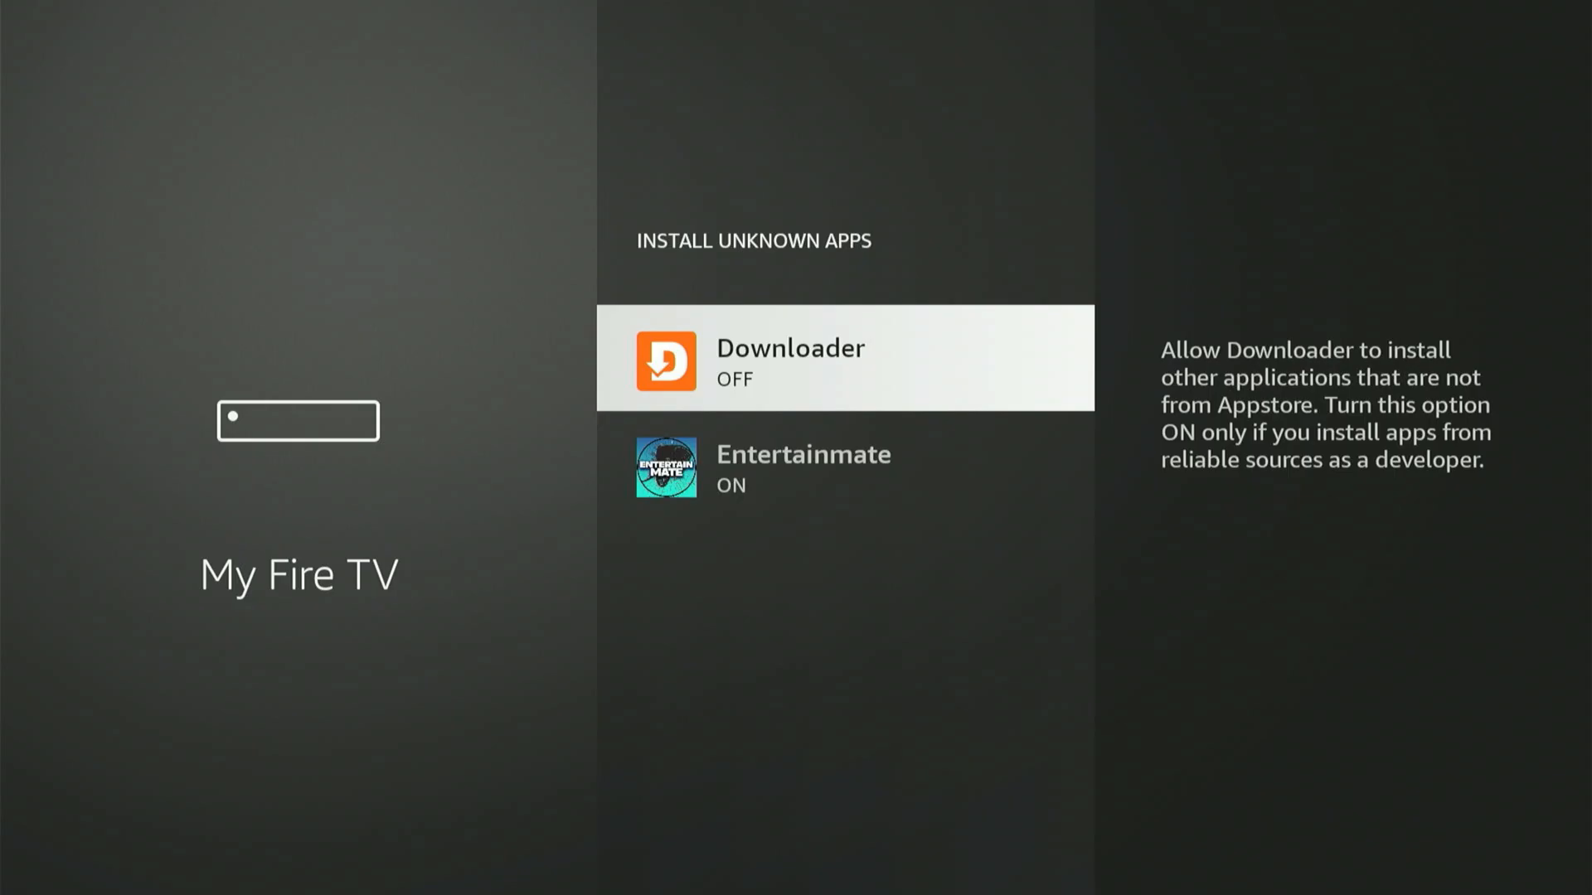
{"action": "left_click", "coordinate": [845, 357]}
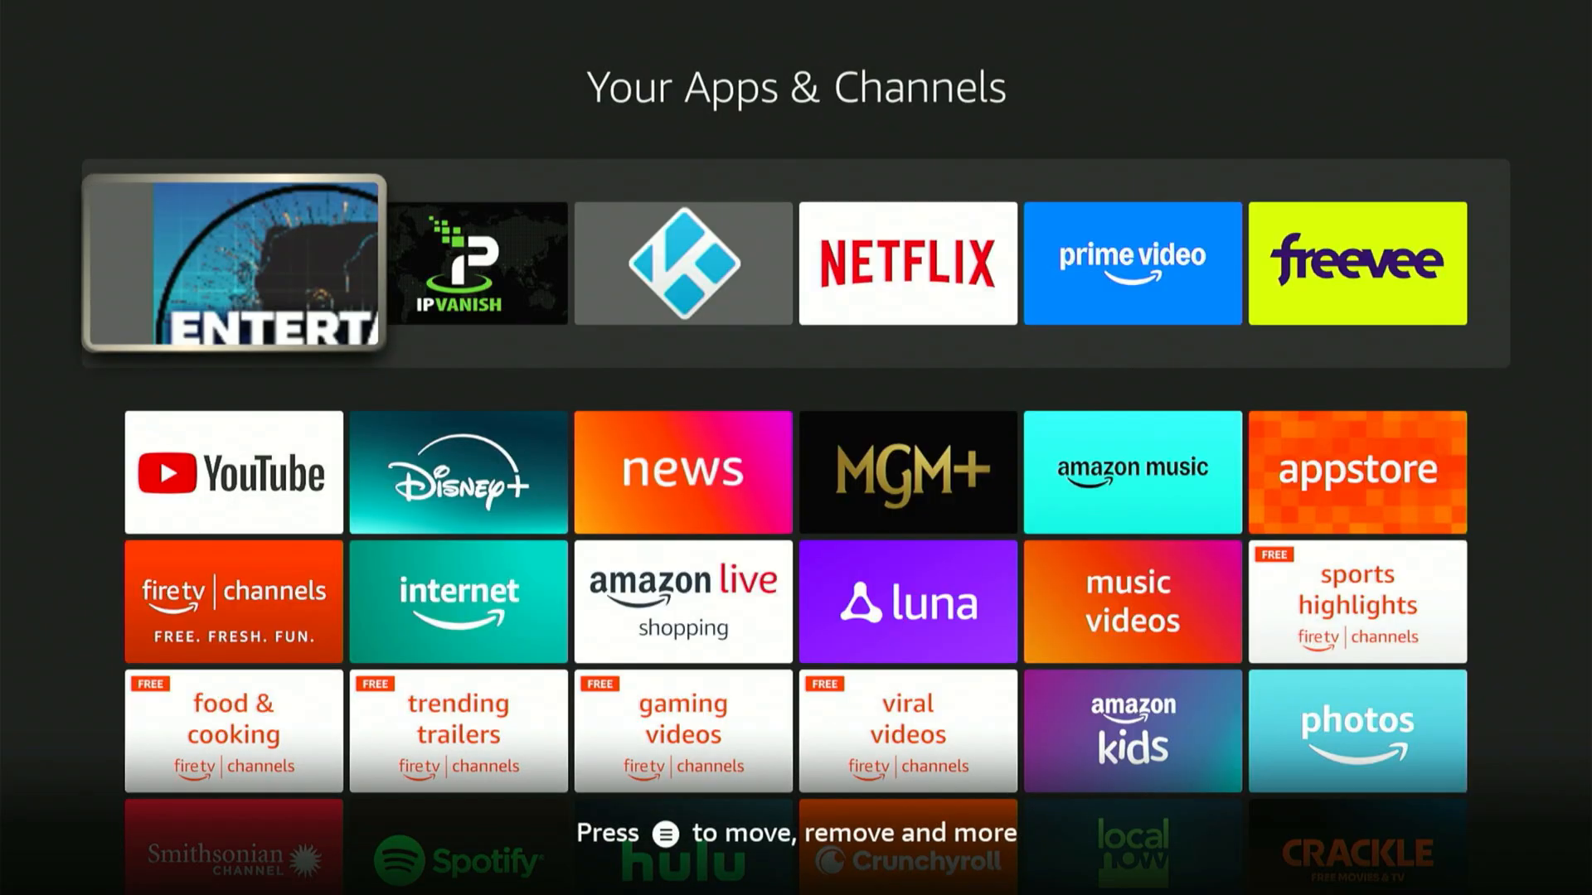
Step: Scroll Your Apps & Channels down to the Downloader tile beside App Library
{"action": "scroll", "scroll_direction": "down", "scroll_amount": 3}
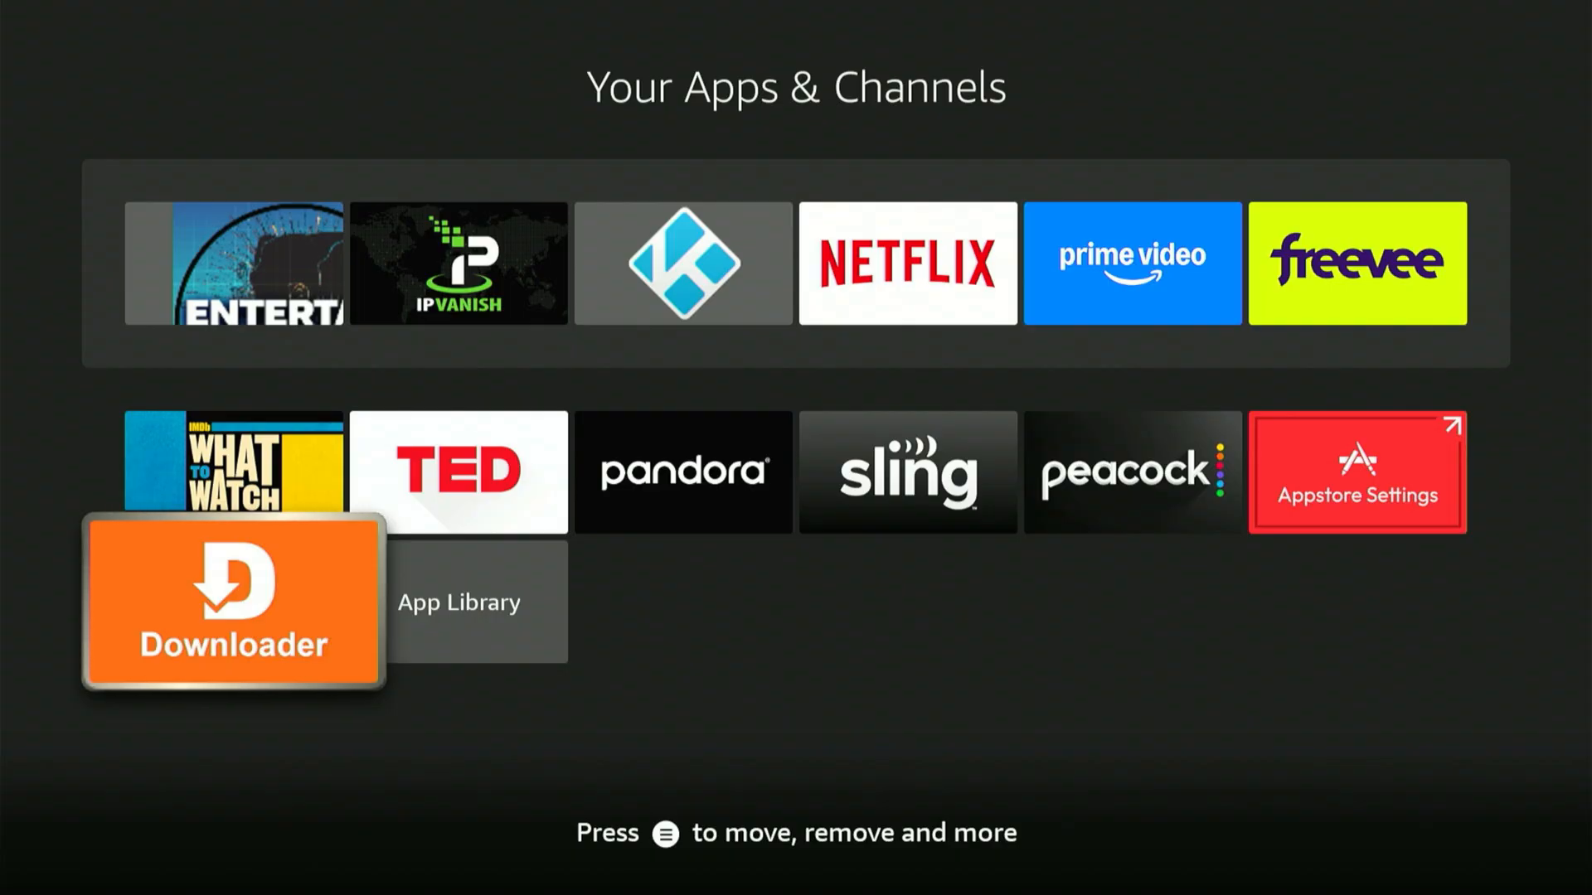
Step: Launch Downloader, dismiss the welcome guide, and select the URL field
{"action": "left_click", "coordinate": [233, 598]}
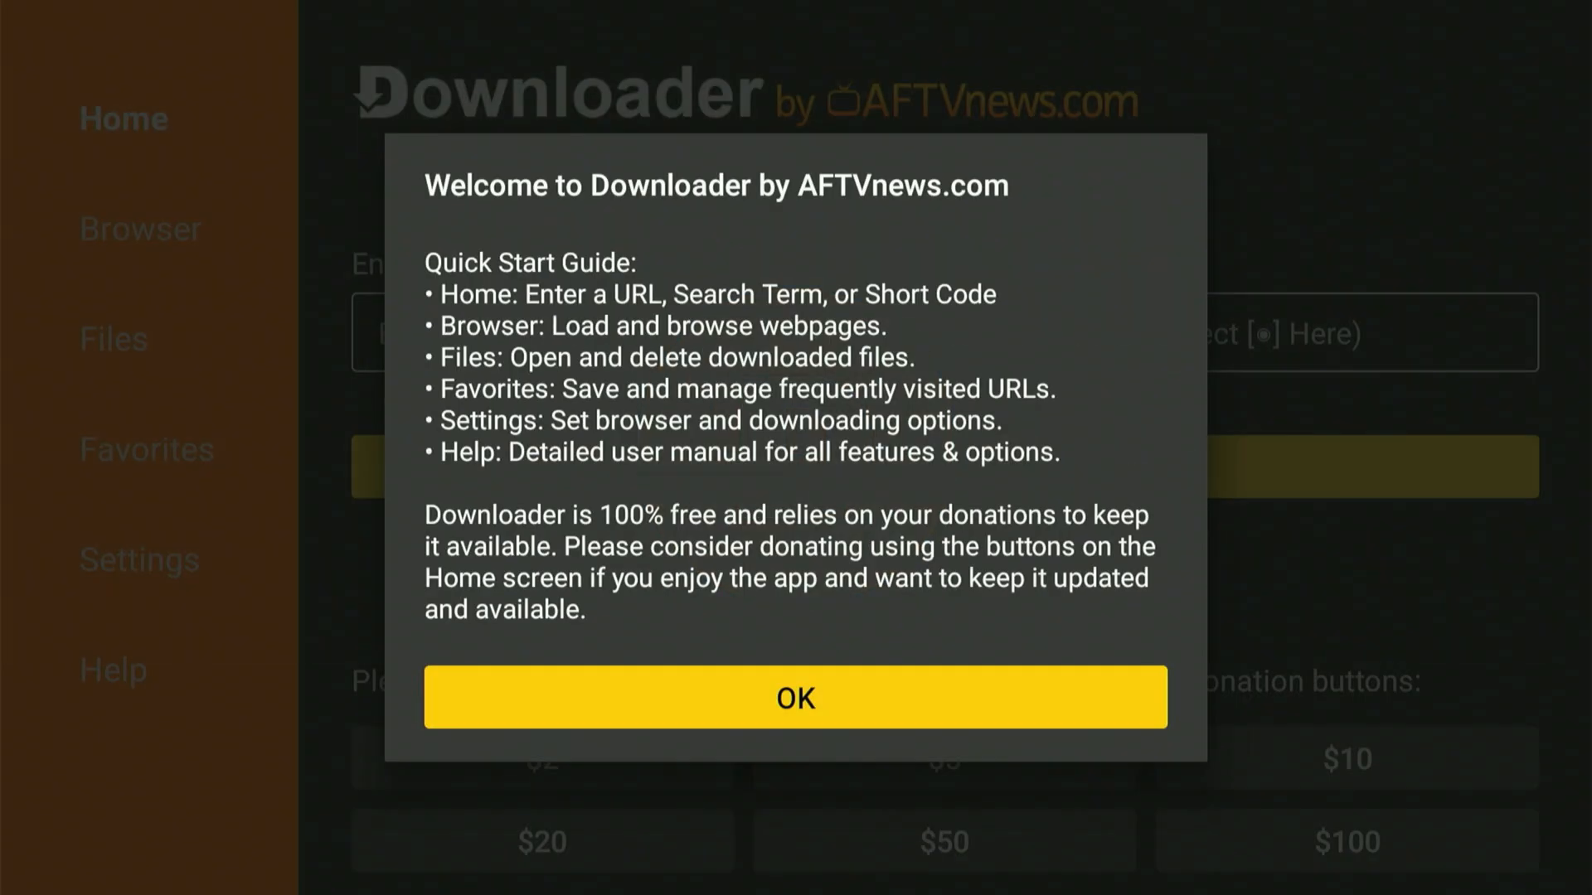
{"action": "left_click", "coordinate": [795, 697]}
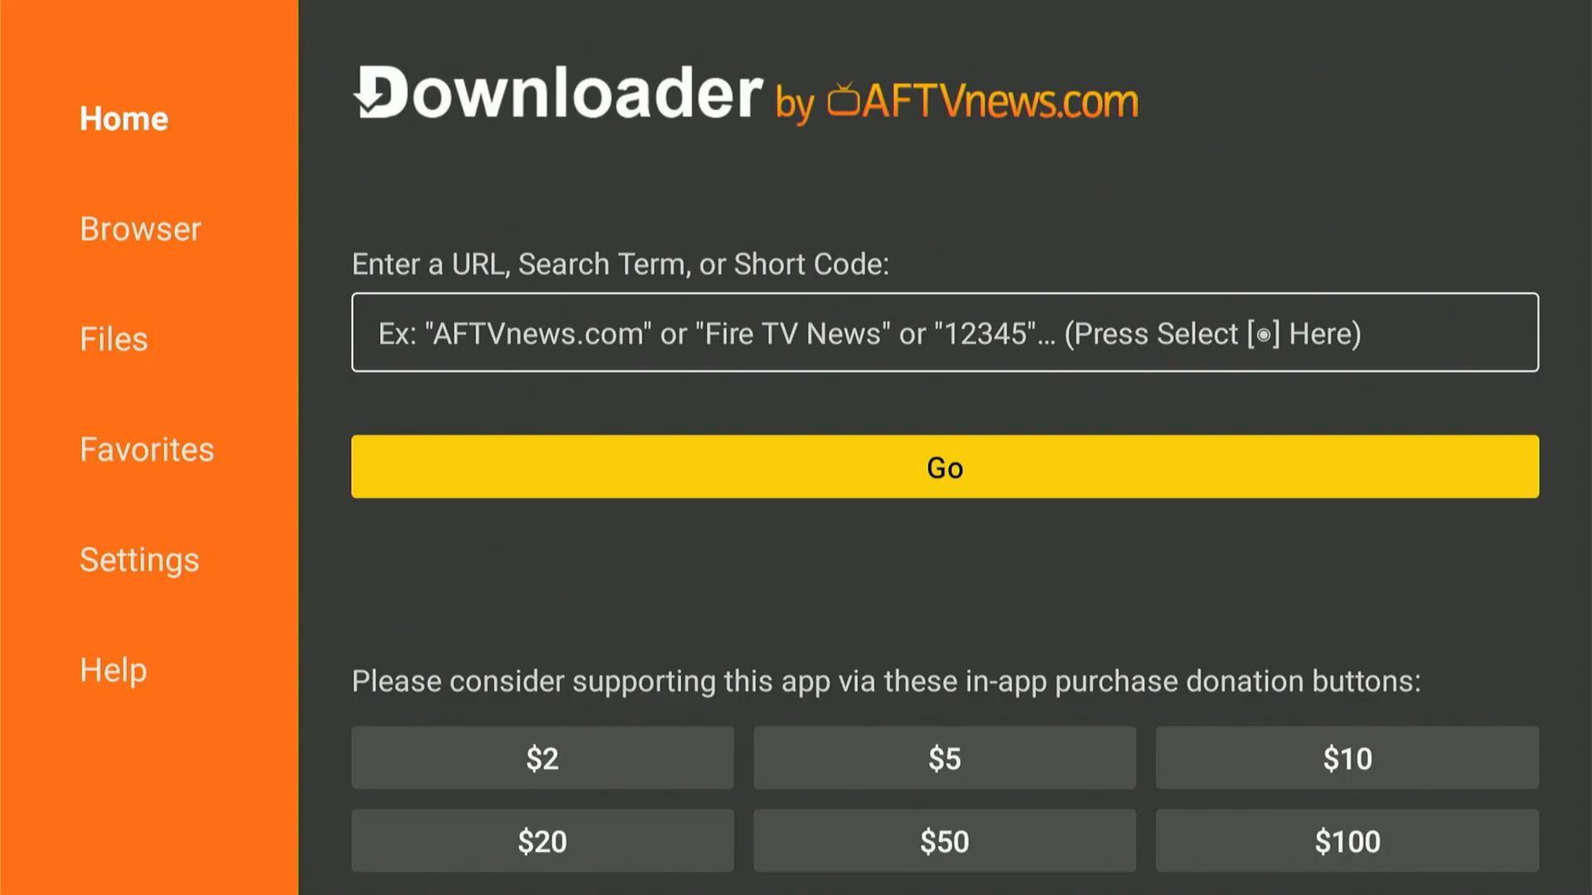
{"action": "left_click", "coordinate": [942, 333]}
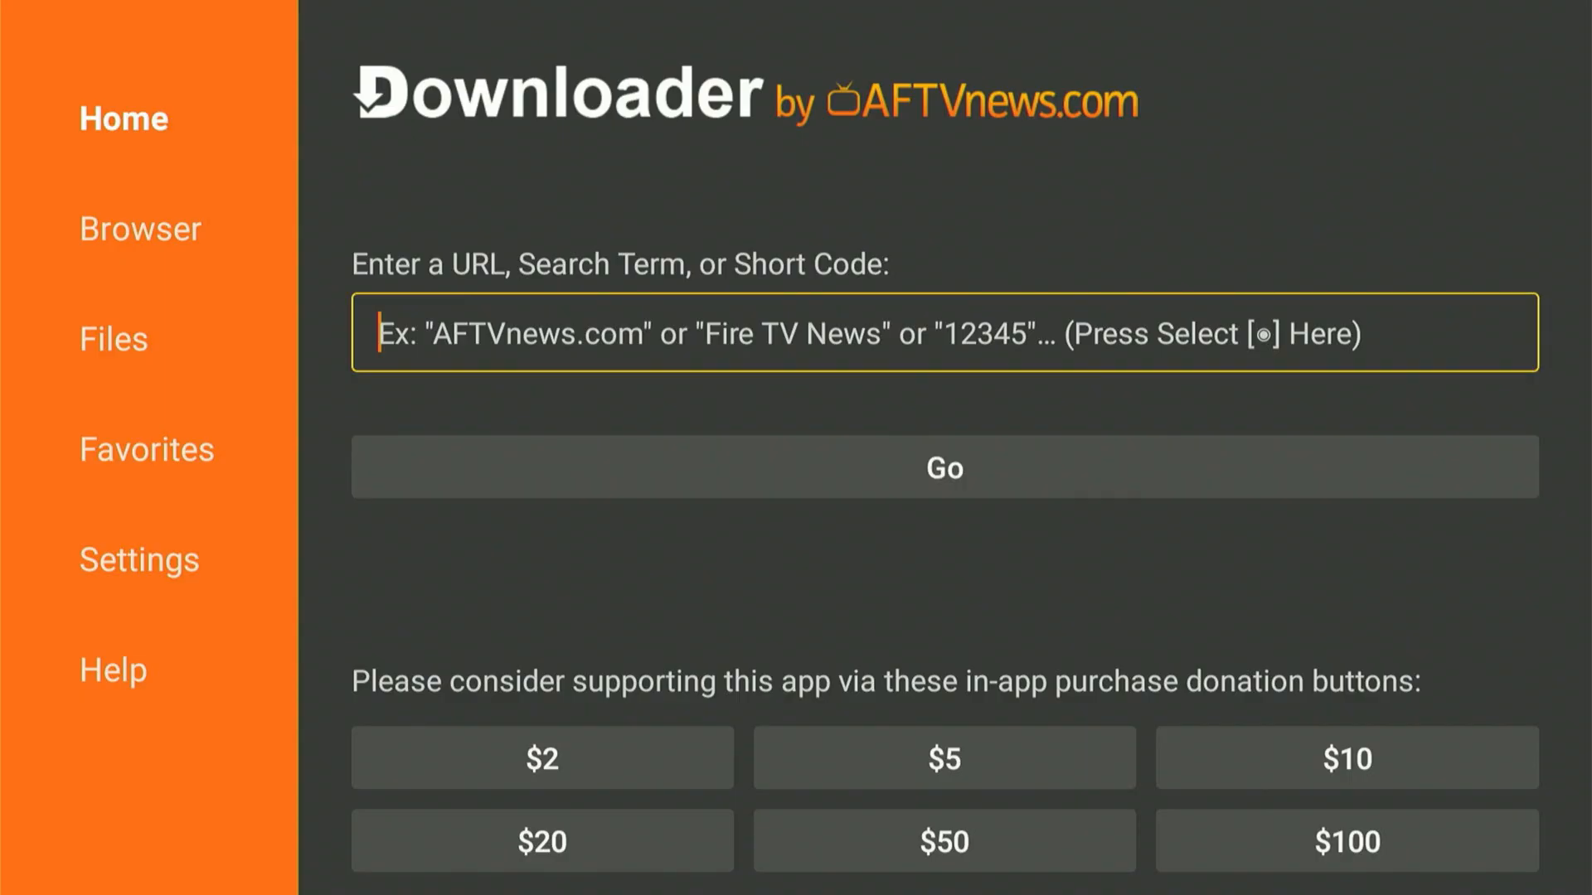
Step: Enter code 3826020 in Downloader's URL box and load the Unlinked download
{"action": "left_click", "coordinate": [942, 333]}
{"action": "type", "text": "3"}
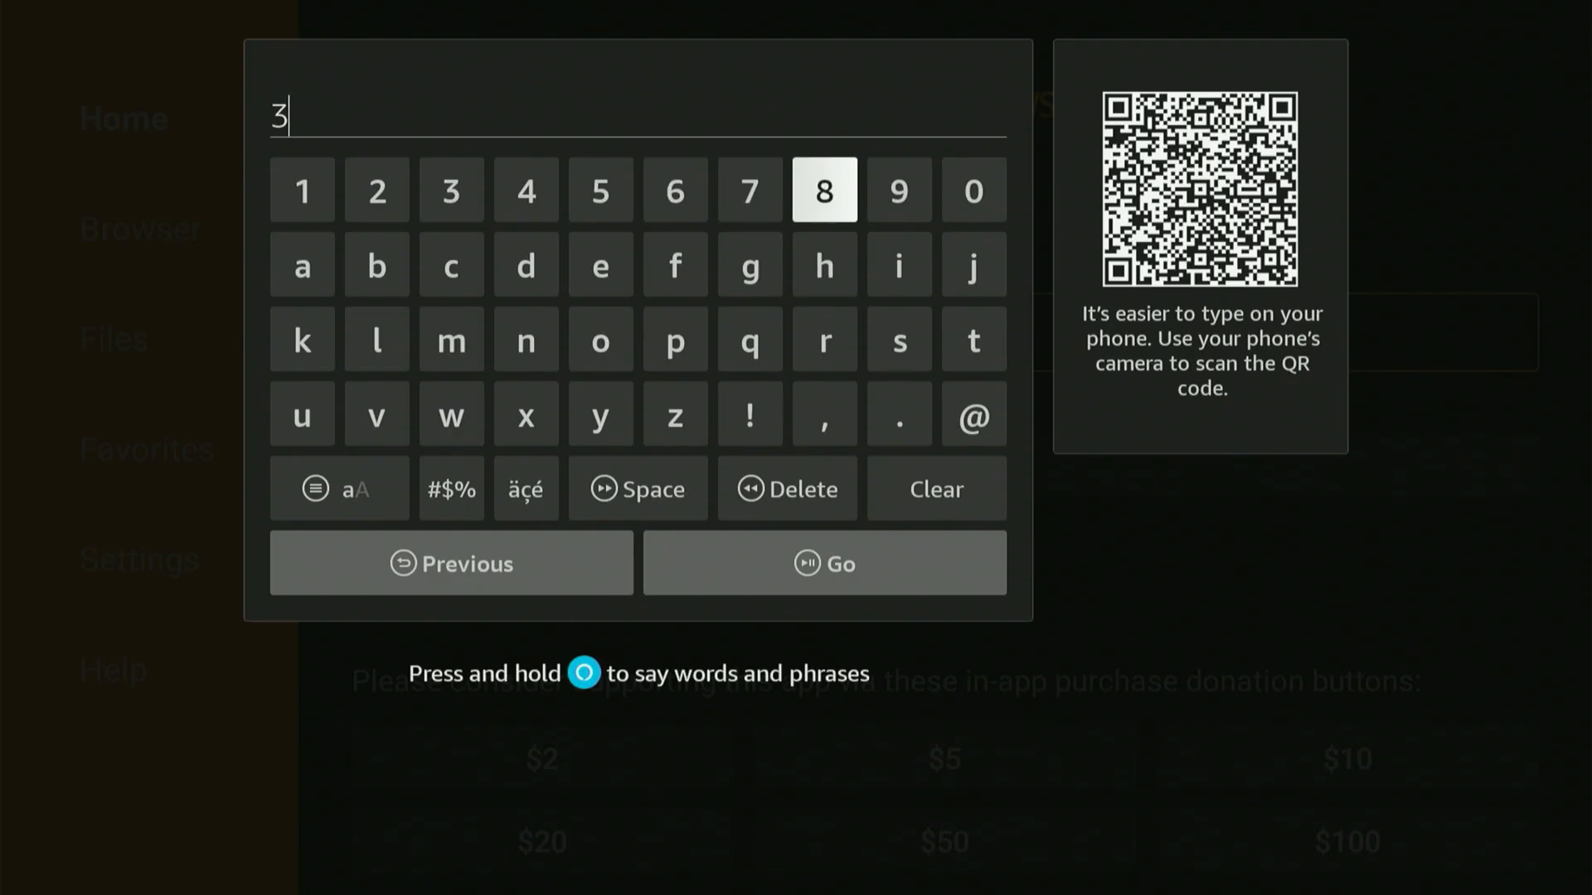
{"action": "left_click", "coordinate": [376, 189]}
{"action": "type", "text": "826020"}
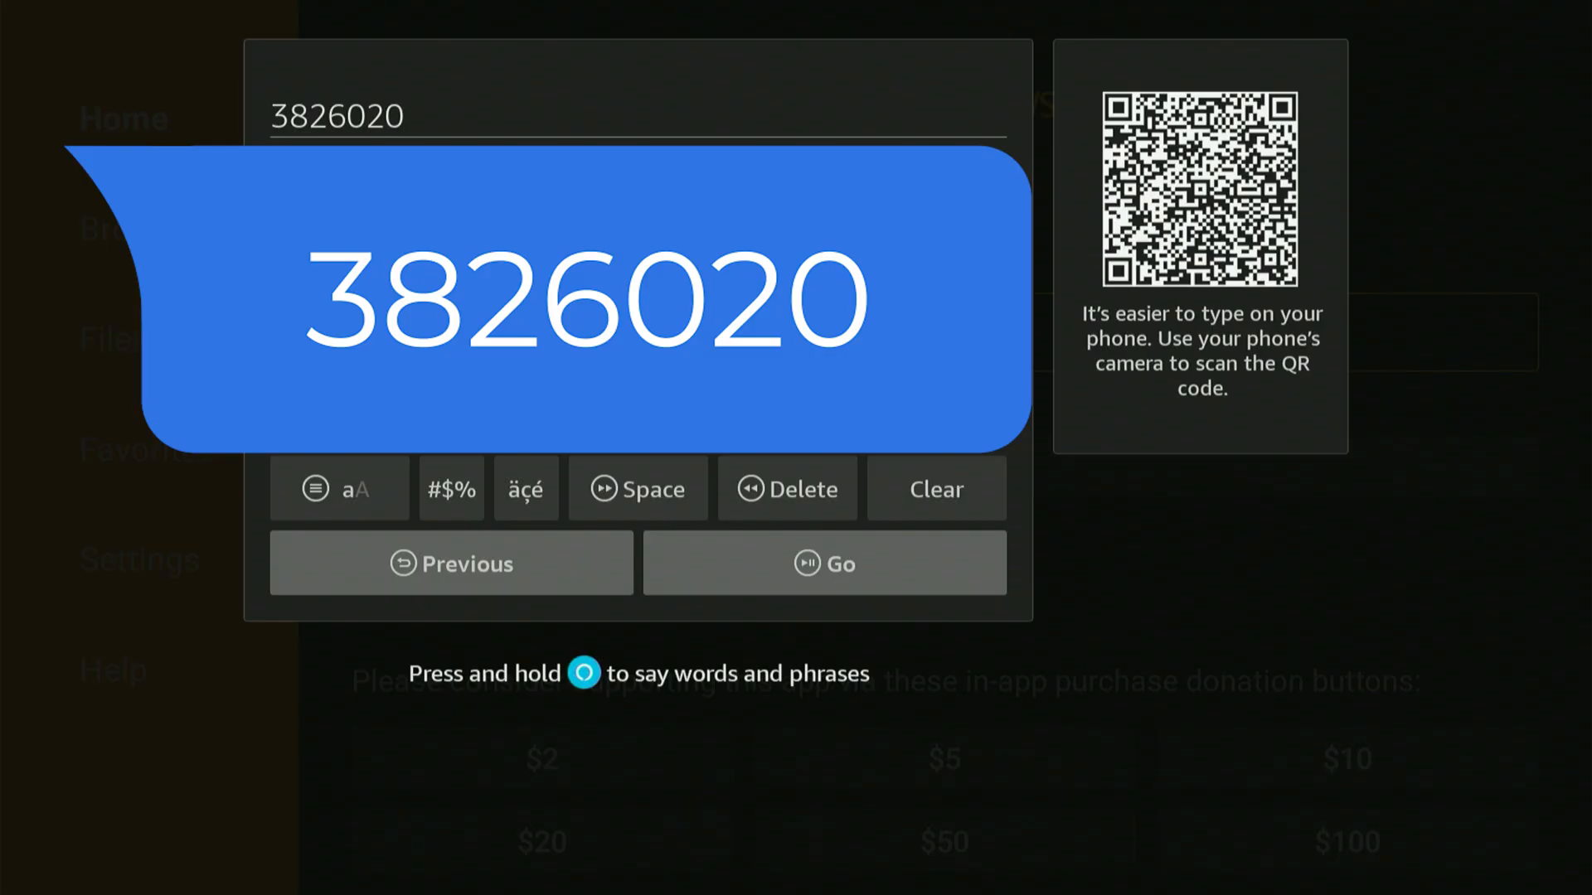
{"action": "mouse_move", "coordinate": [935, 488]}
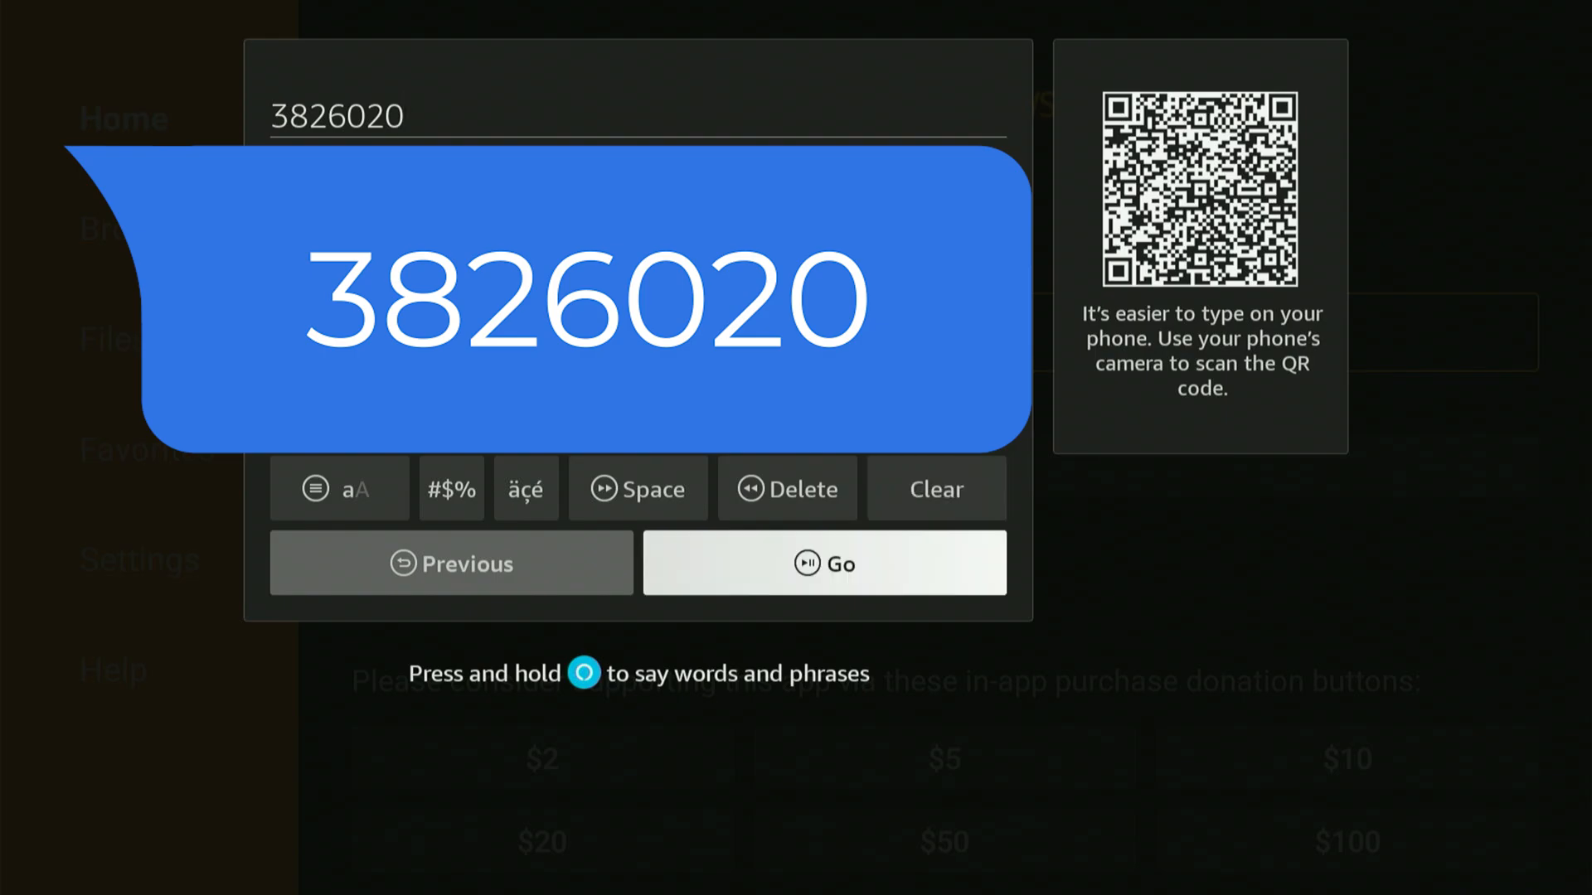
{"action": "left_click", "coordinate": [823, 564]}
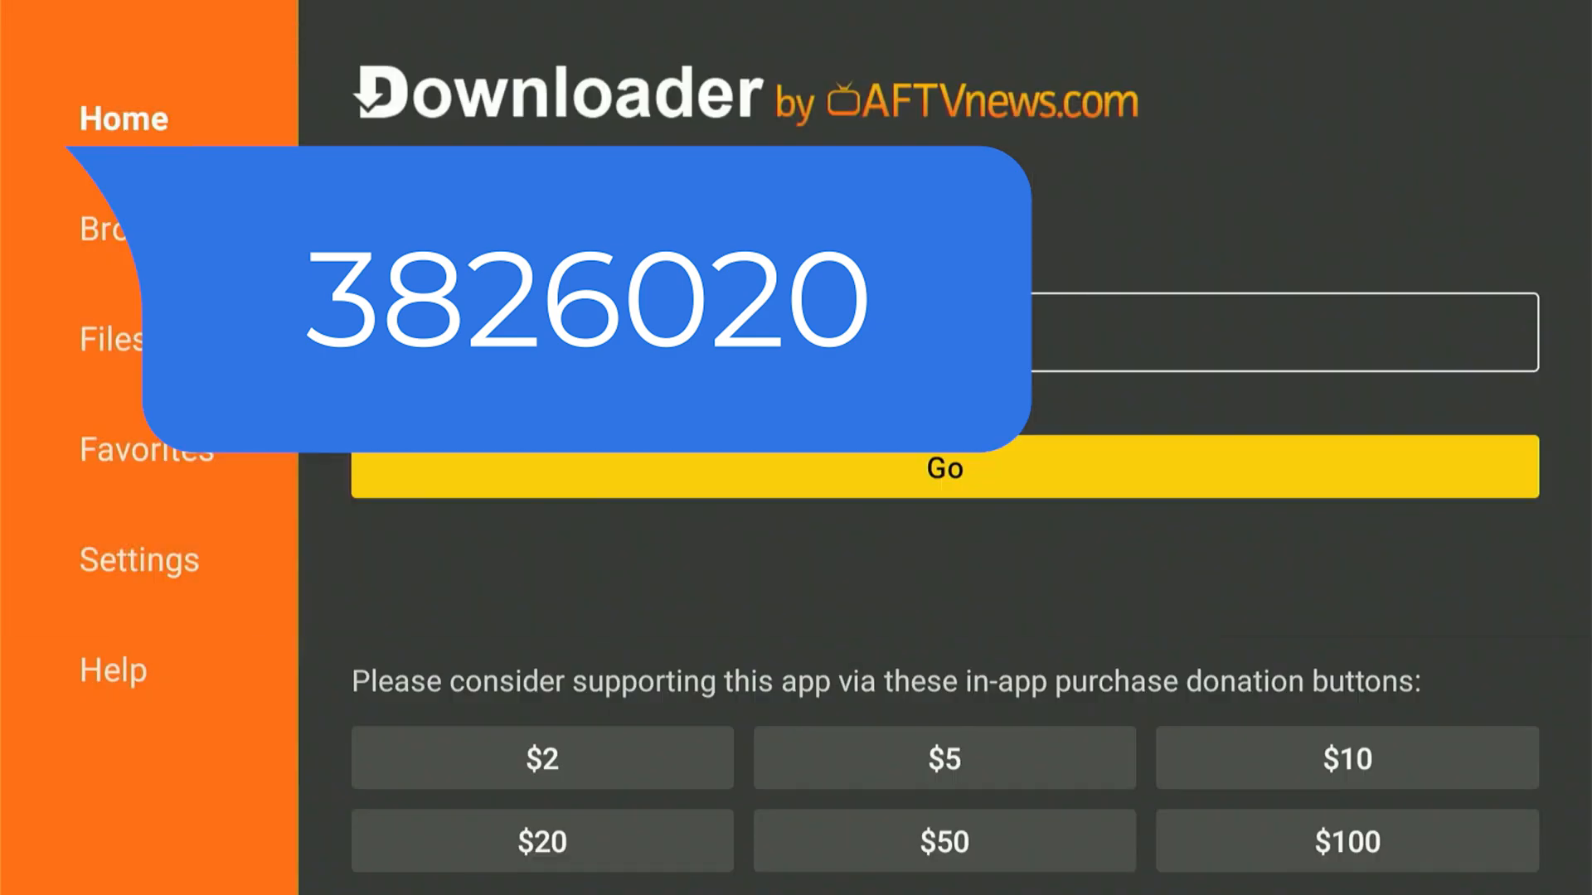
{"action": "left_click", "coordinate": [942, 468]}
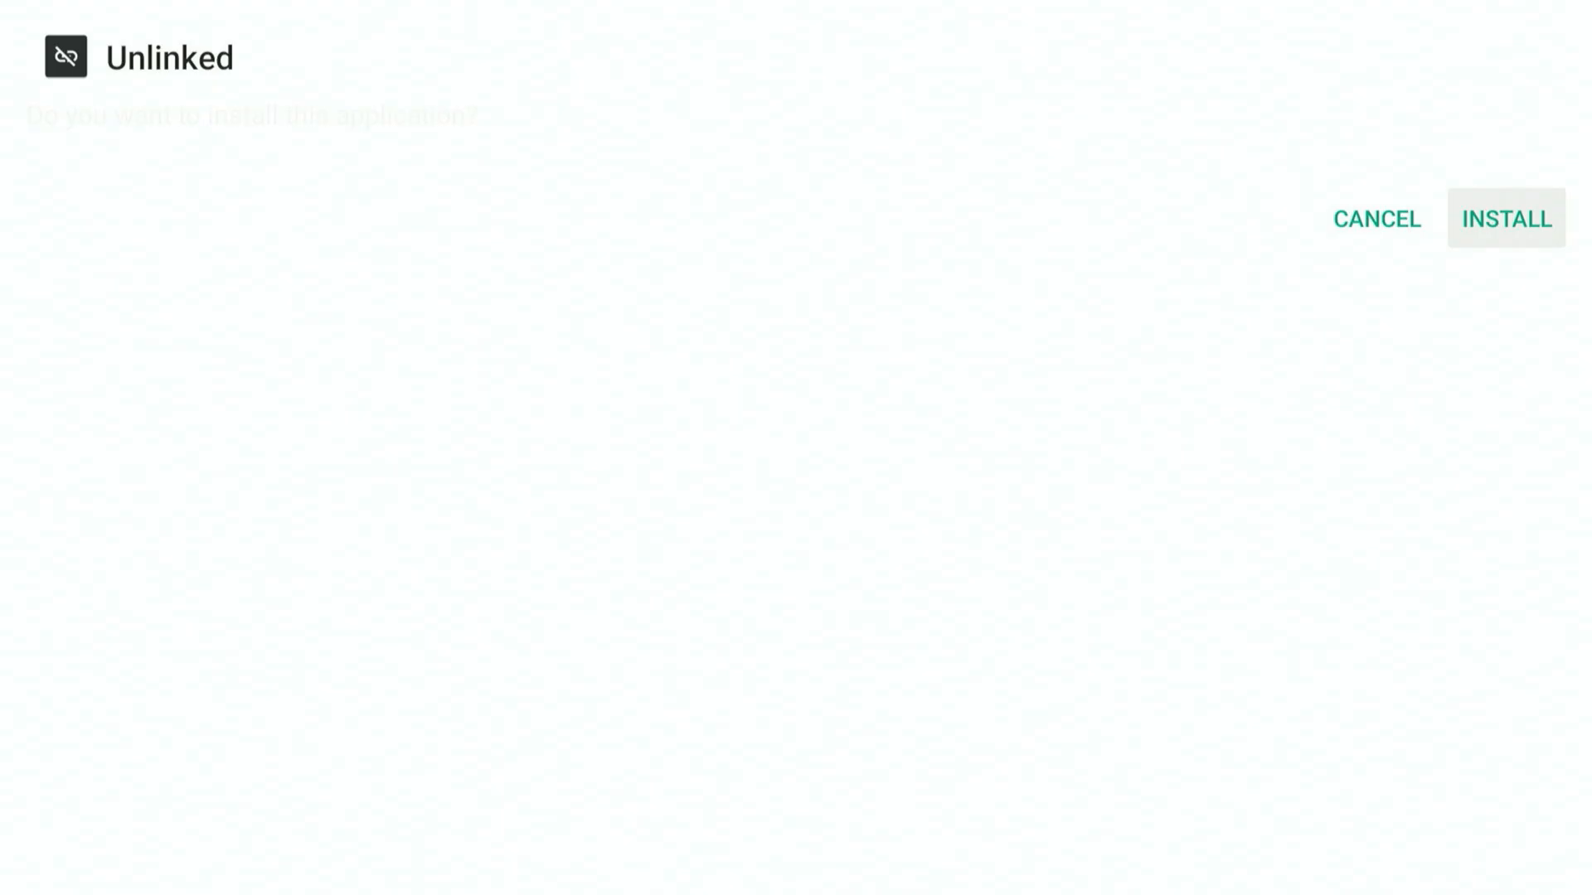
Step: Install Unlinked and close the download status notice
{"action": "left_click", "coordinate": [1505, 218]}
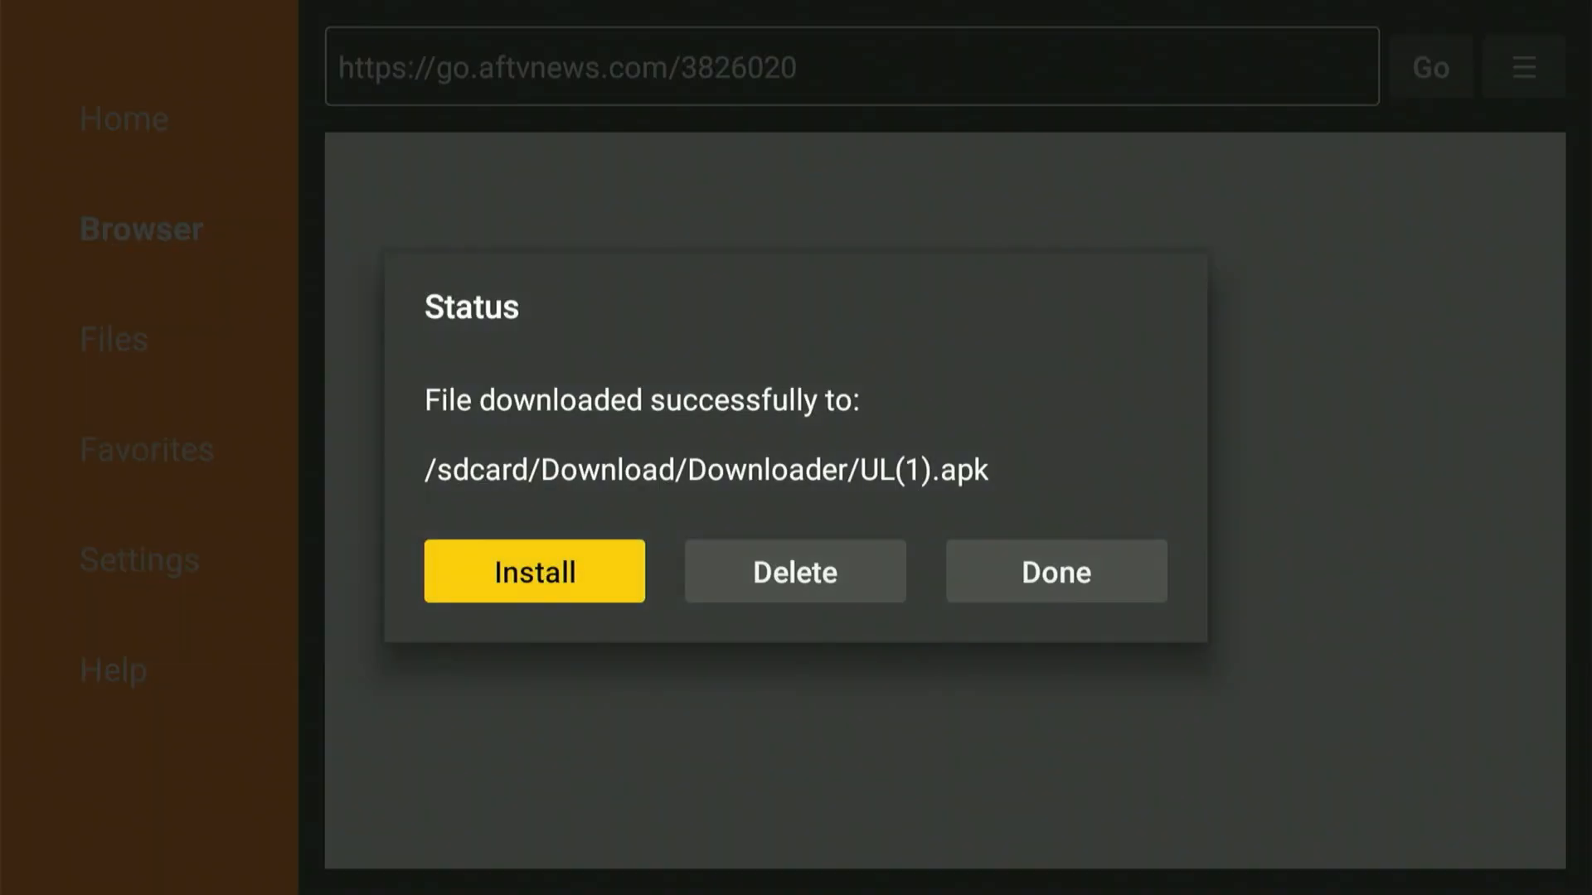
{"action": "left_click", "coordinate": [795, 570]}
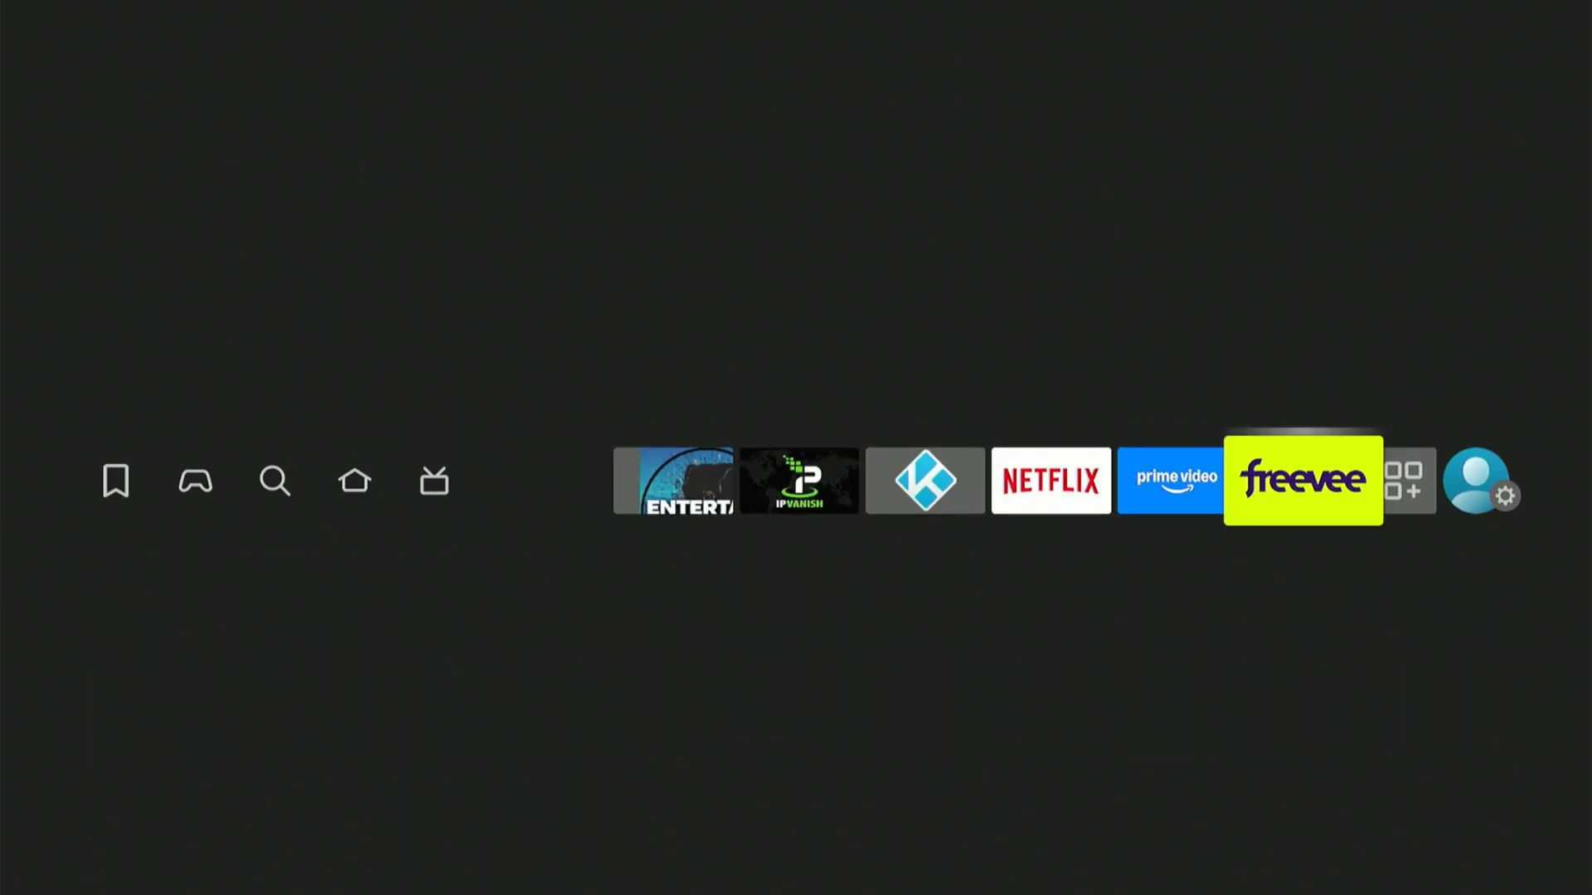
Step: Under My Fire TV > Developer options > Install unknown apps, switch Unlinked on
{"action": "left_click", "coordinate": [1484, 481]}
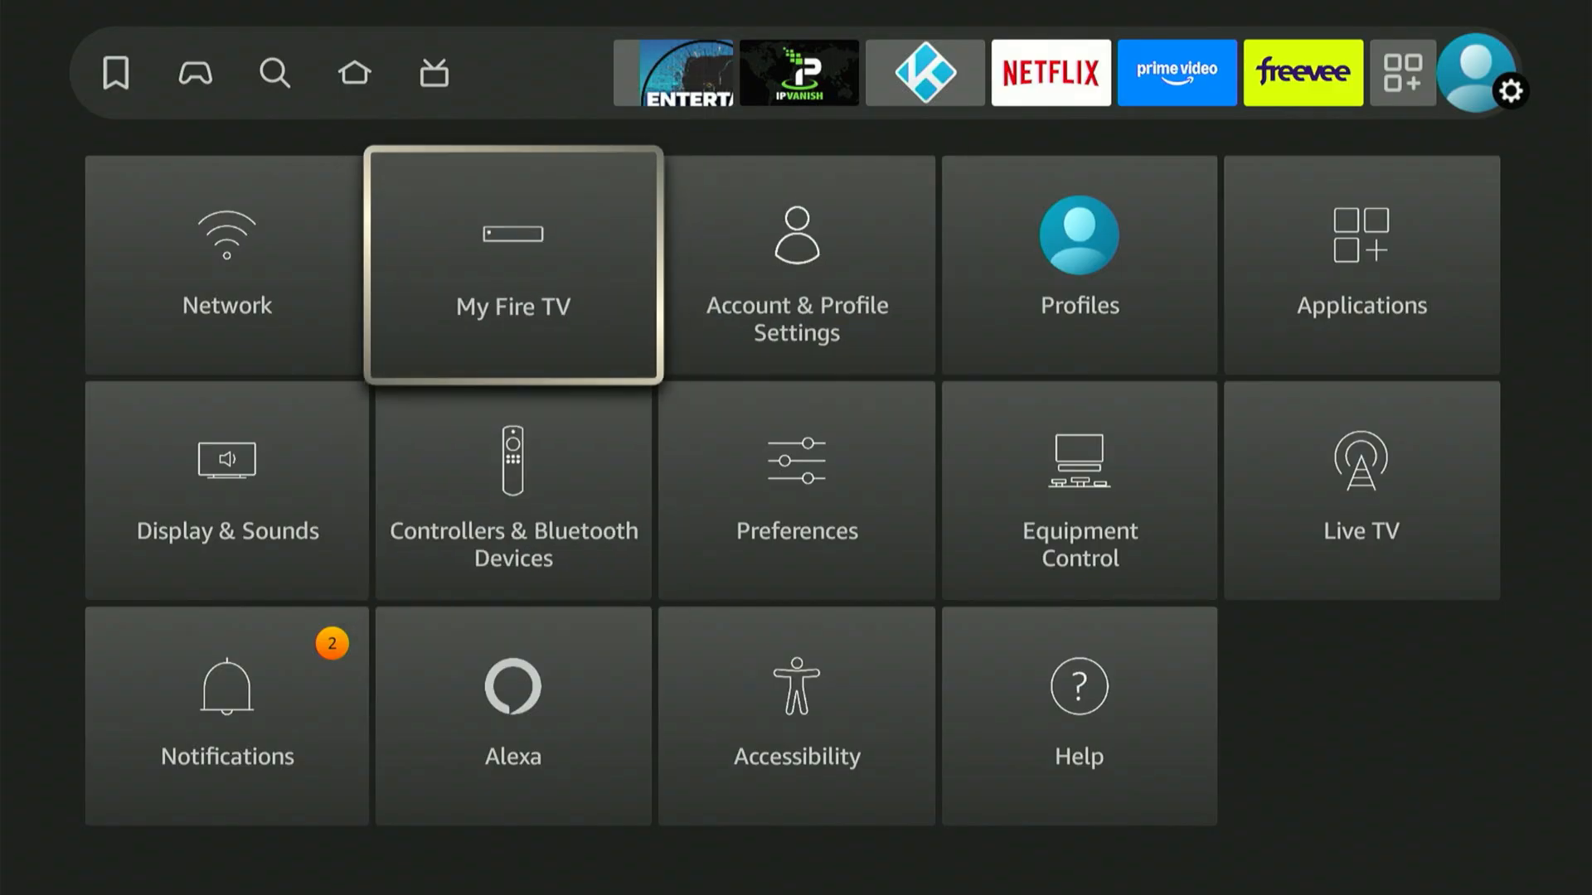
{"action": "left_click", "coordinate": [512, 266]}
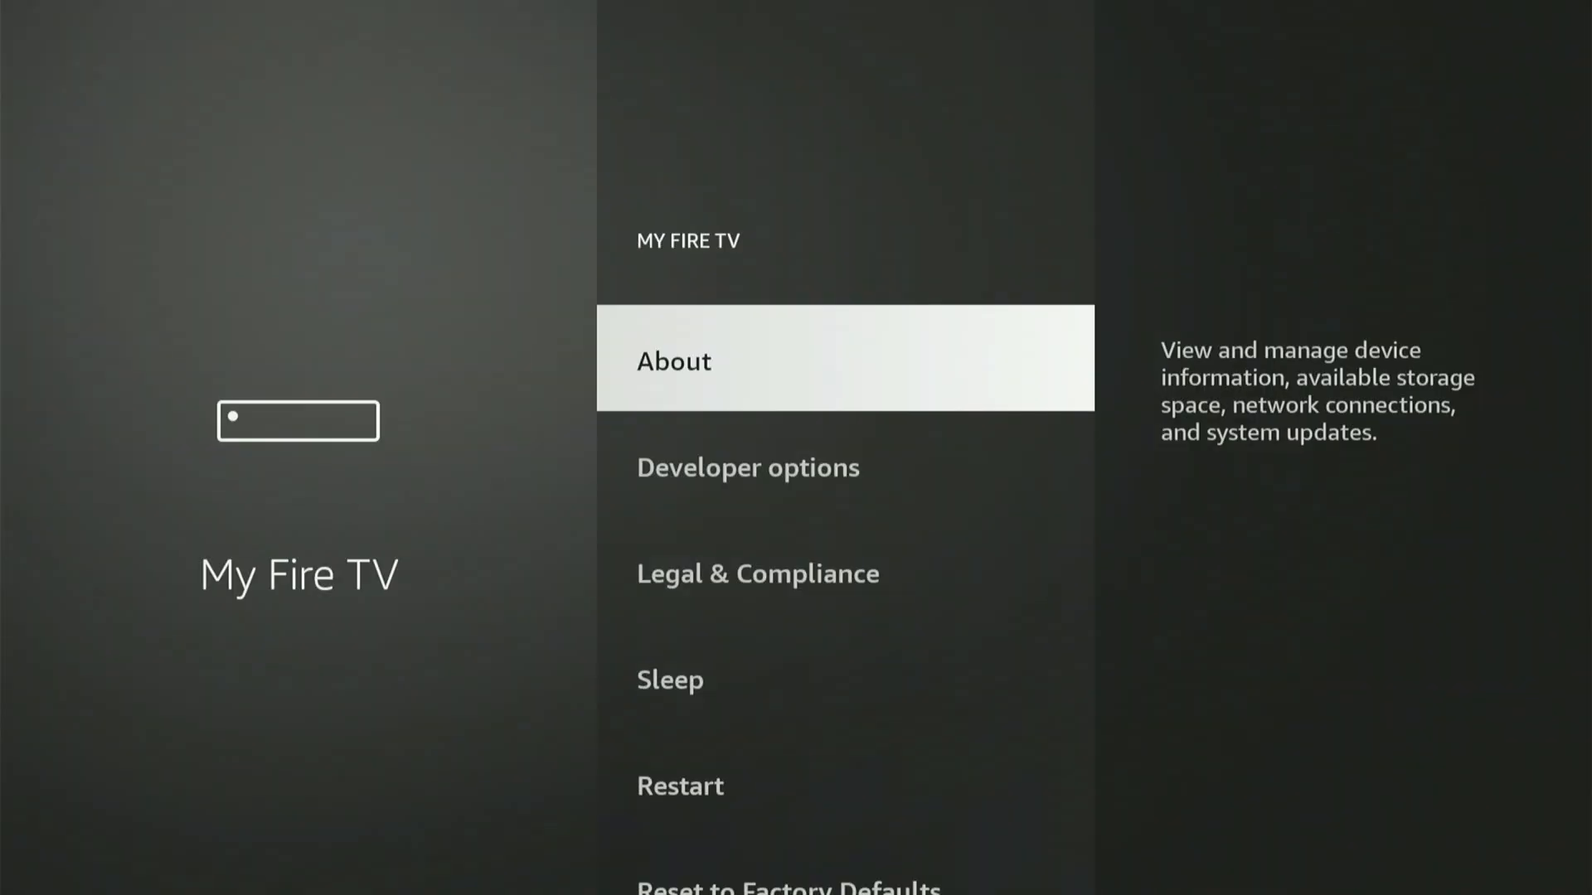
{"action": "key", "text": "Down"}
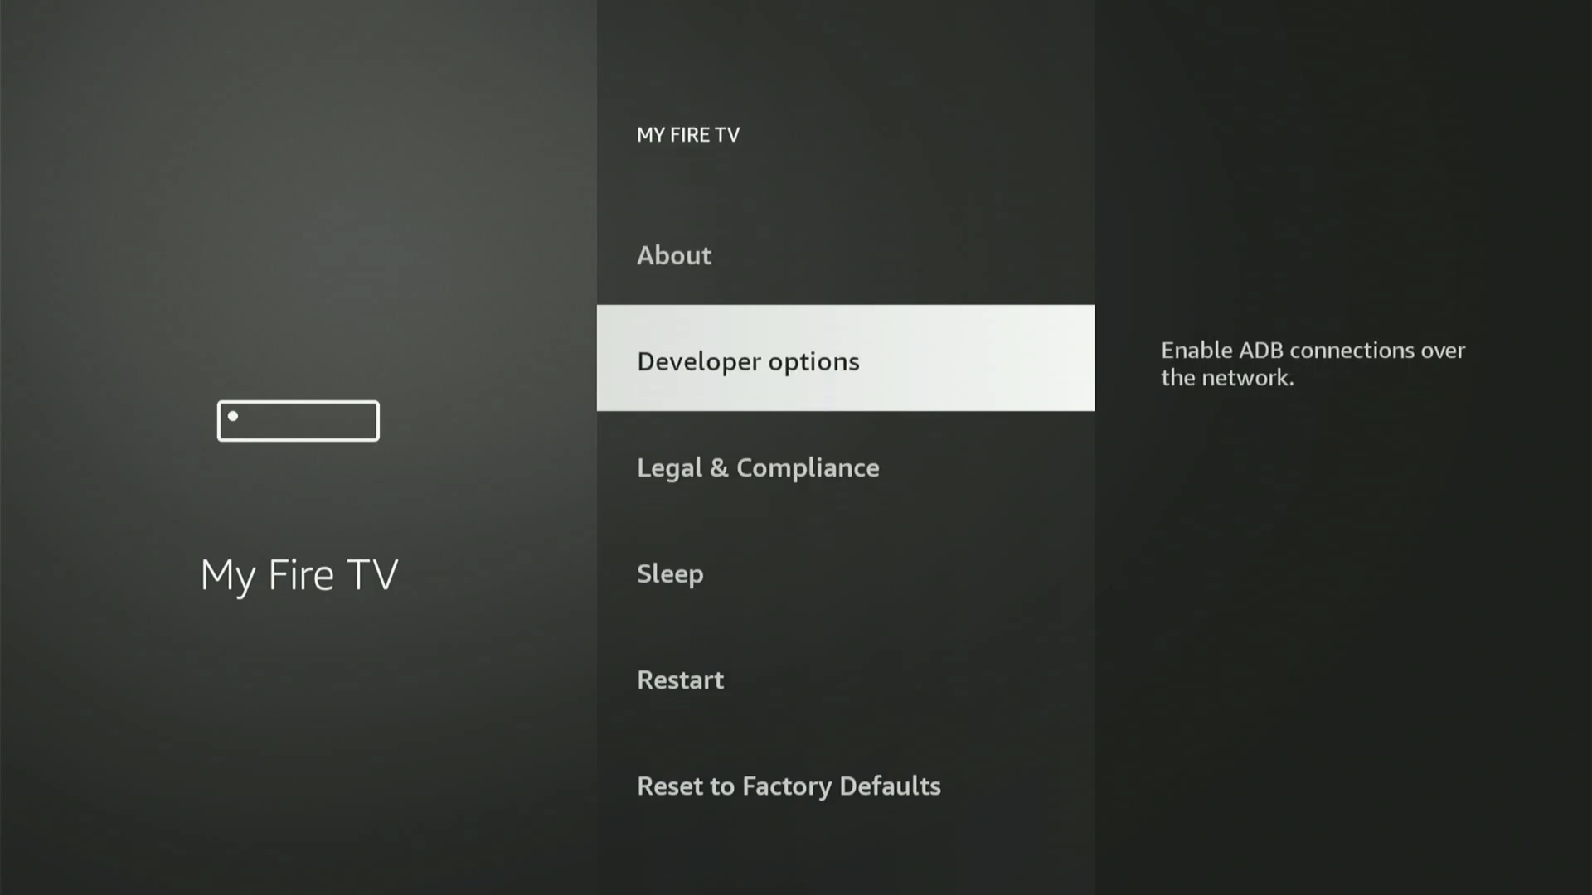
{"action": "left_click", "coordinate": [746, 359]}
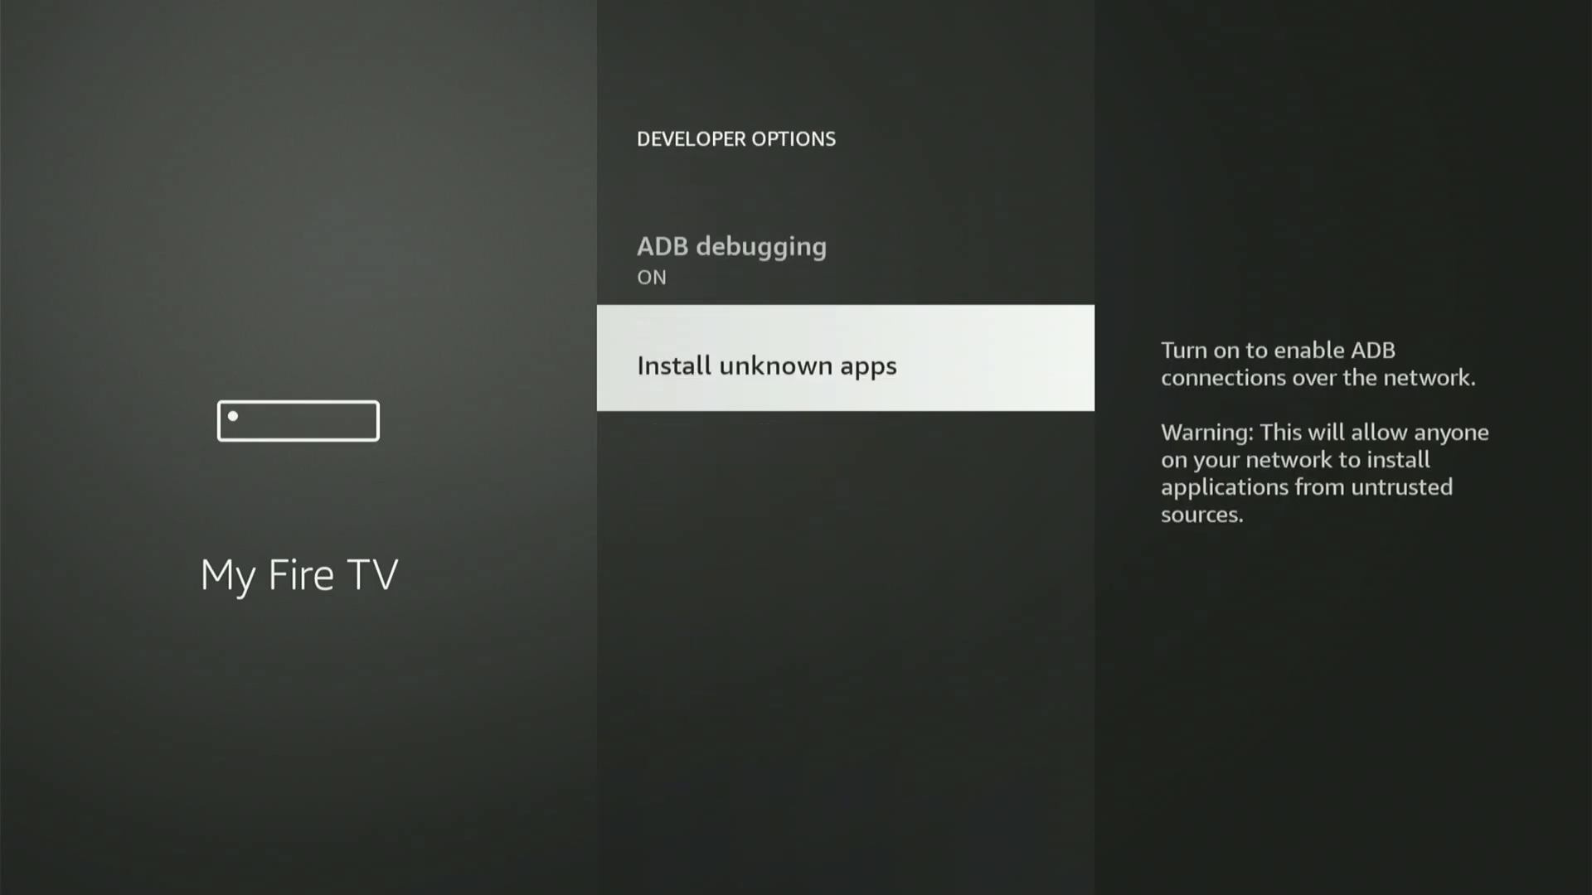
{"action": "left_click", "coordinate": [766, 366]}
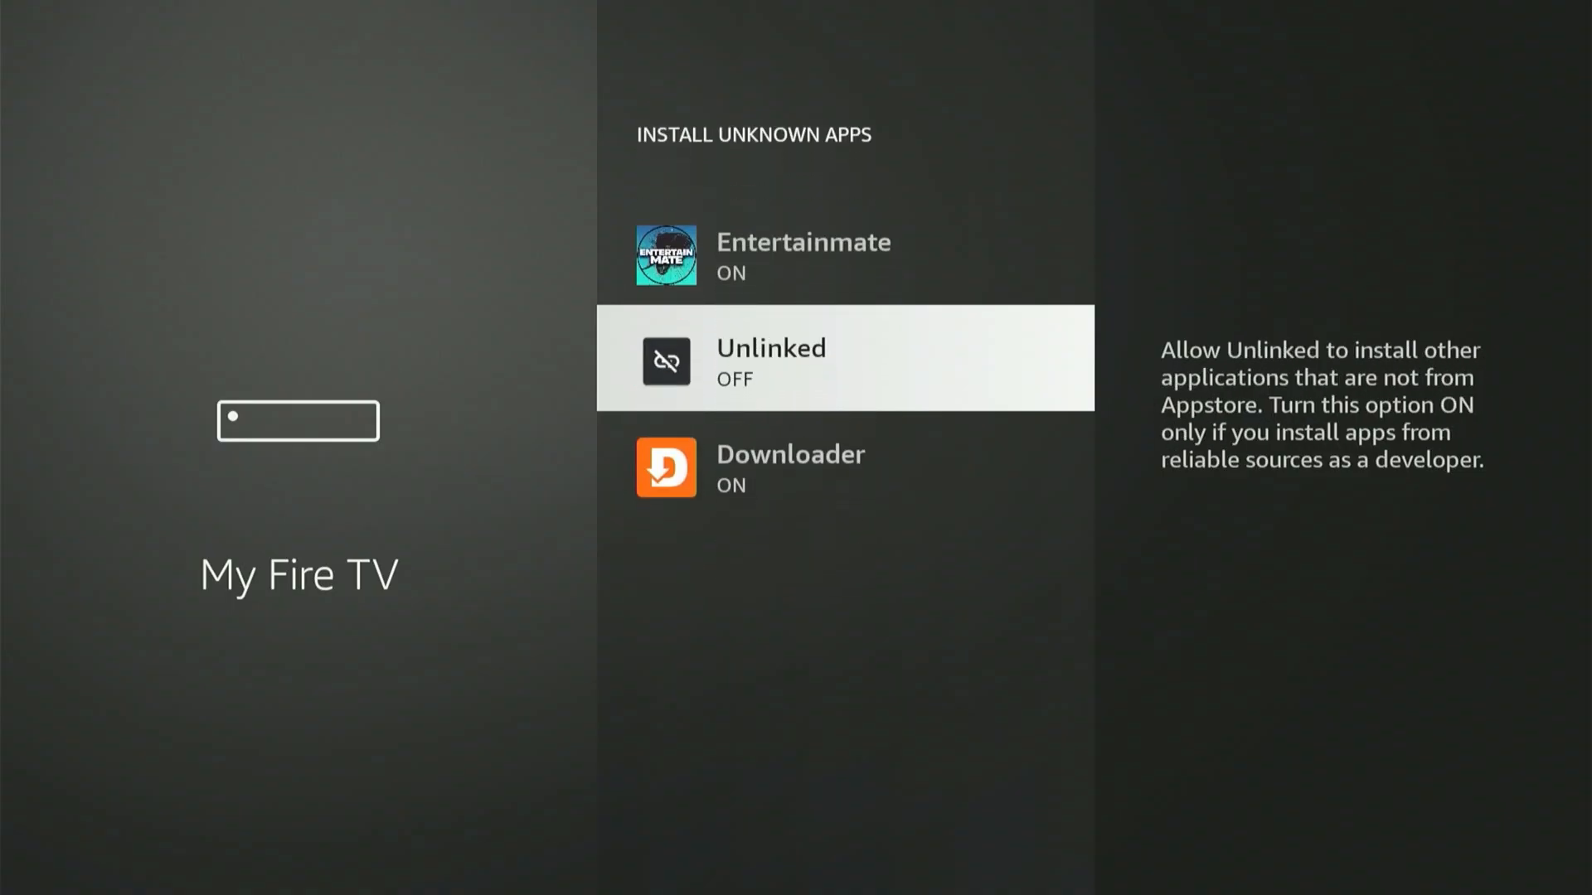
{"action": "left_click", "coordinate": [842, 358]}
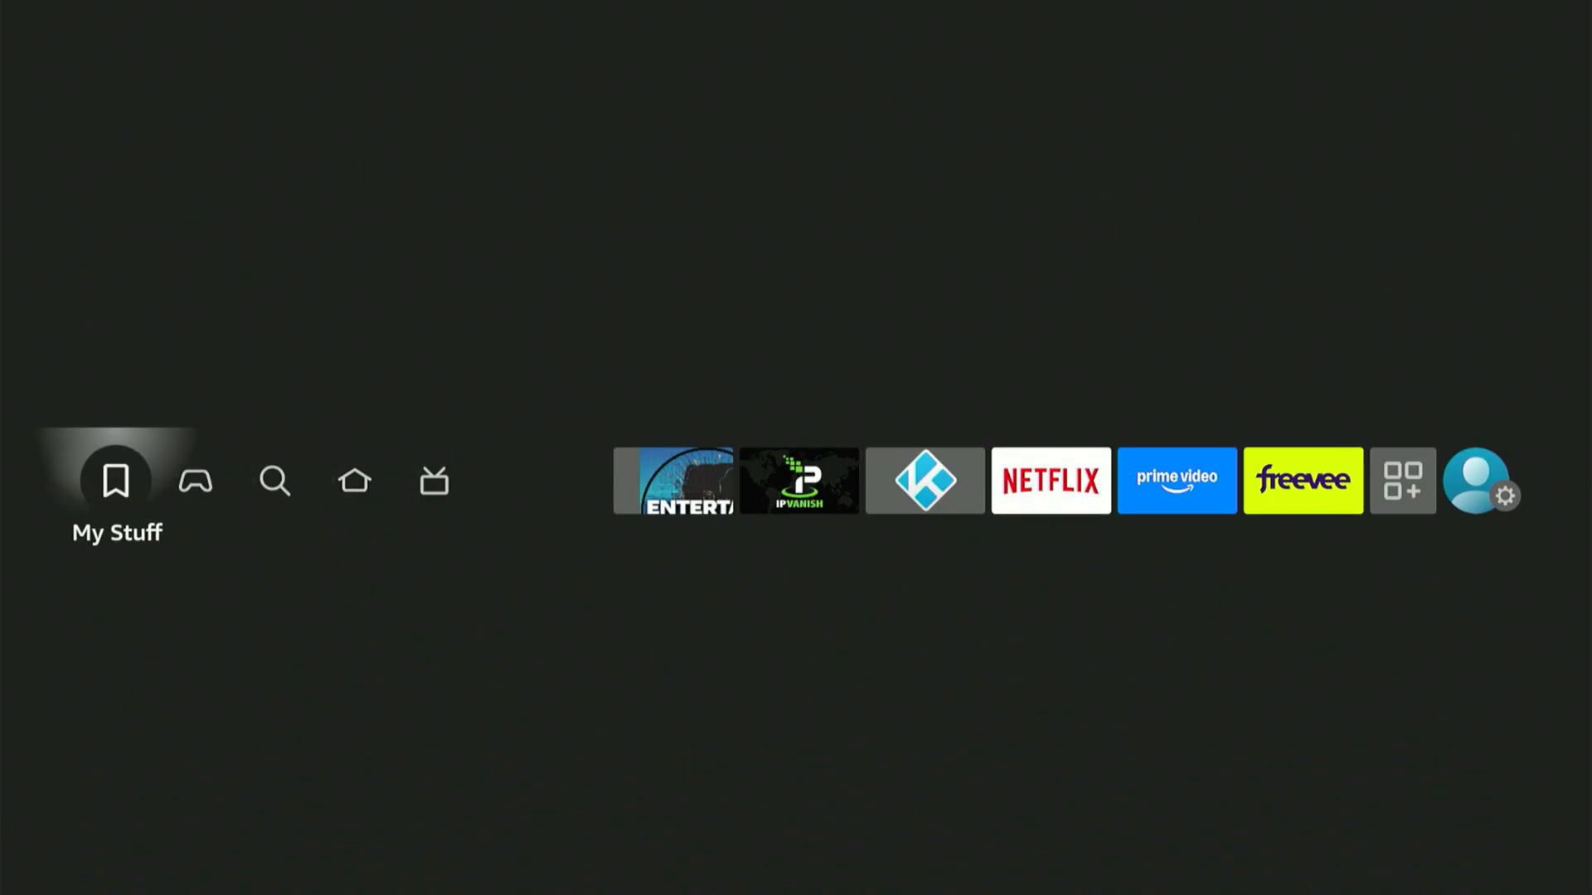
Step: Open Your Apps & Channels and scroll down to the Unlinked app
{"action": "left_click", "coordinate": [1402, 481]}
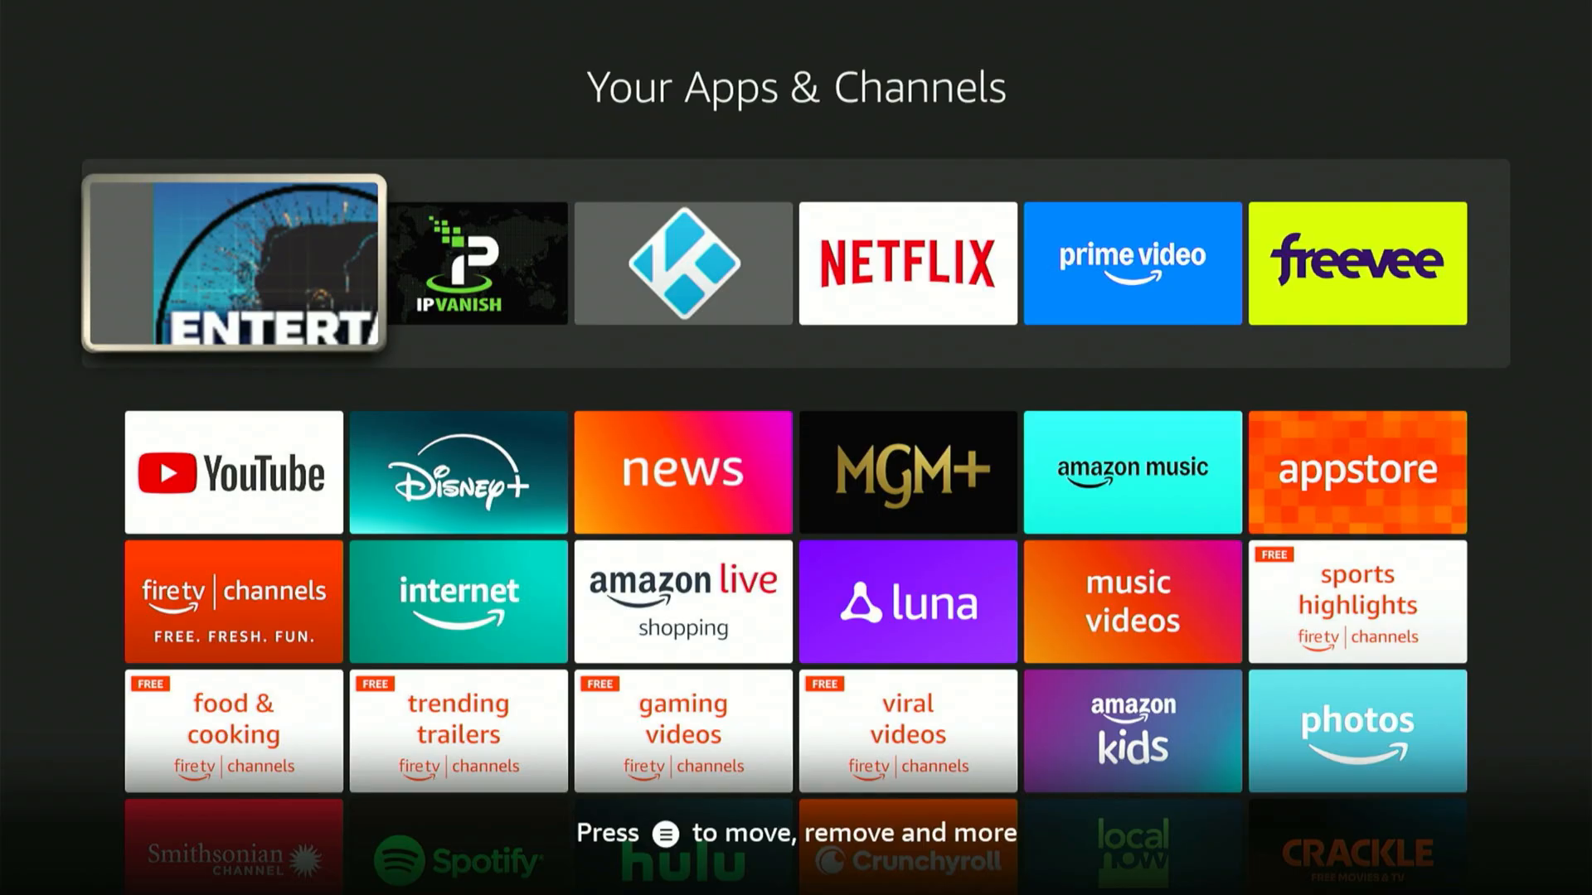
{"action": "scroll", "scroll_direction": "down", "scroll_amount": 3}
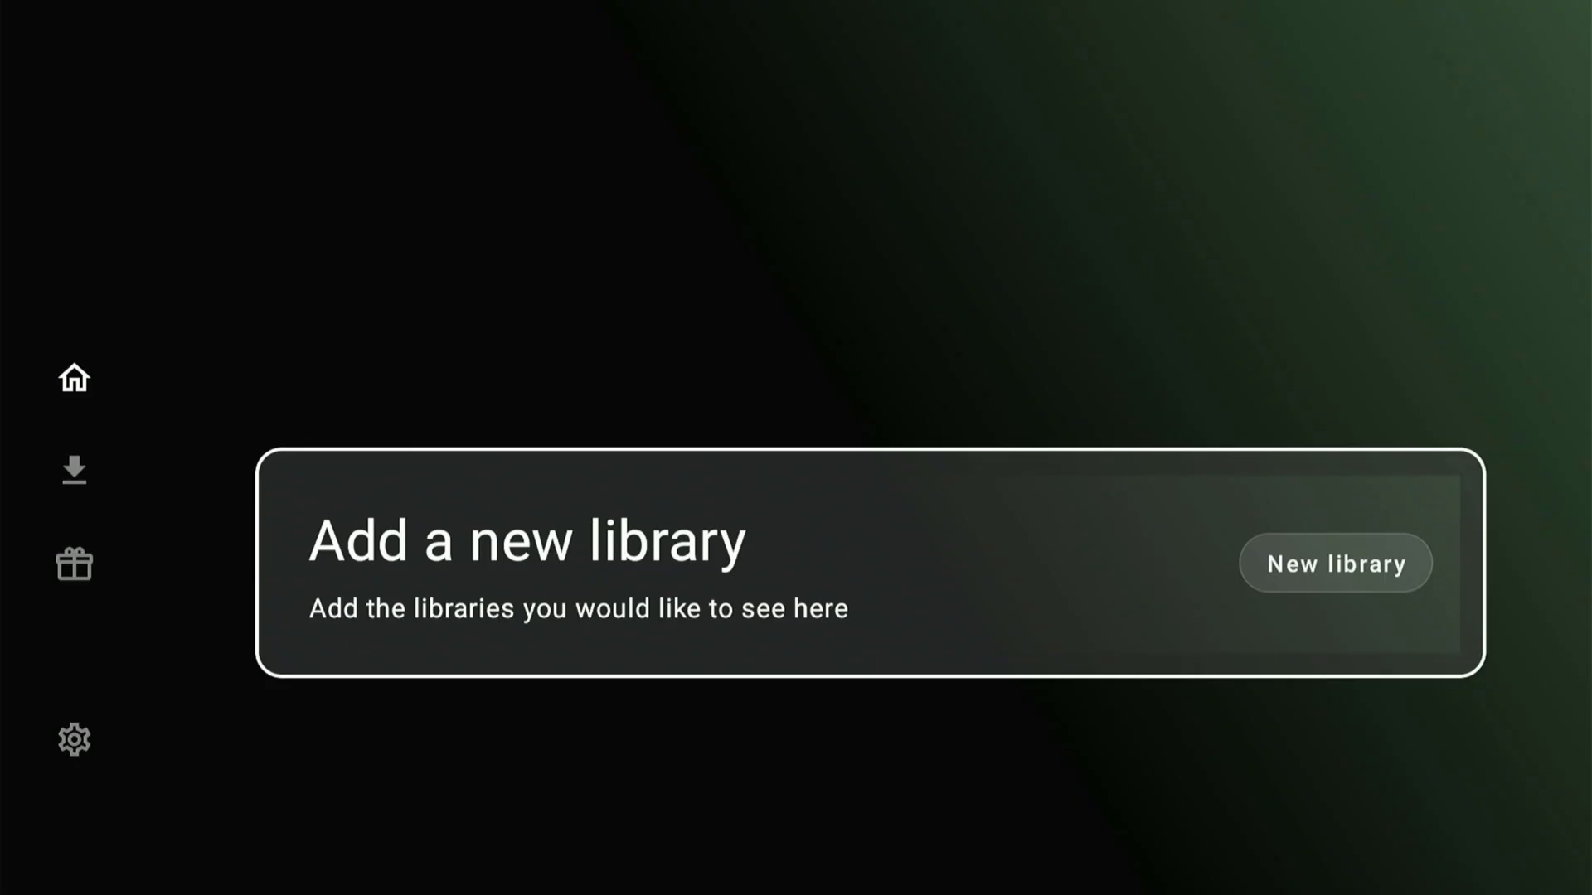
Step: Add a new Unlinked library by entering the library code 'everything'
{"action": "left_click", "coordinate": [1334, 562]}
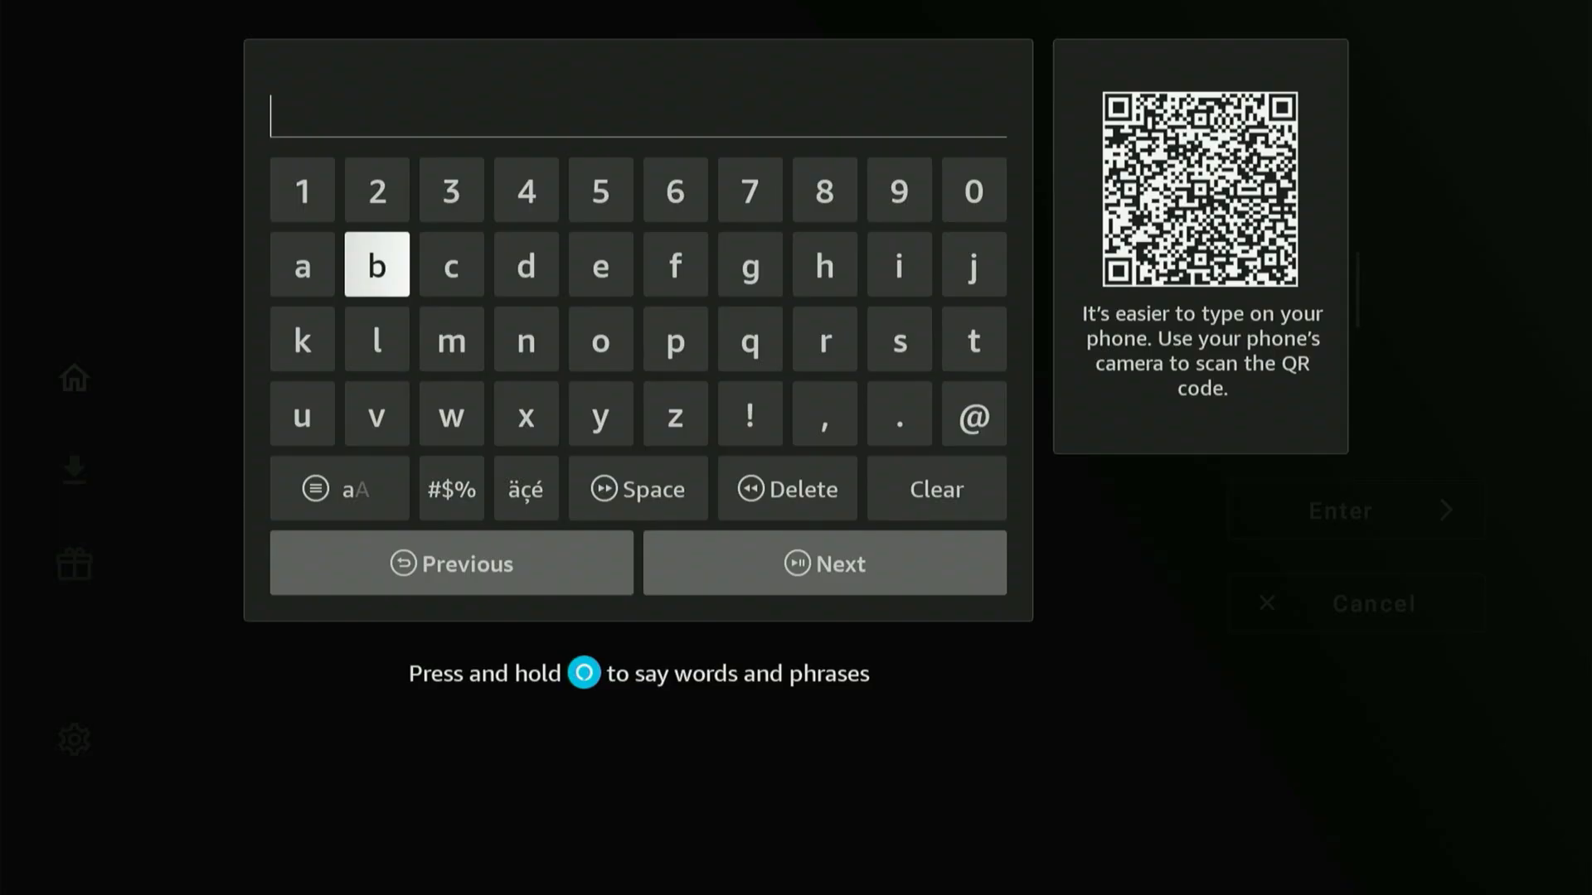
{"action": "mouse_move", "coordinate": [897, 339]}
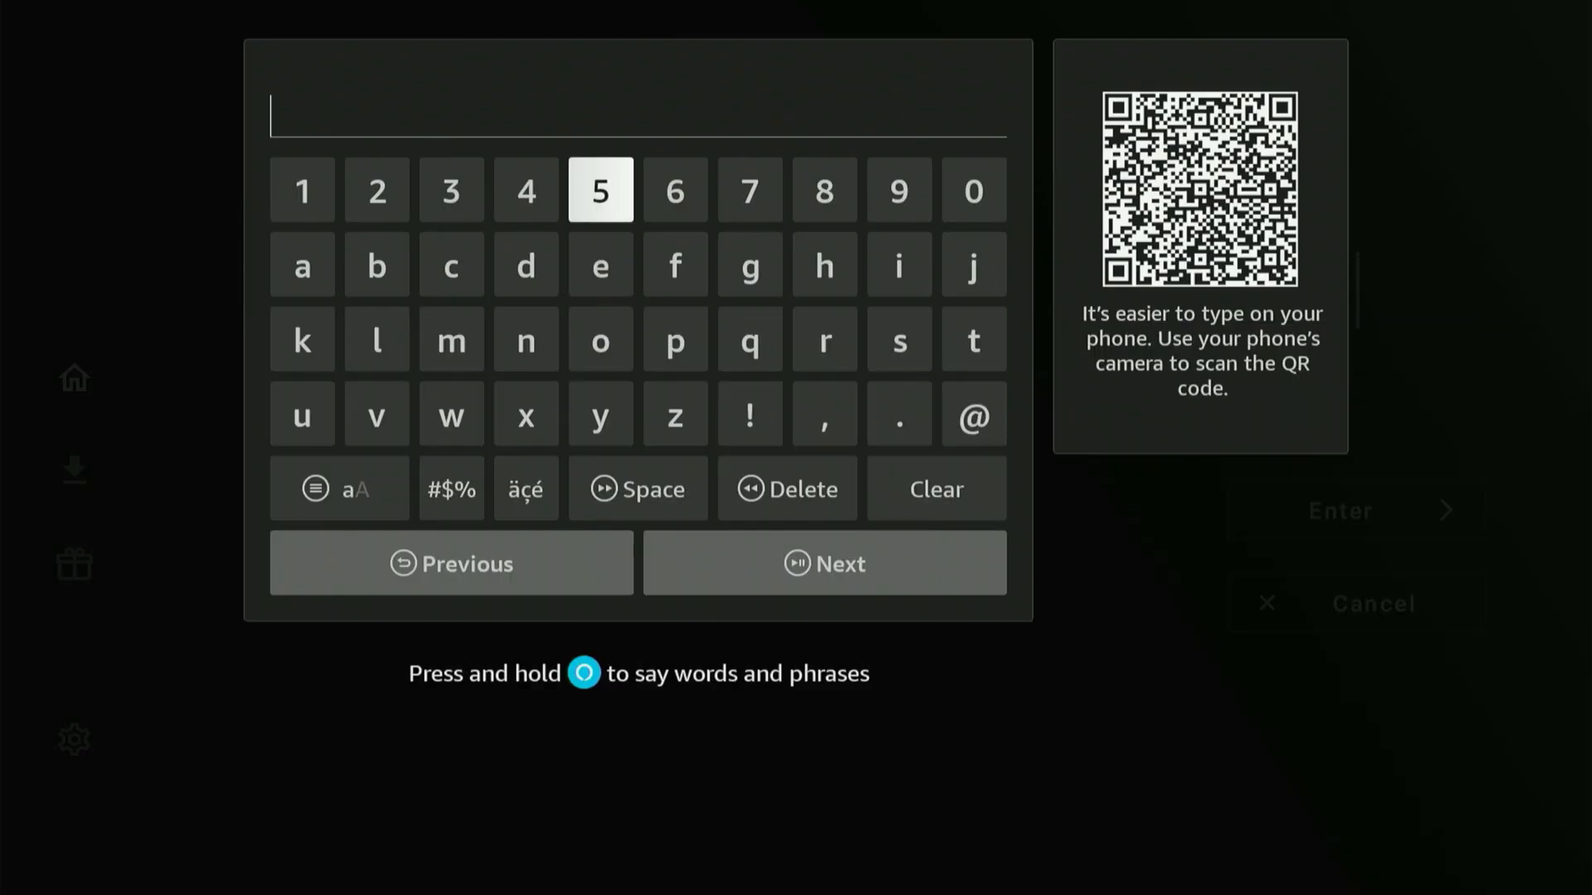
{"action": "left_click", "coordinate": [599, 265]}
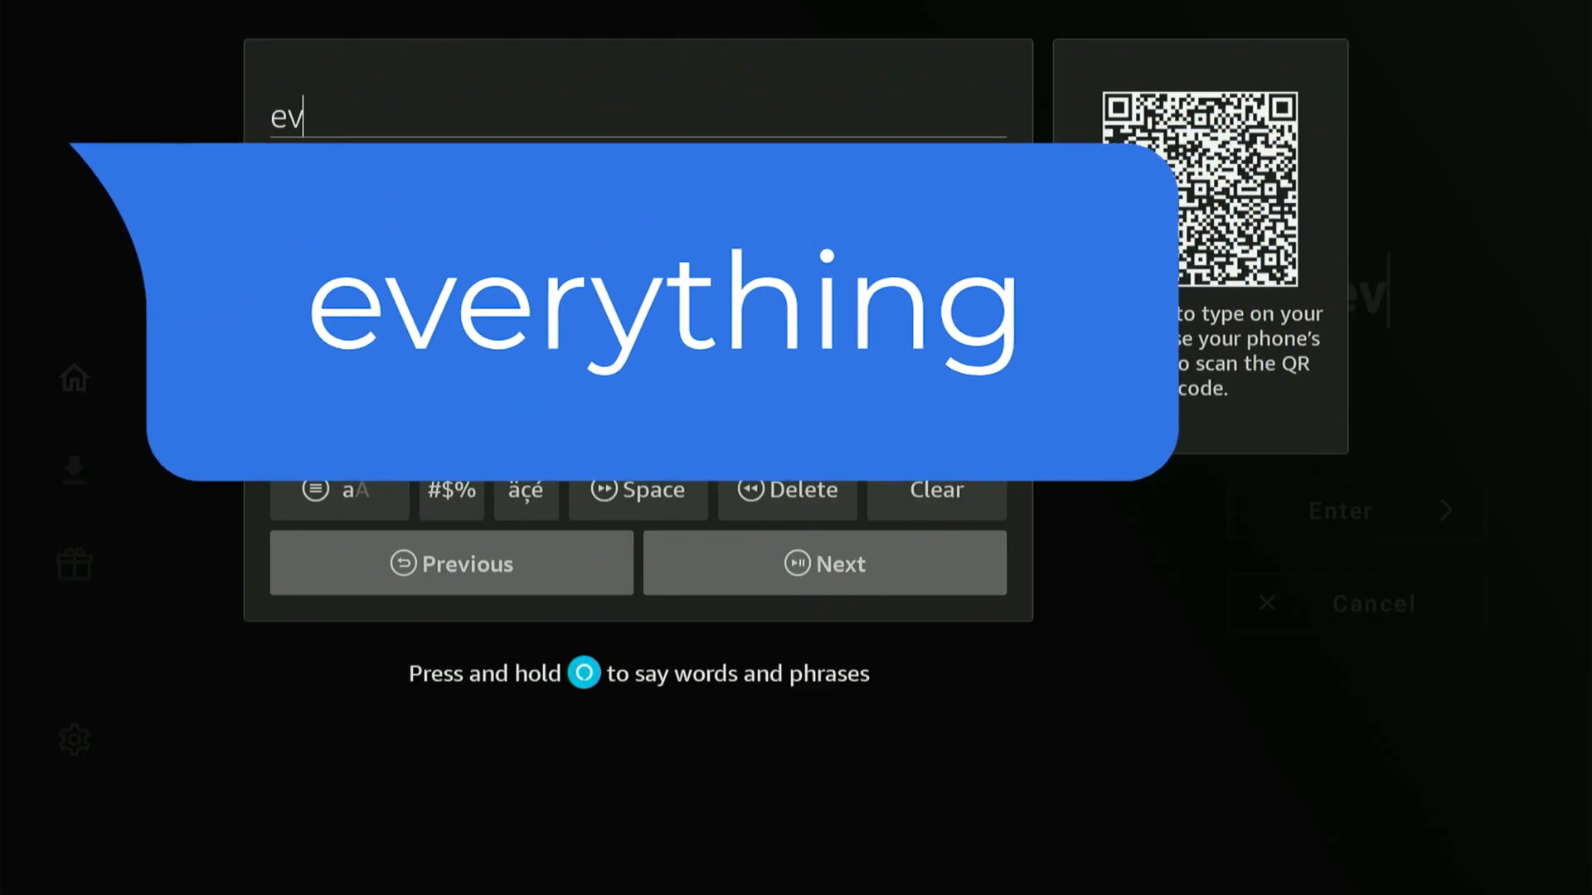
{"action": "type", "text": "ery"}
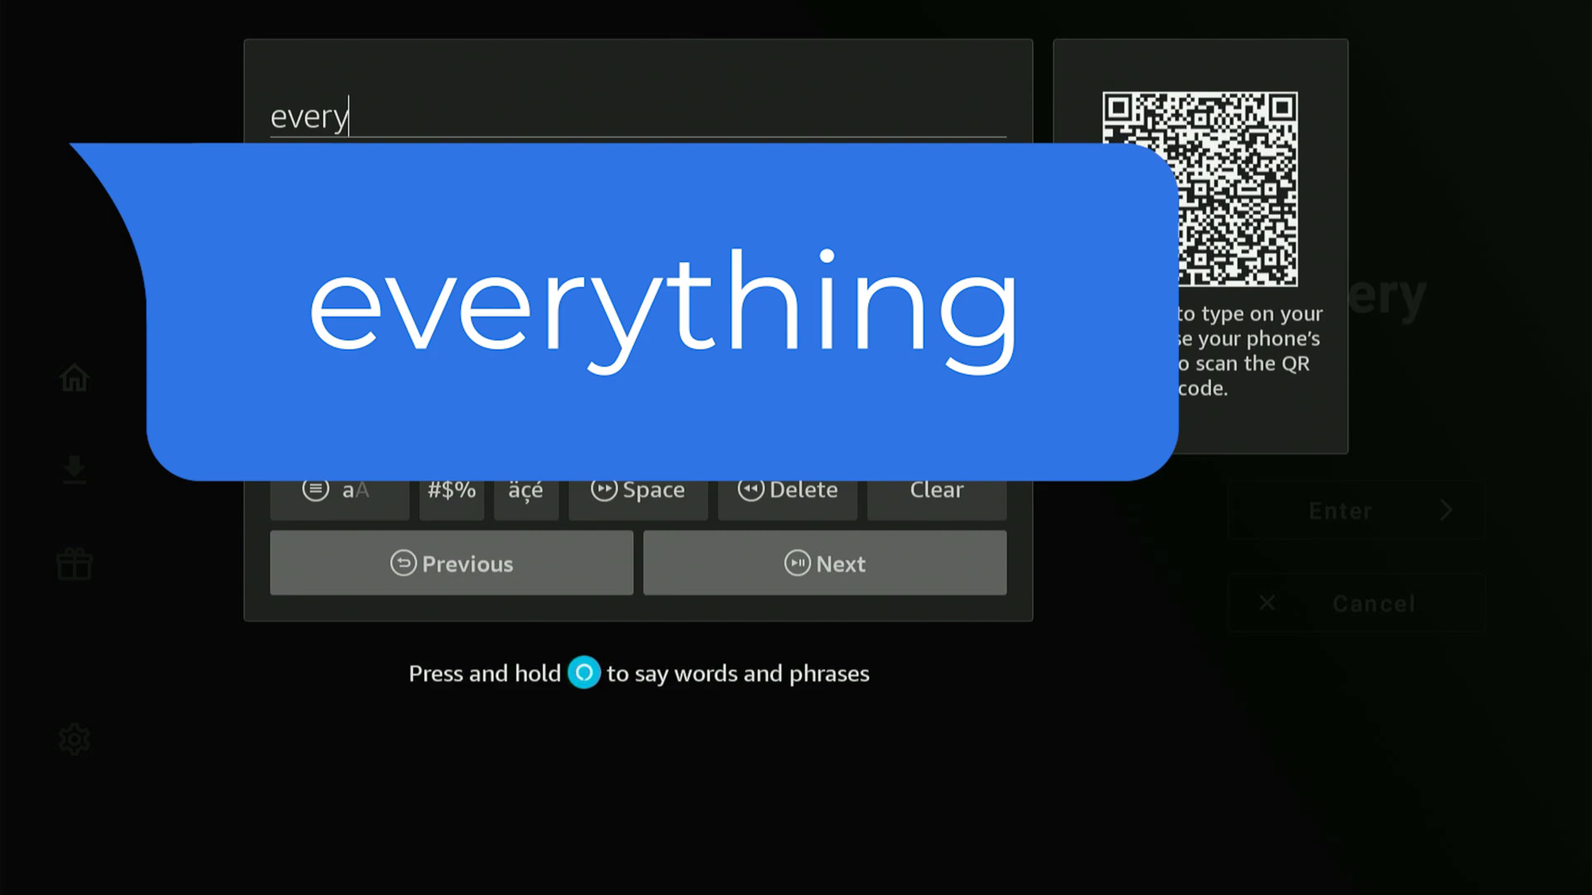
{"action": "type", "text": "t"}
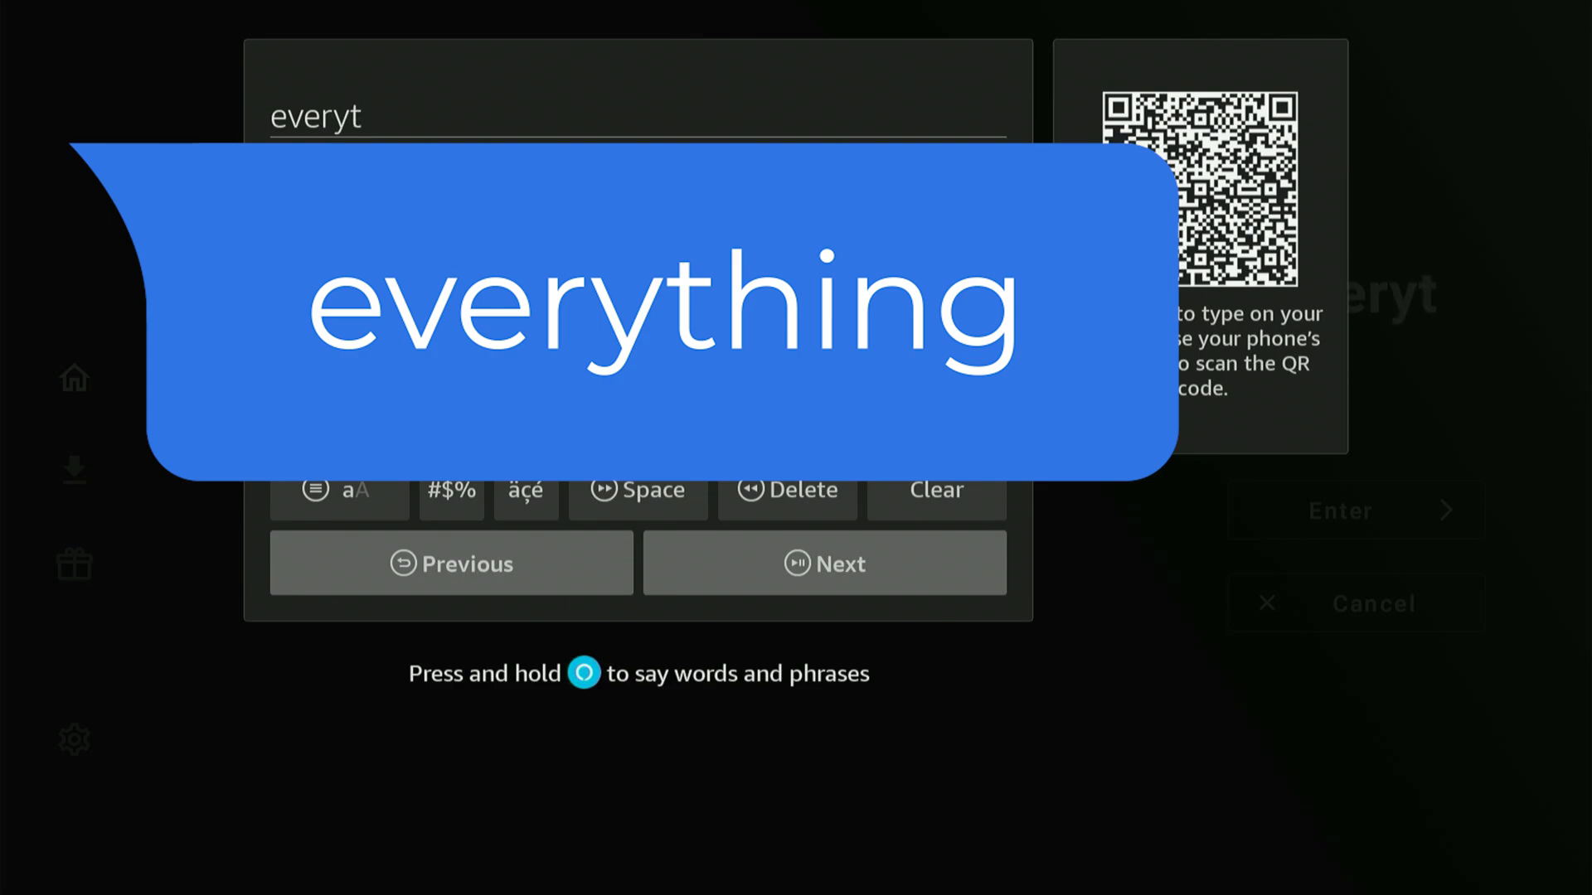
{"action": "type", "text": "hi"}
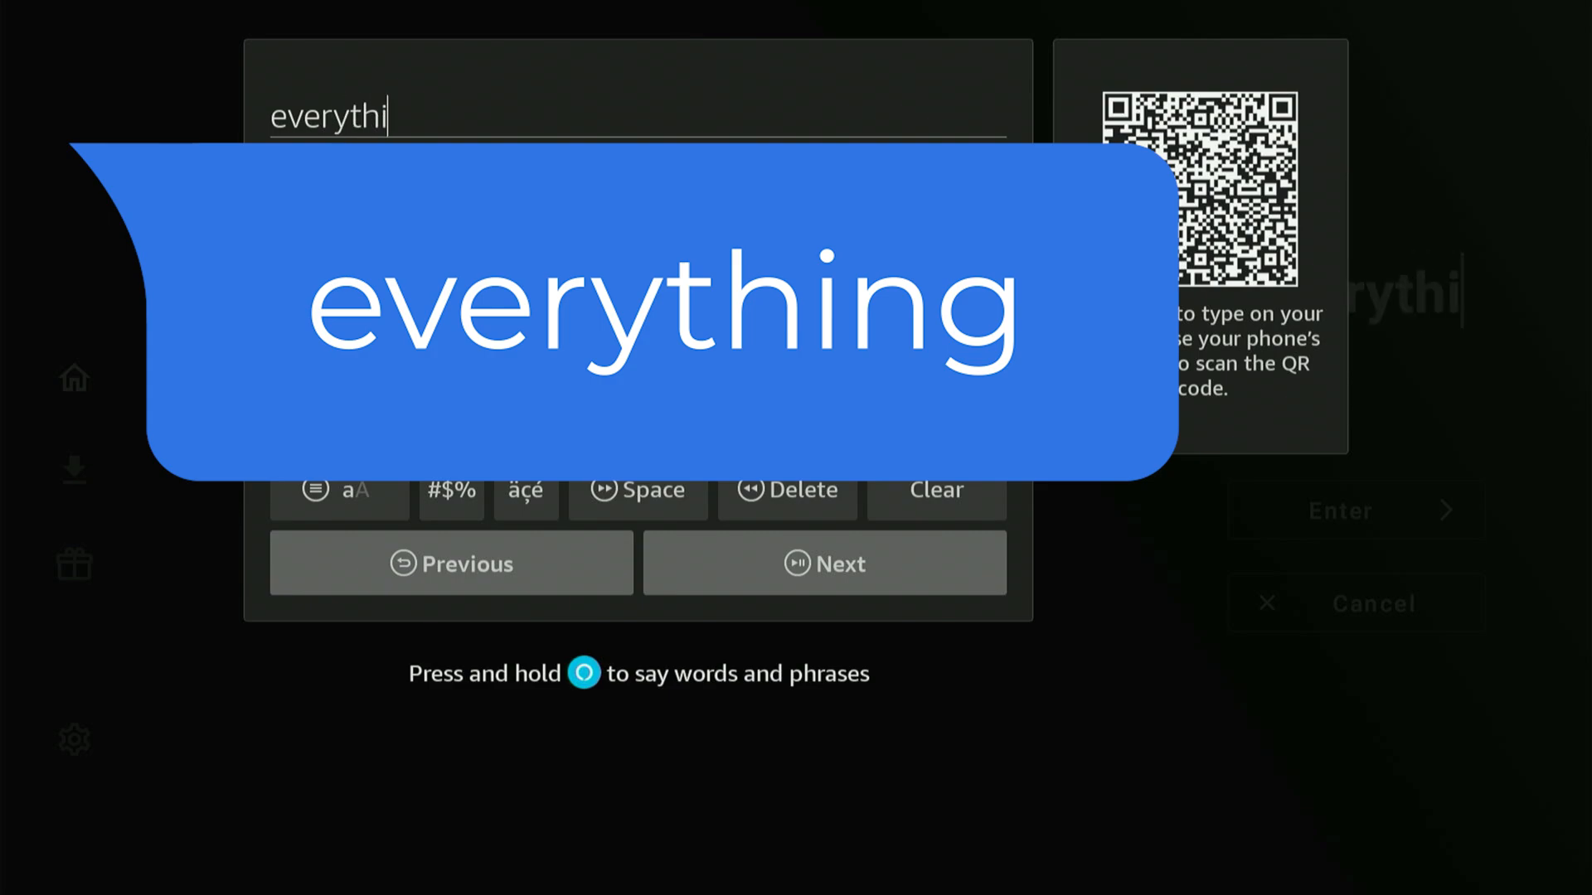
{"action": "type", "text": "ng"}
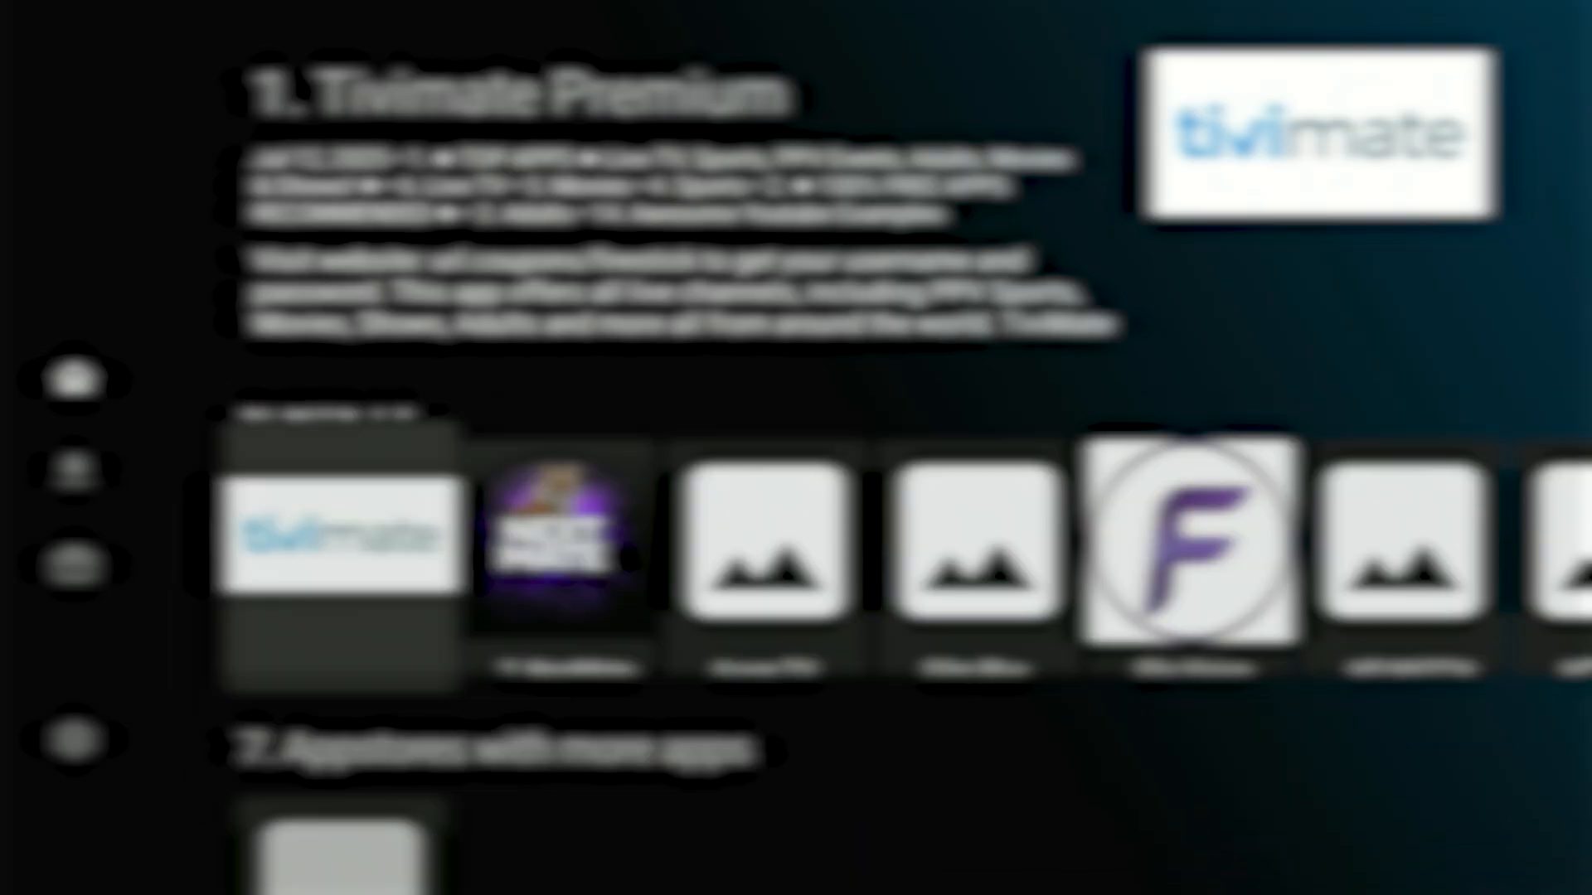
Step: Browse the Unlinked library, select the IPVanish entry, and reach the search text entry screen
{"action": "scroll", "scroll_direction": "right", "scroll_amount": 3}
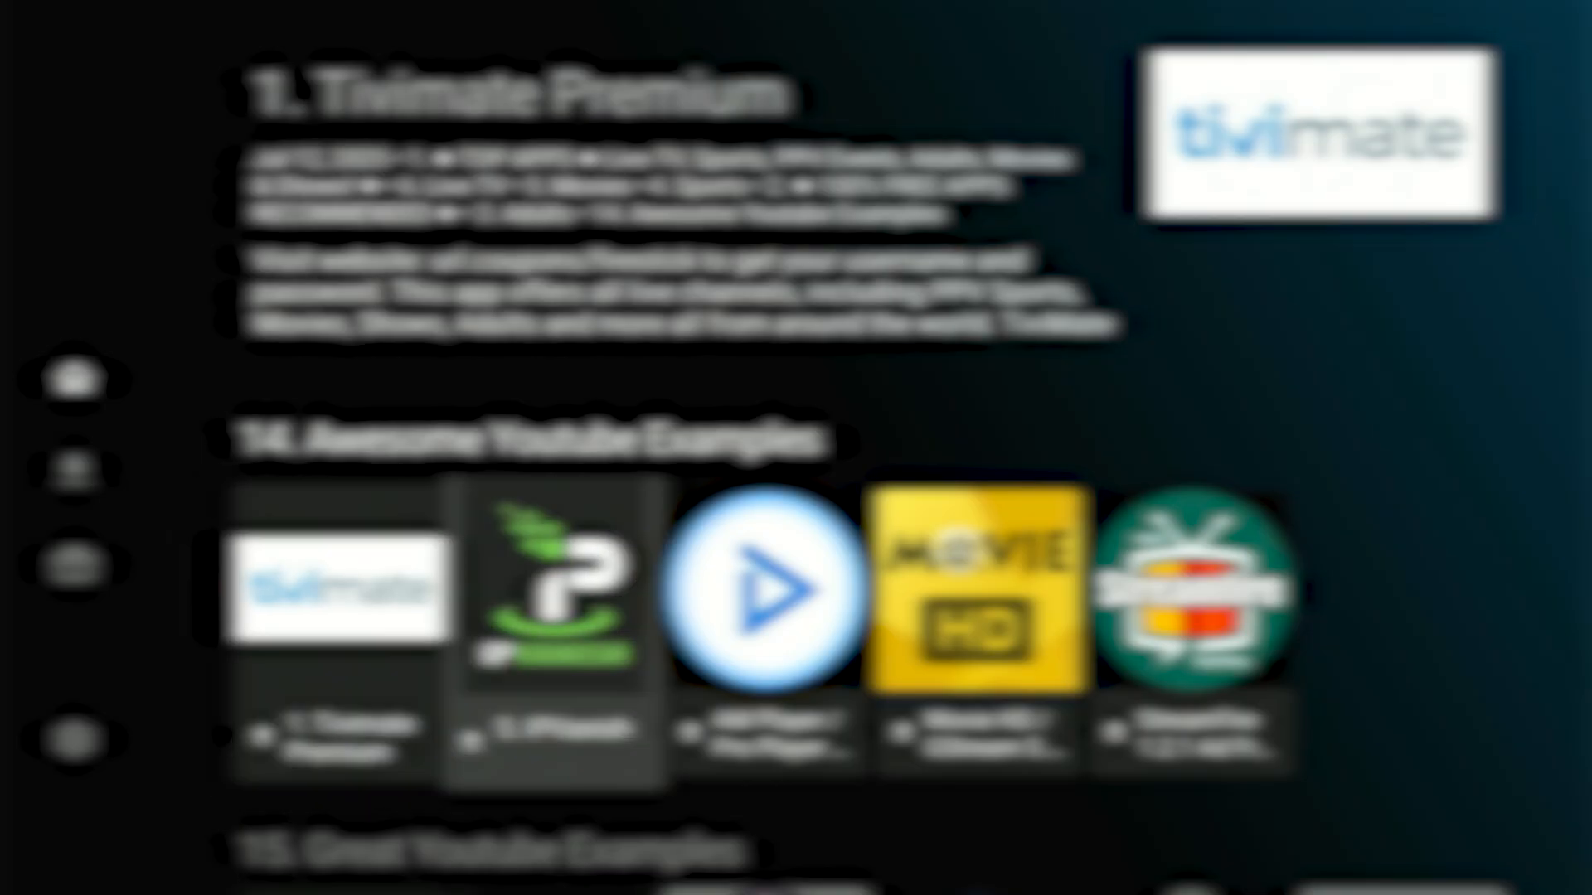
{"action": "left_click", "coordinate": [1190, 597]}
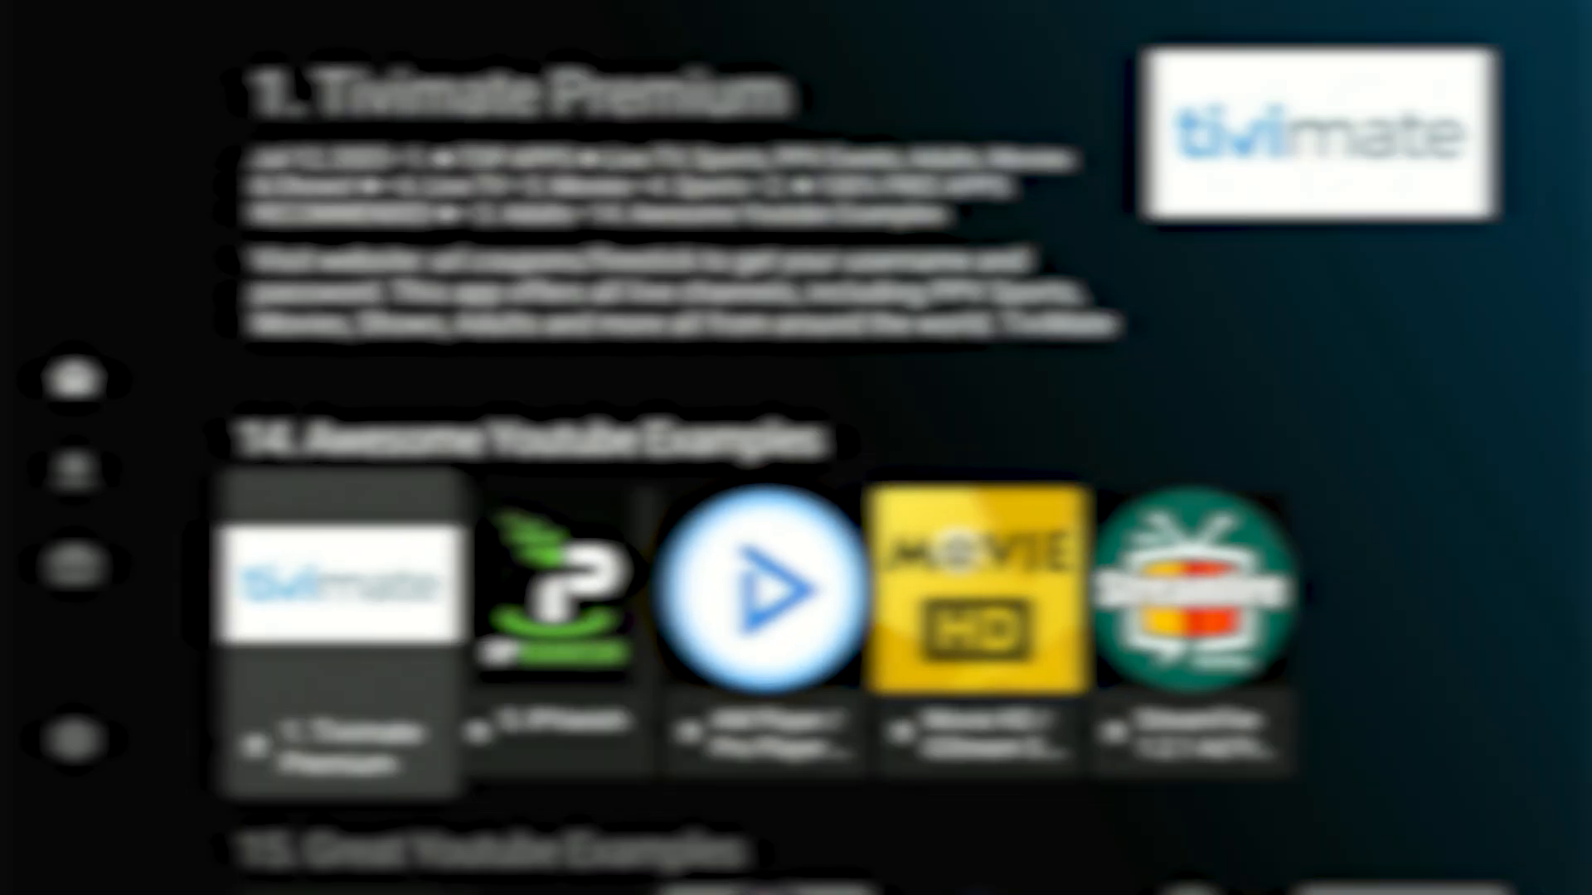
{"action": "left_click", "coordinate": [978, 594]}
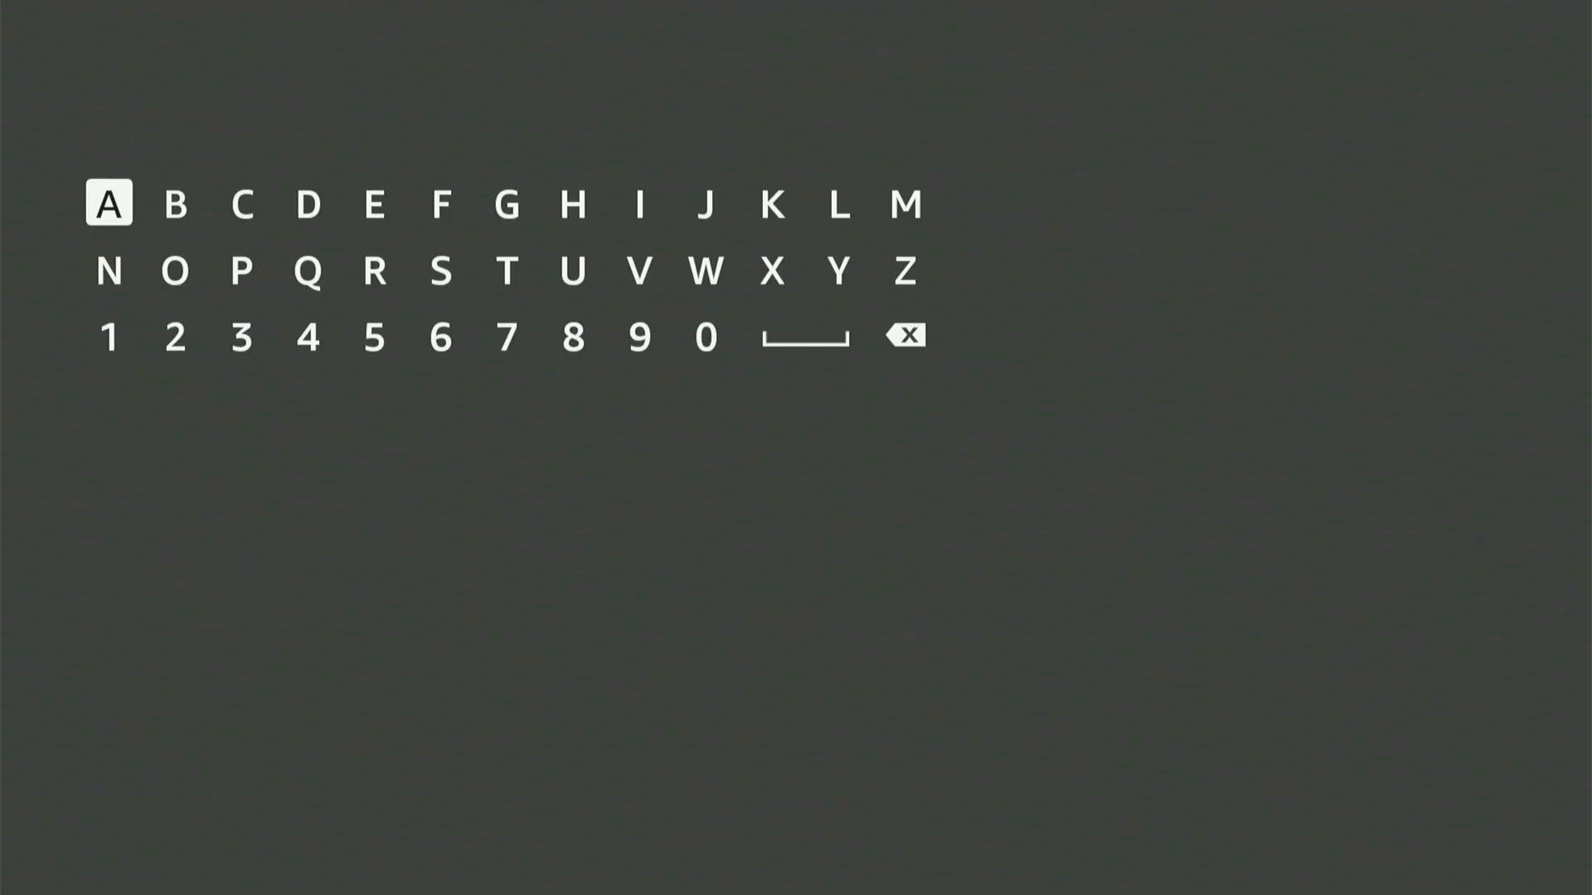
Step: Search for 'ipvanish' and launch IPVanish VPN from the Apps and games results
{"action": "key", "text": "right"}
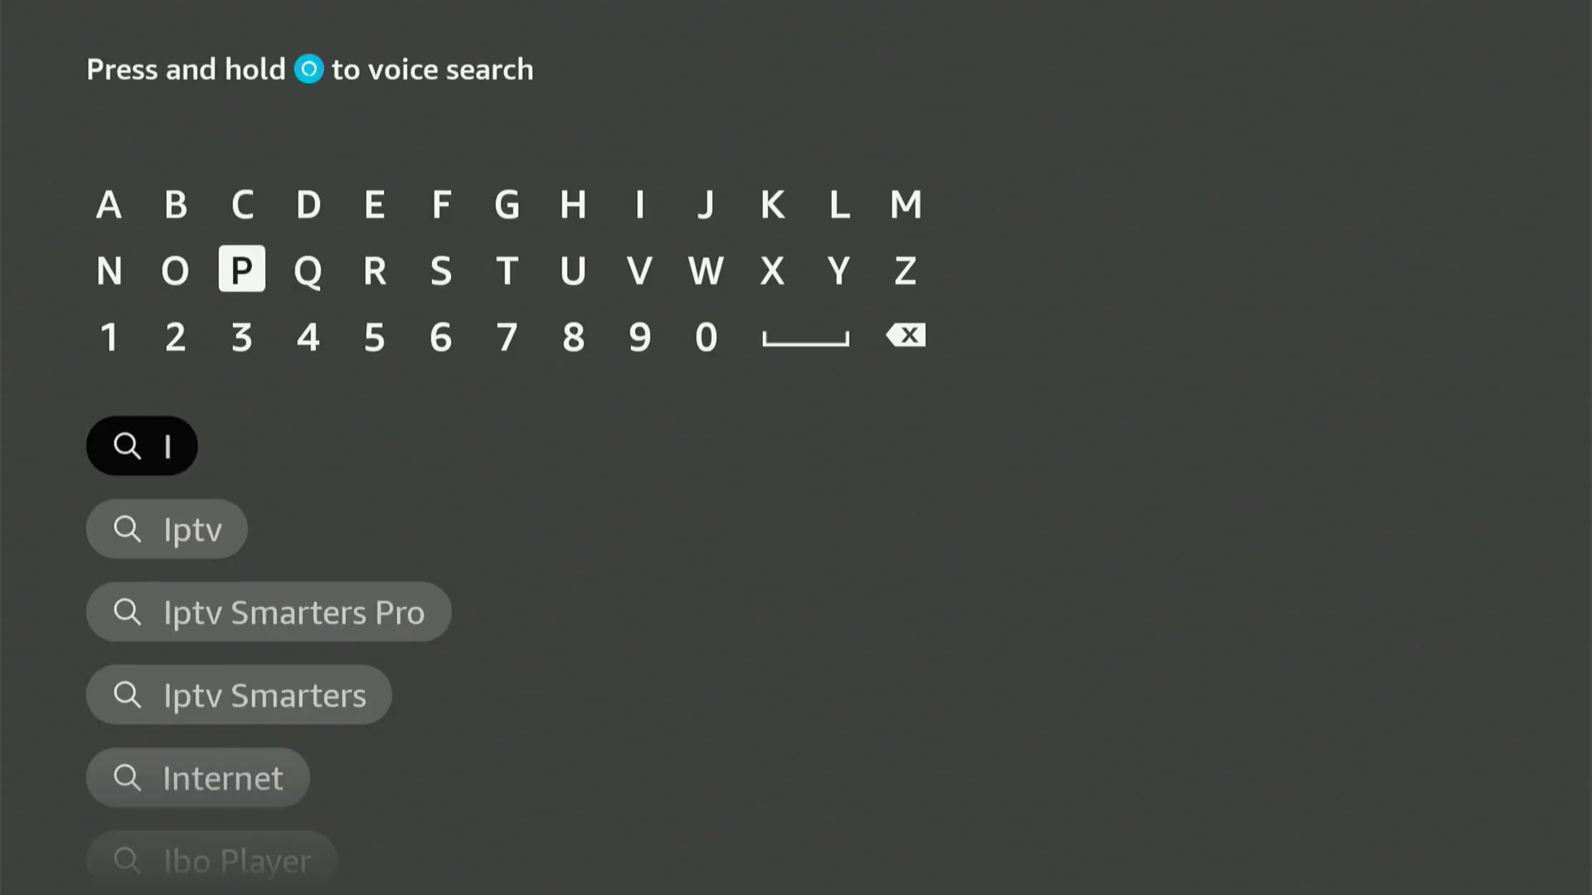
{"action": "left_click", "coordinate": [639, 270]}
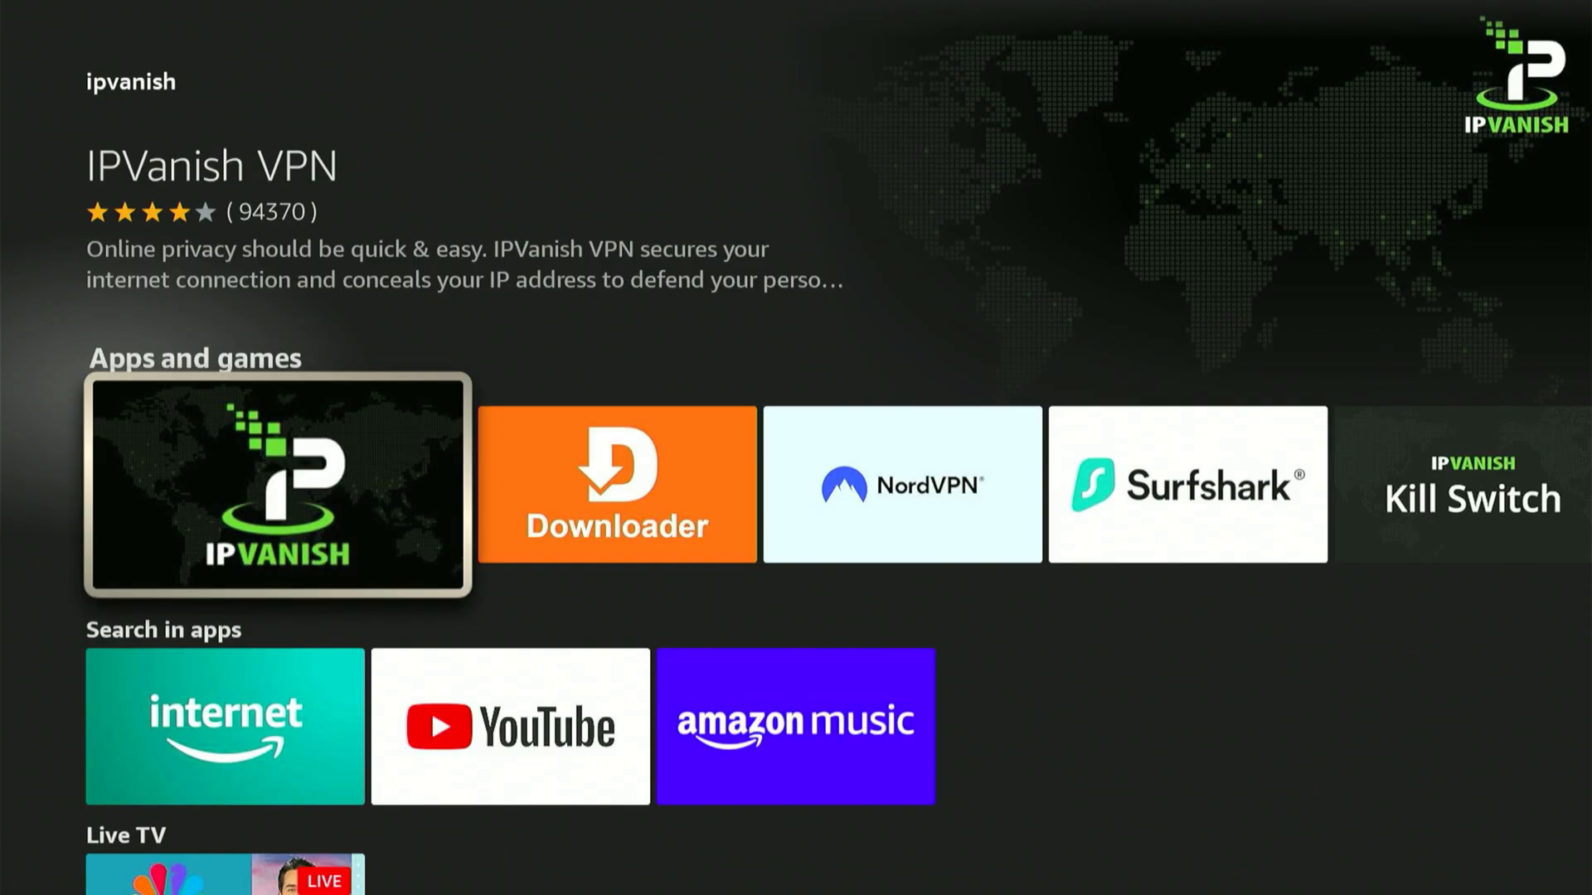
{"action": "left_click", "coordinate": [277, 485]}
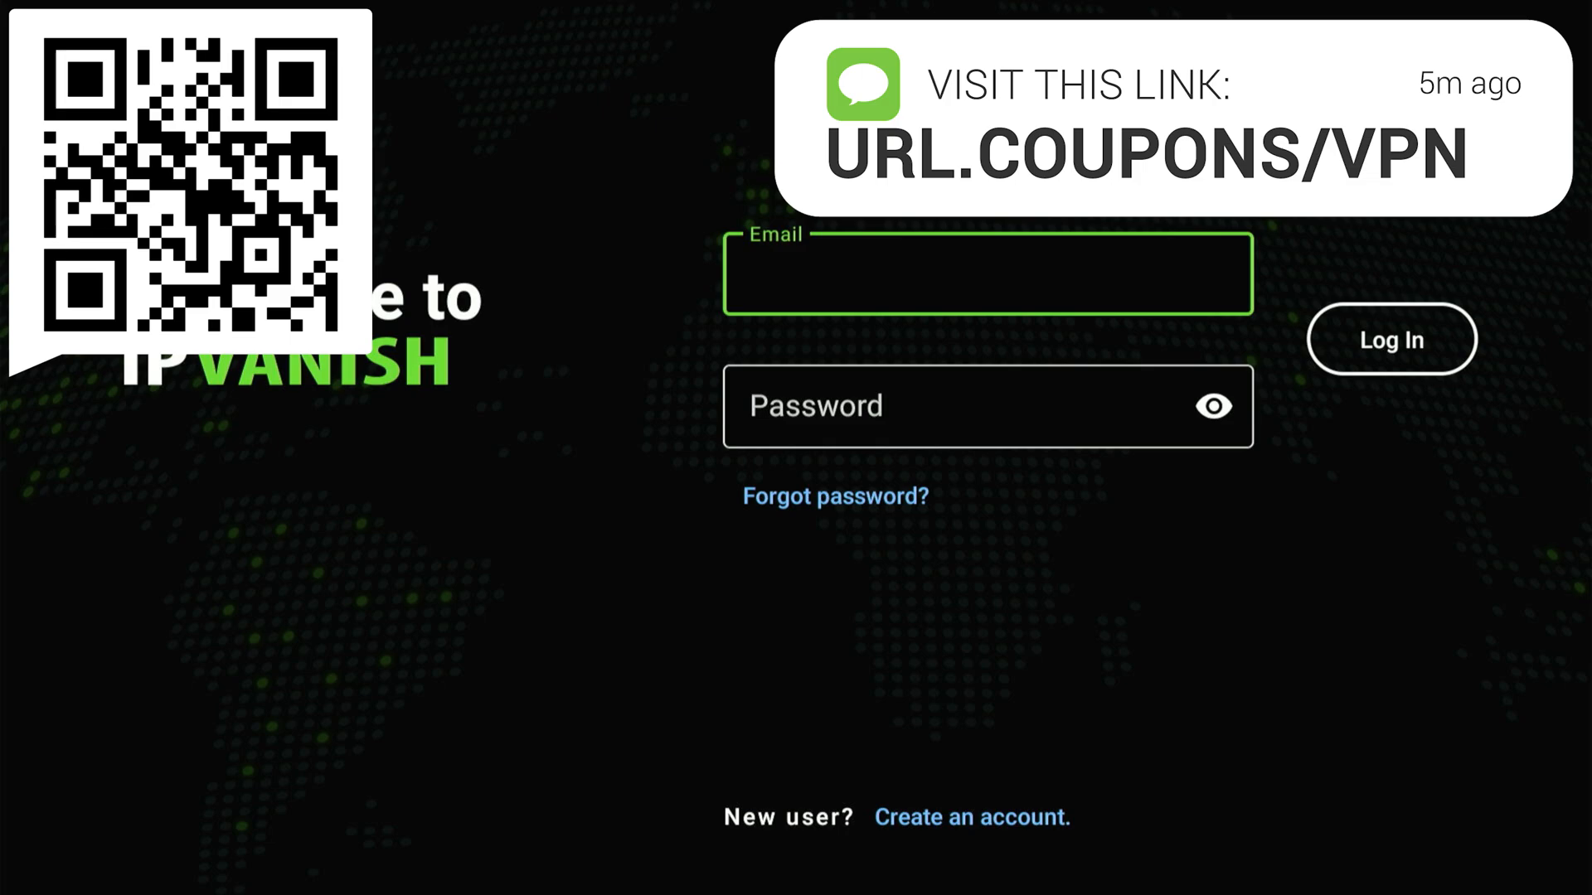
{"action": "left_click", "coordinate": [987, 273]}
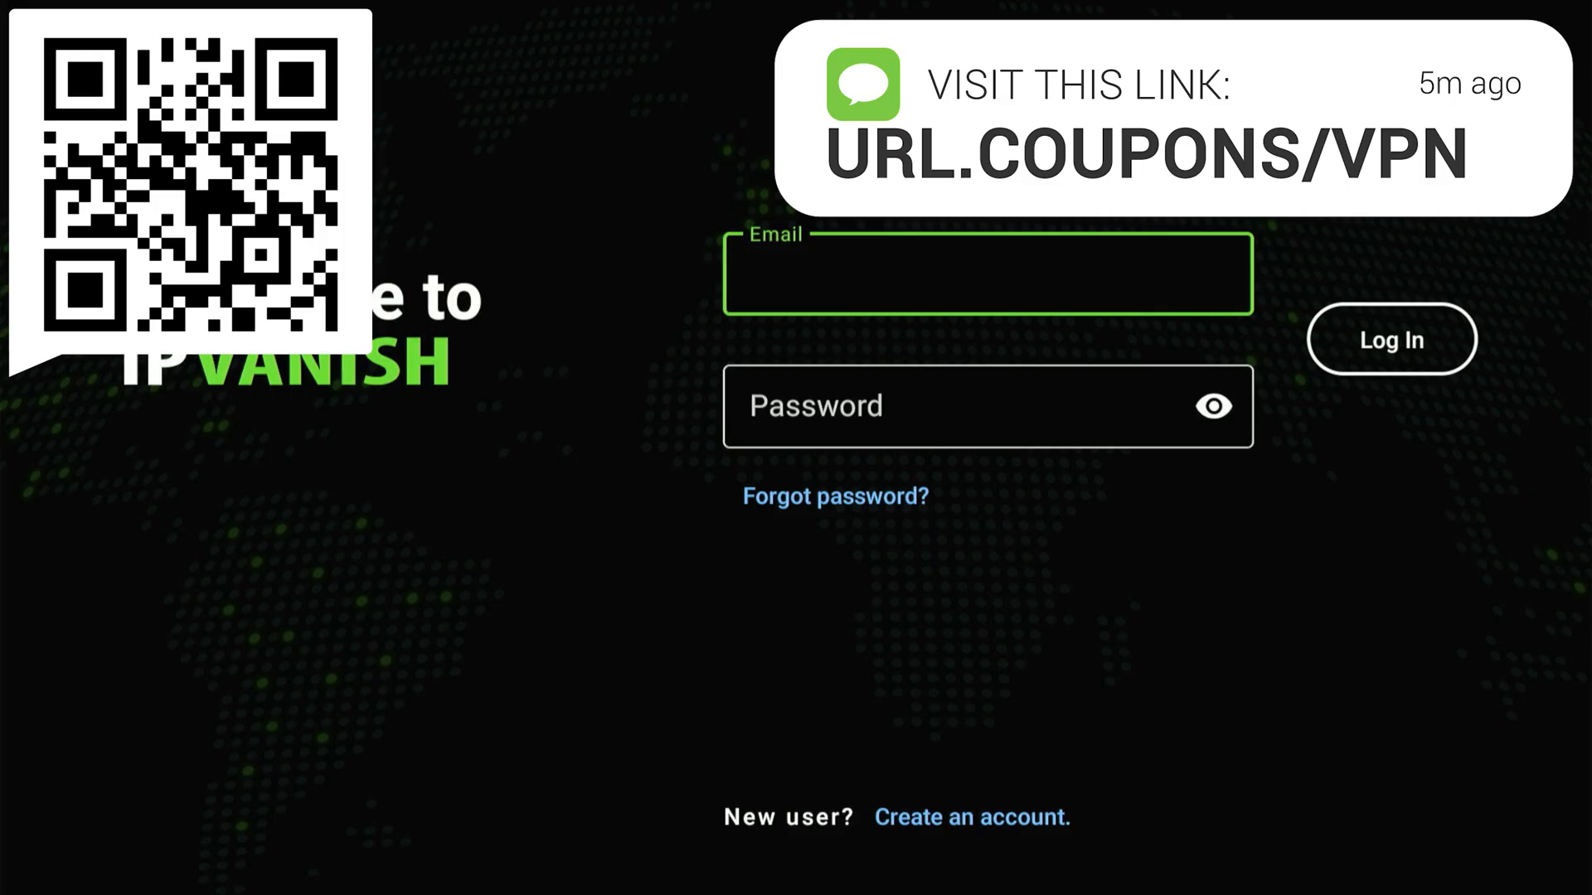
{"action": "left_click", "coordinate": [984, 274]}
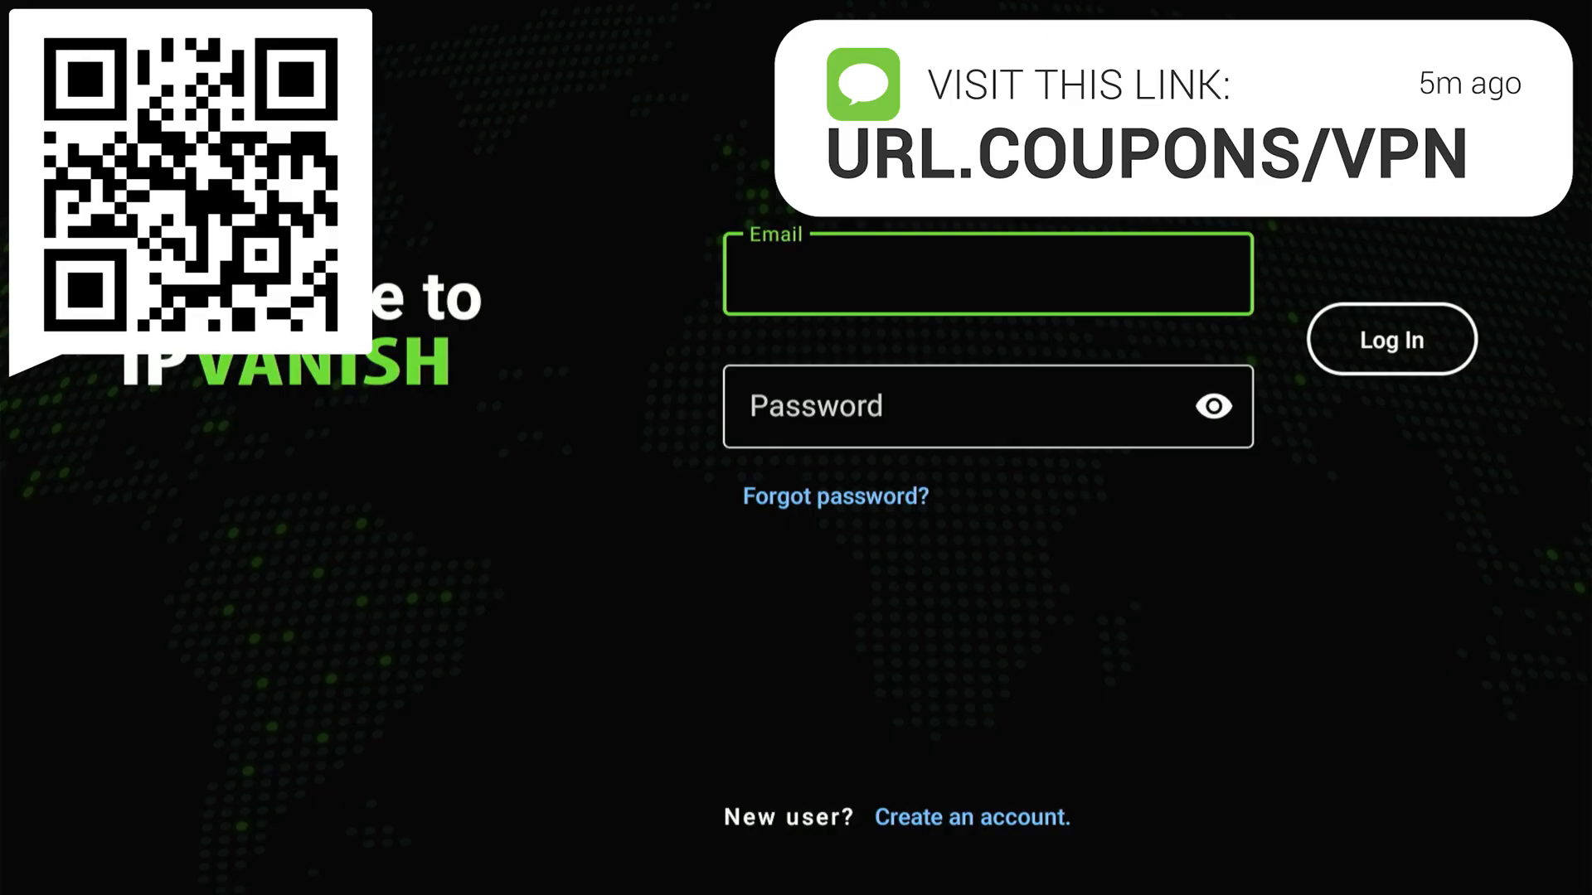
{"action": "left_click", "coordinate": [987, 274]}
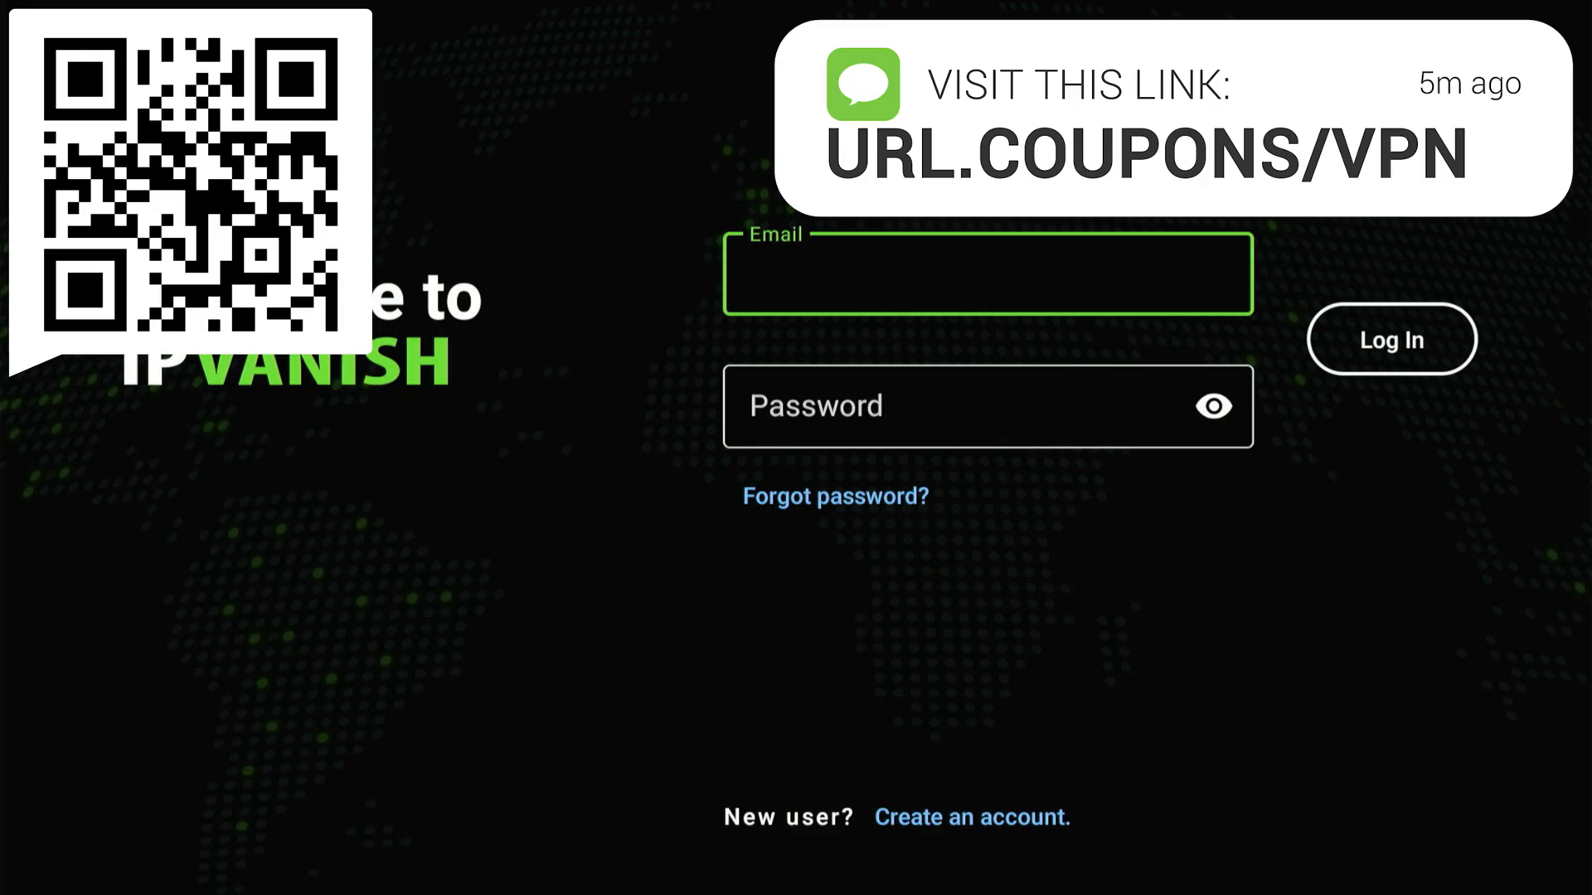
{"action": "left_click", "coordinate": [985, 273]}
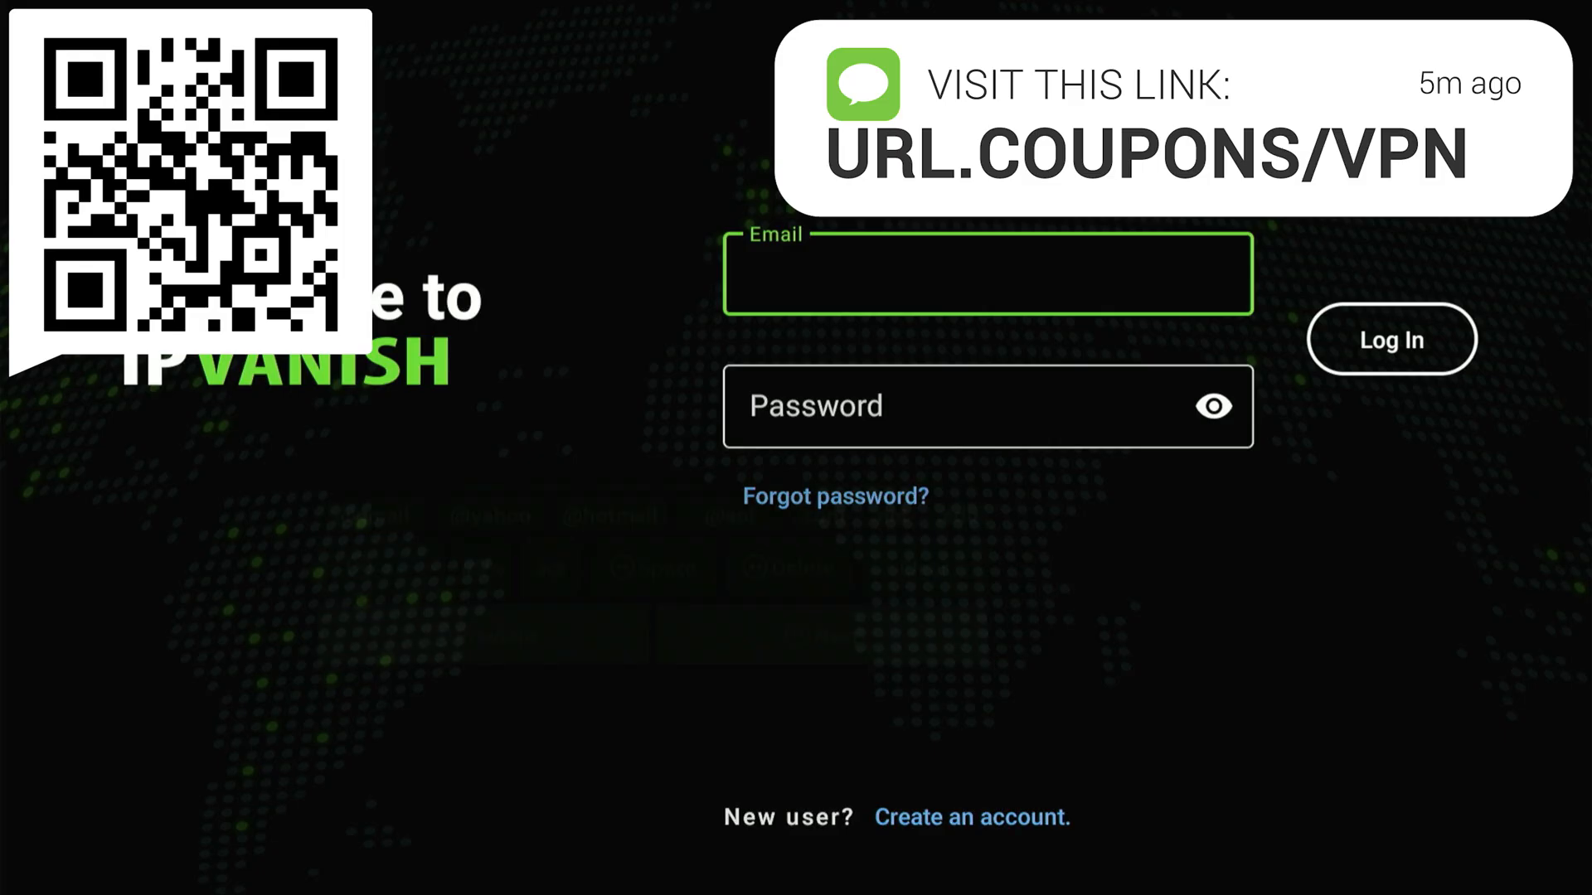
Step: Sign in and connect, then disable Connect on Android Startup and Auto-connect on IPVanish launch
{"action": "left_click", "coordinate": [985, 275]}
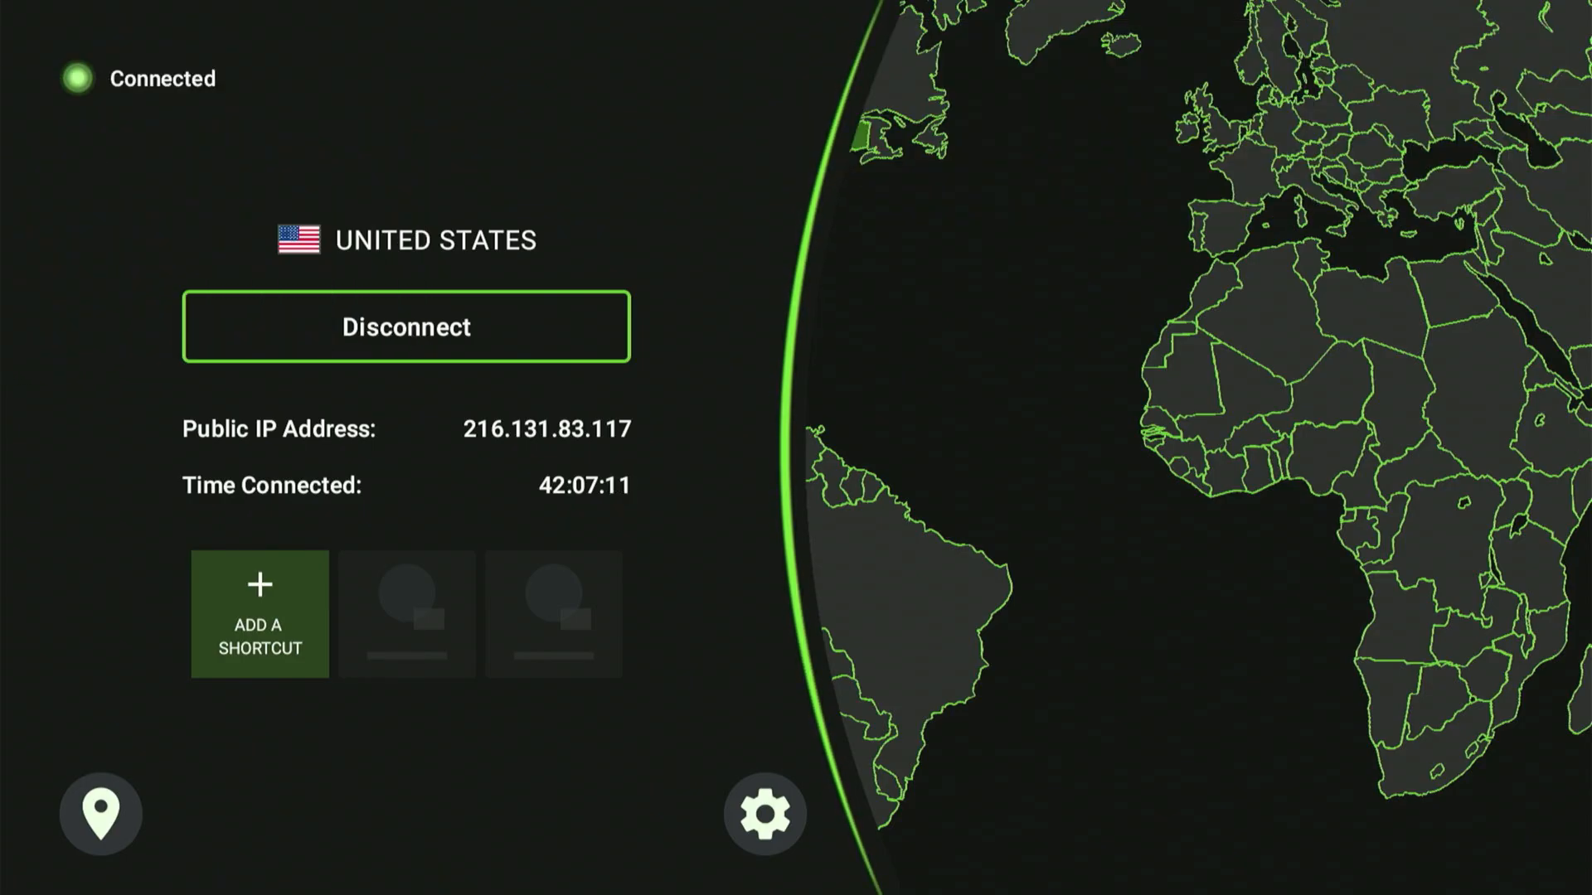
{"action": "left_click", "coordinate": [765, 814]}
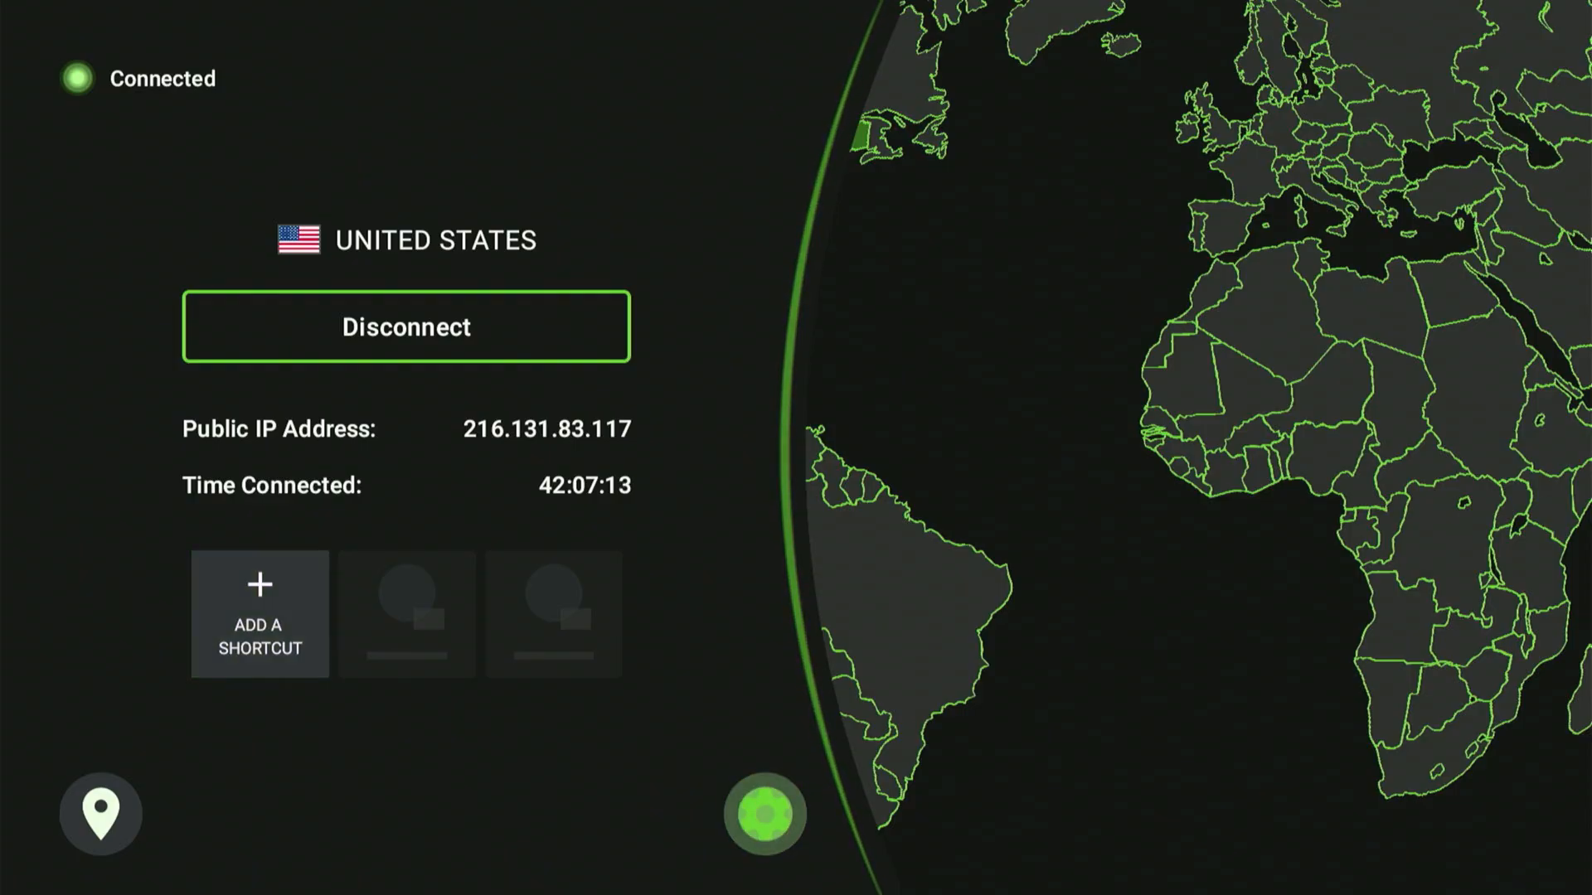
{"action": "left_click", "coordinate": [764, 813]}
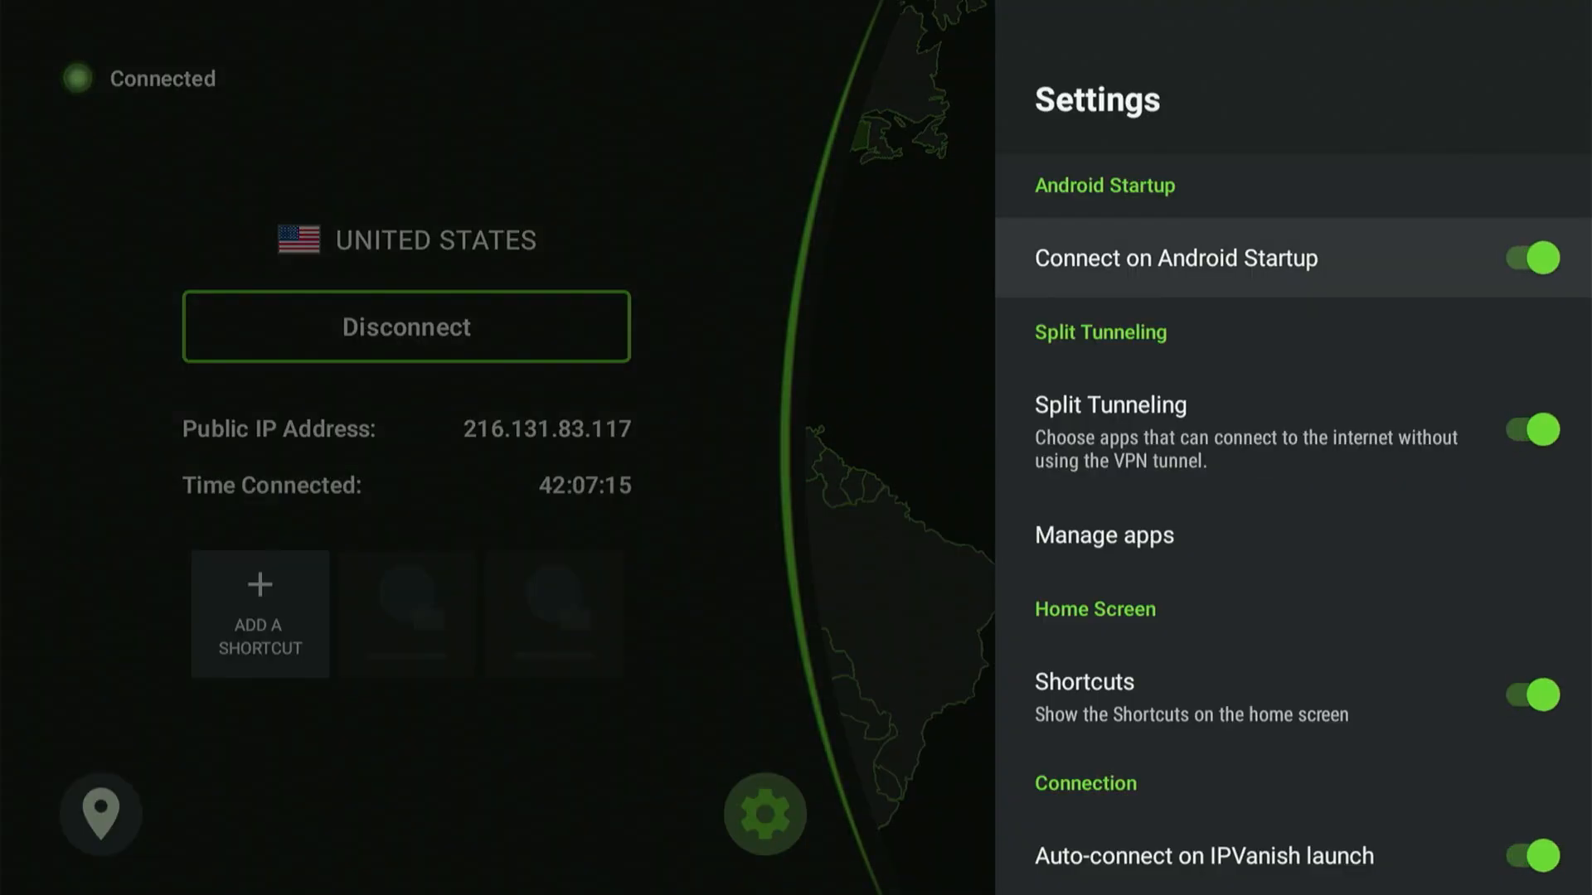
{"action": "left_click", "coordinate": [1526, 258]}
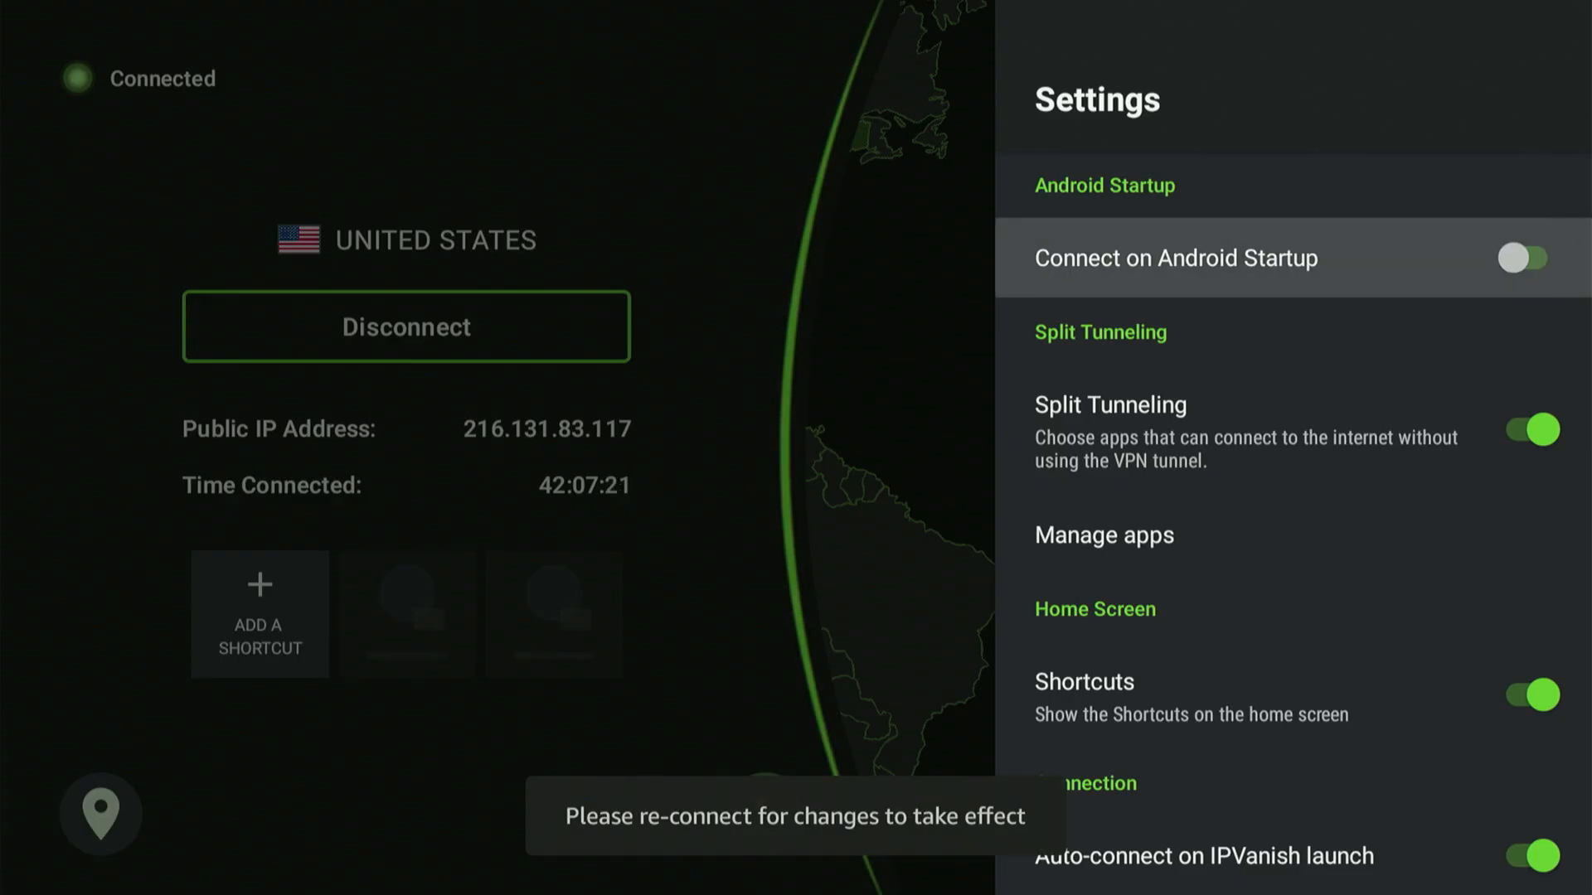
{"action": "scroll", "scroll_direction": "down", "scroll_amount": 3}
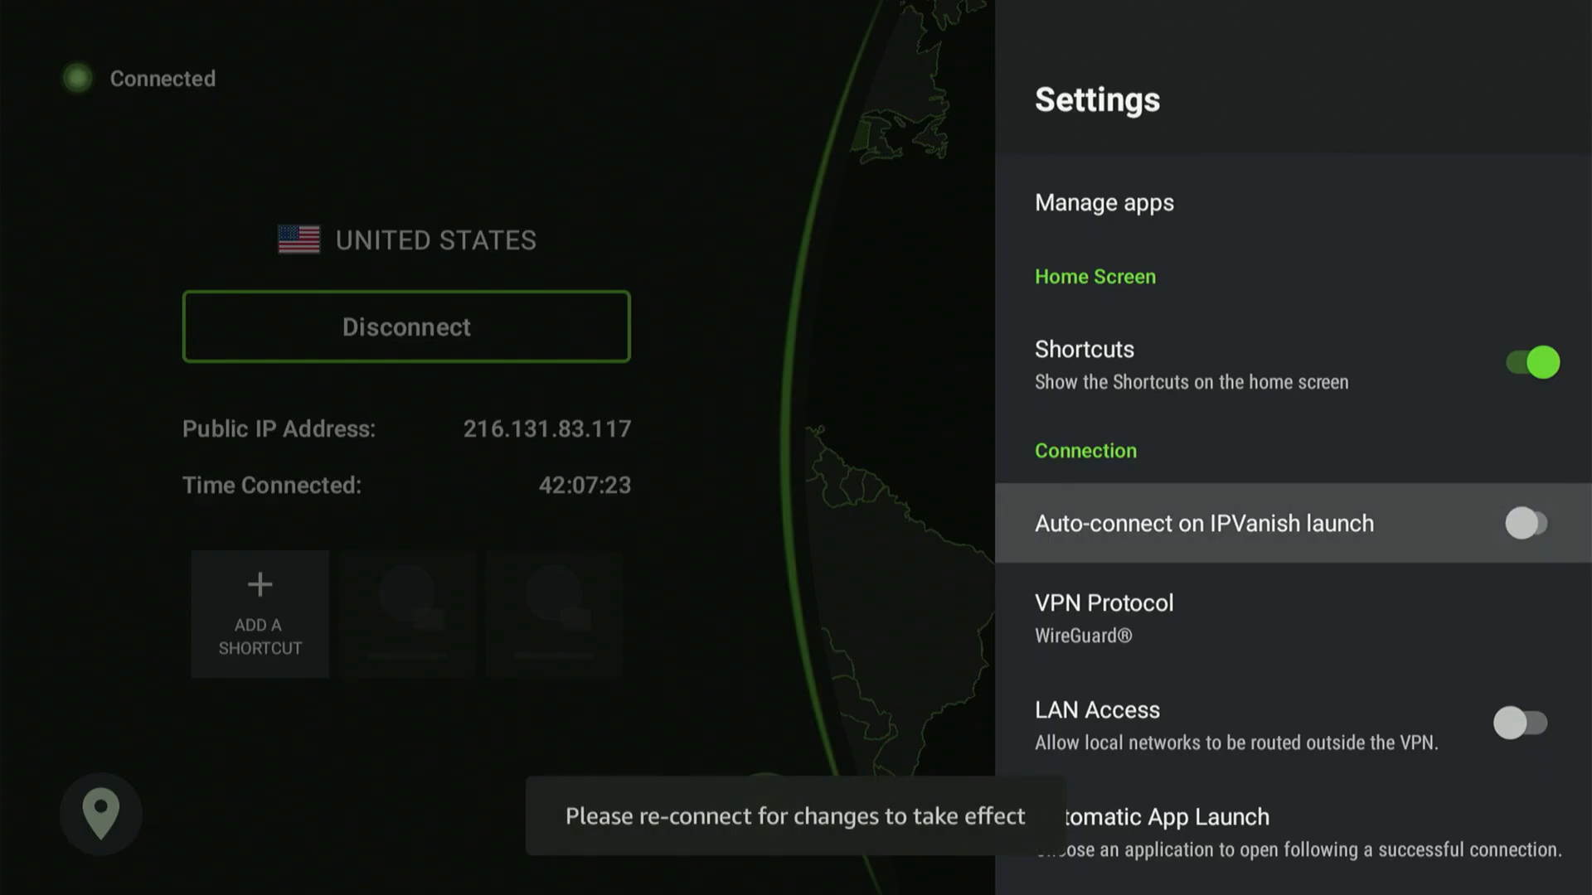
{"action": "left_click", "coordinate": [1525, 524]}
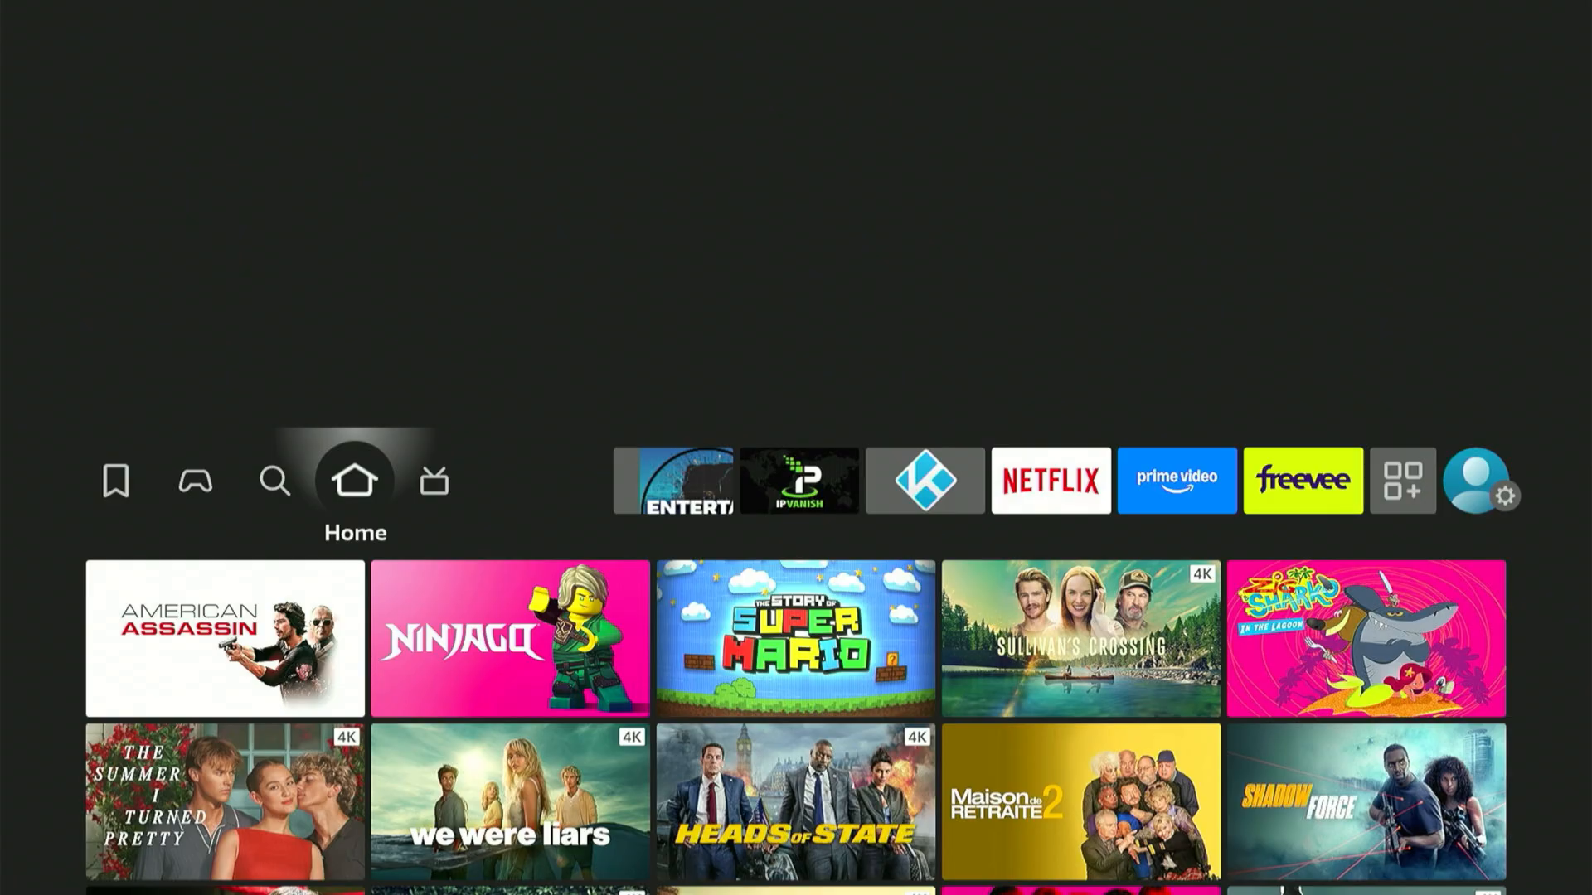
Step: Leave IPVanish, landing back in Unlinked's library at the Awesome Youtube Examples row
{"action": "left_click", "coordinate": [433, 479]}
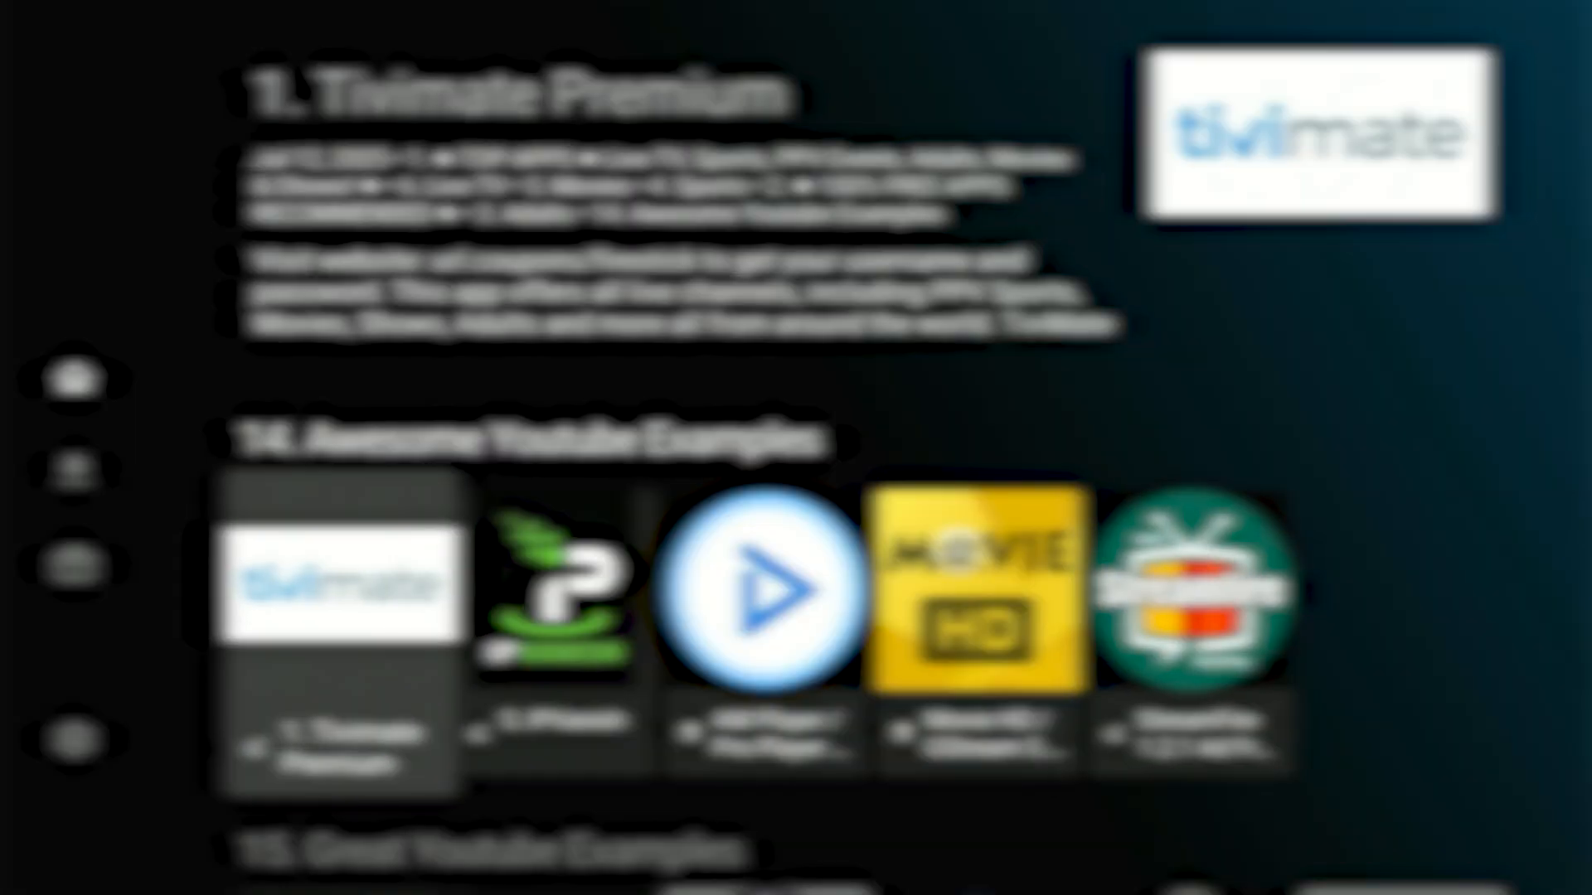
{"action": "left_click", "coordinate": [756, 594]}
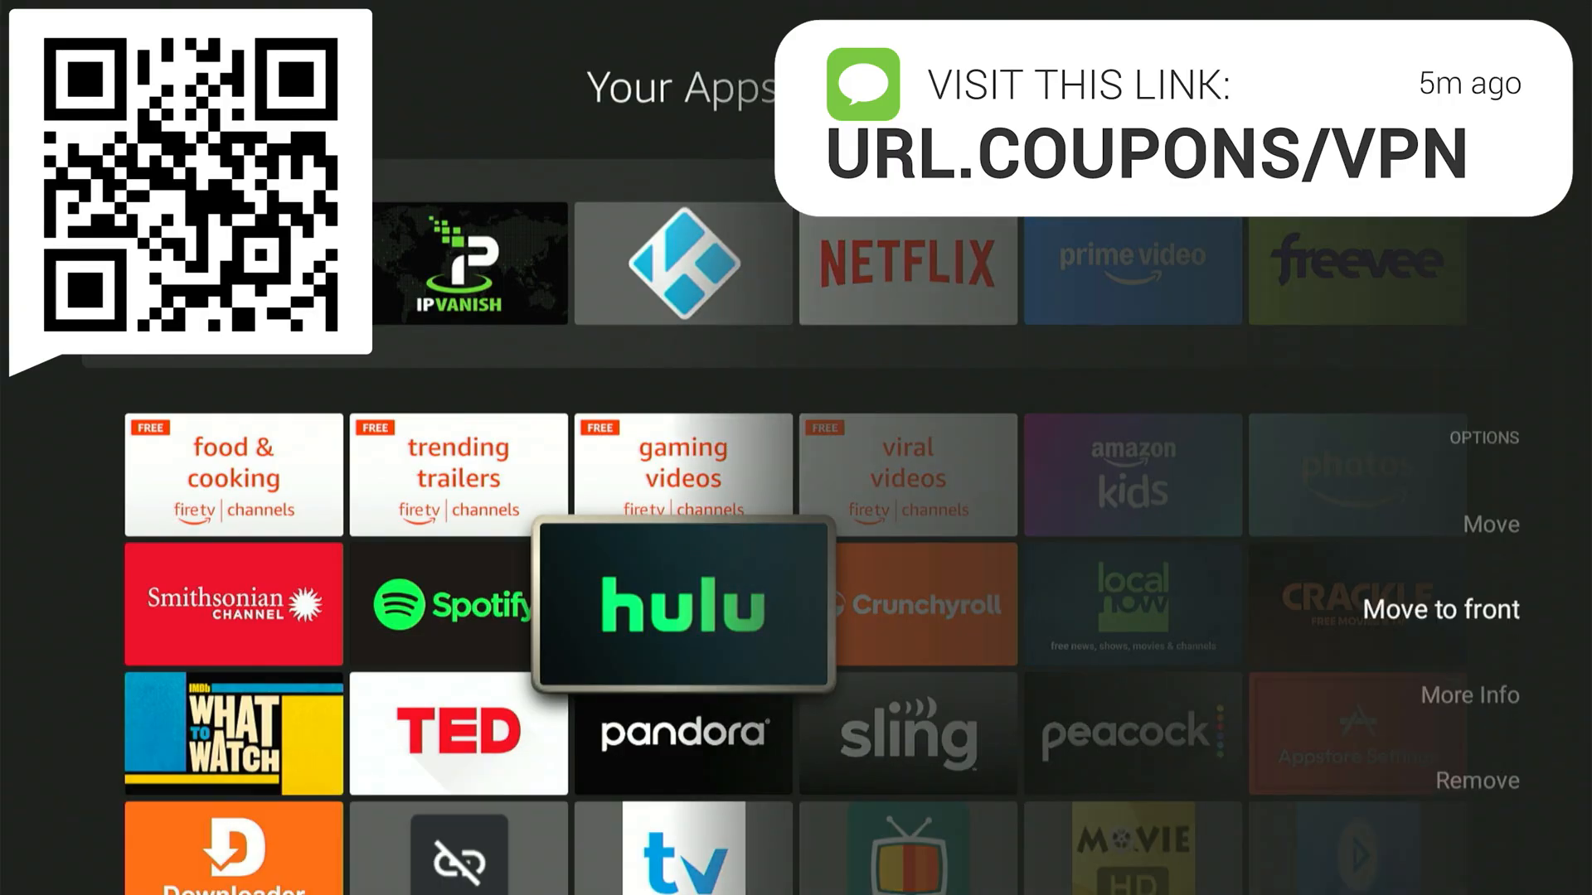
Step: Move Hulu to the front of the home apps row, then open My Stuff
{"action": "key", "text": "down"}
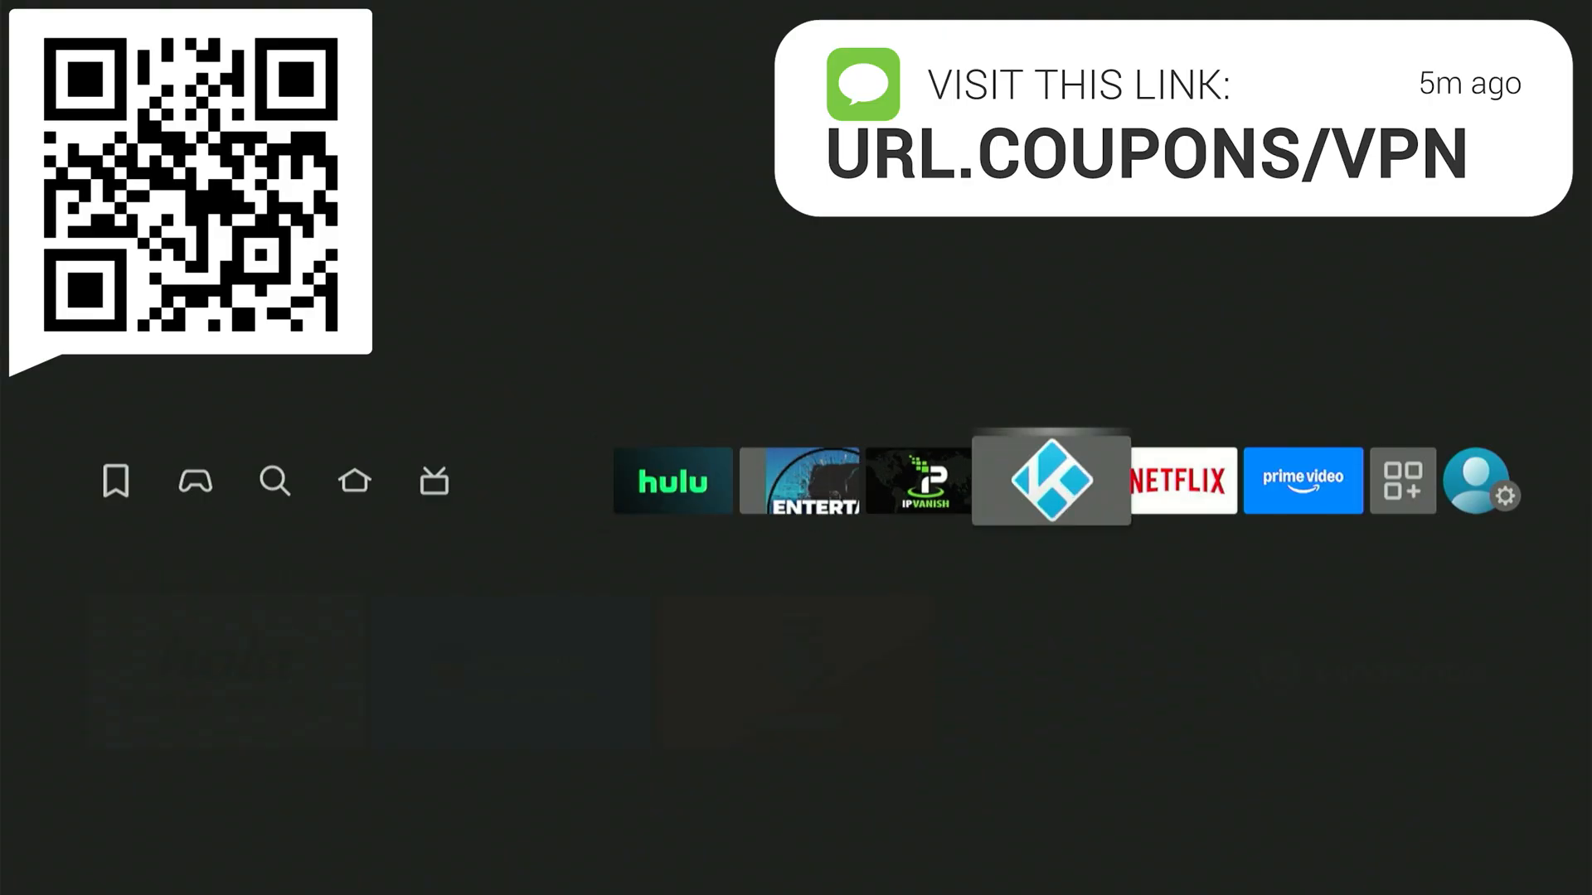
{"action": "left_click", "coordinate": [114, 480]}
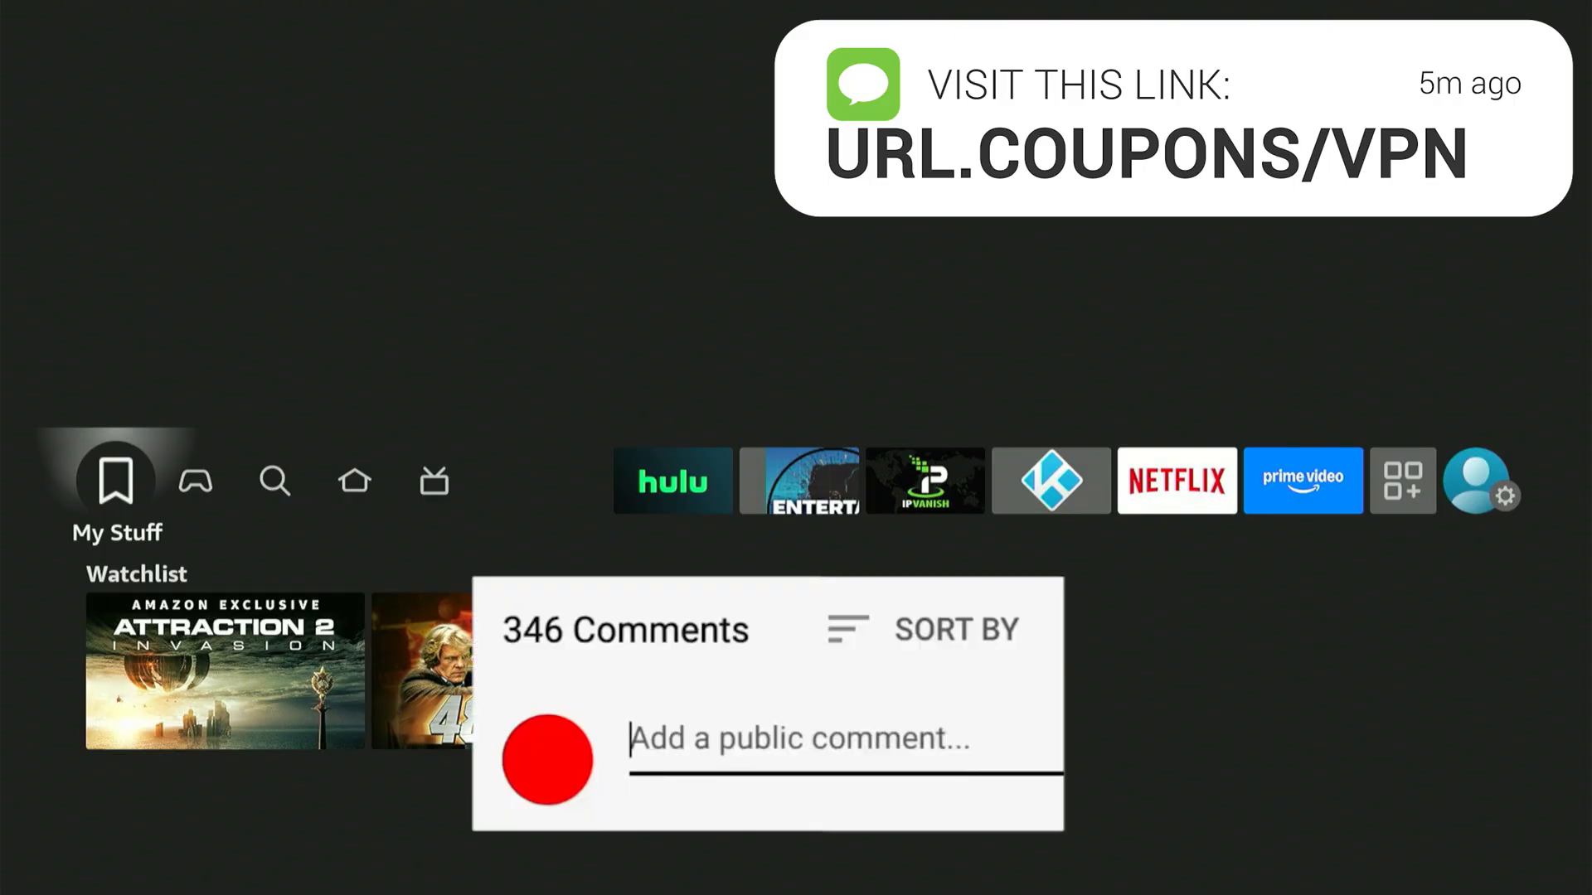
{"action": "type", "text": "Great vid! 😀"}
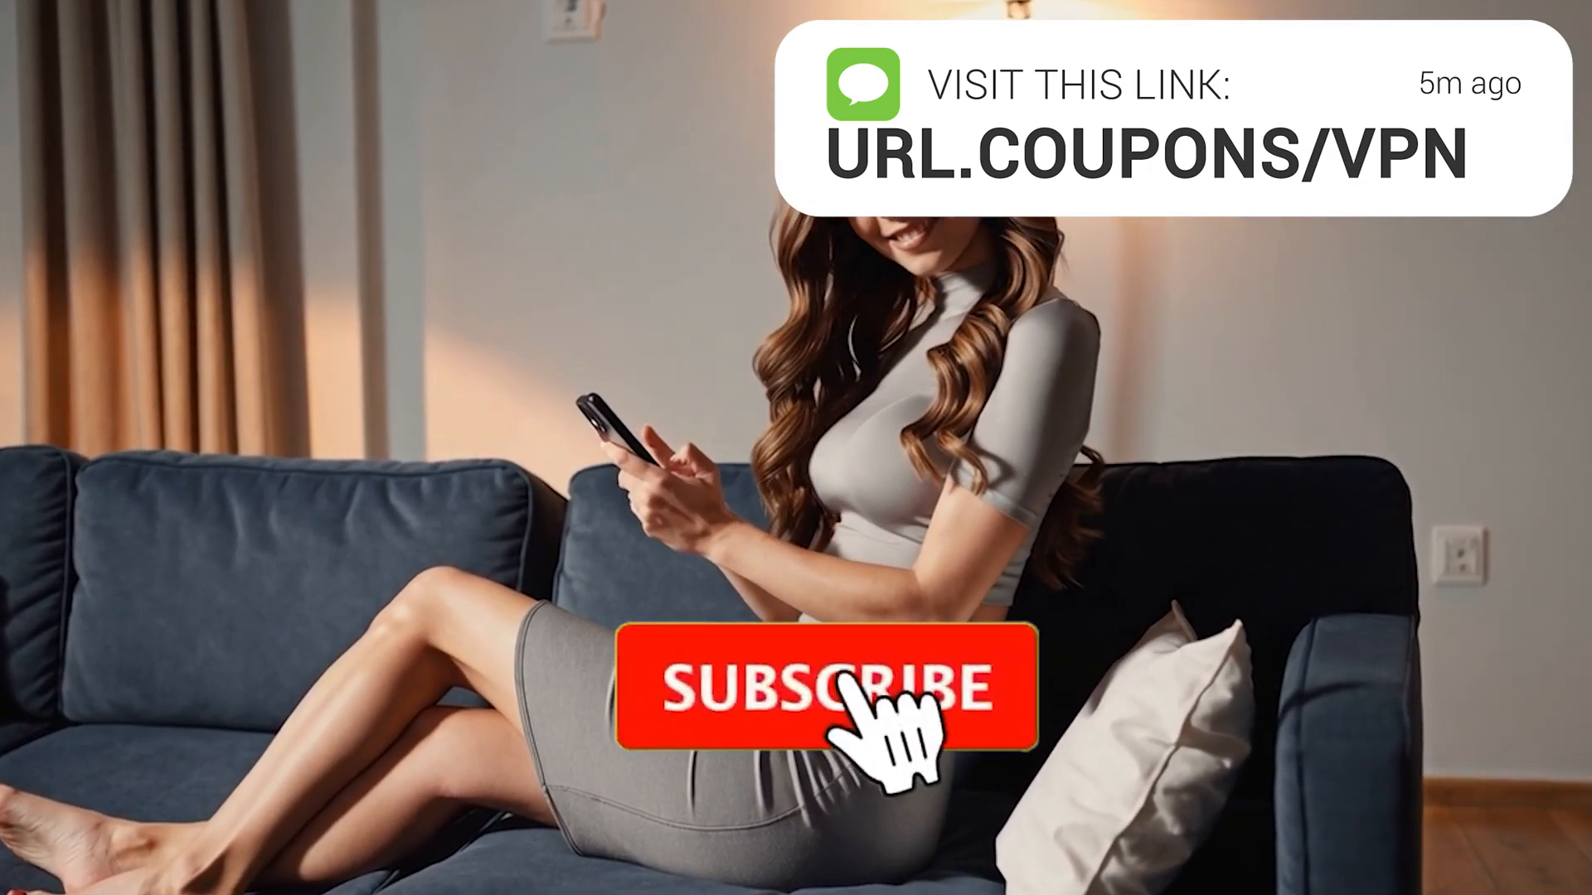
{"action": "left_click", "coordinate": [797, 683]}
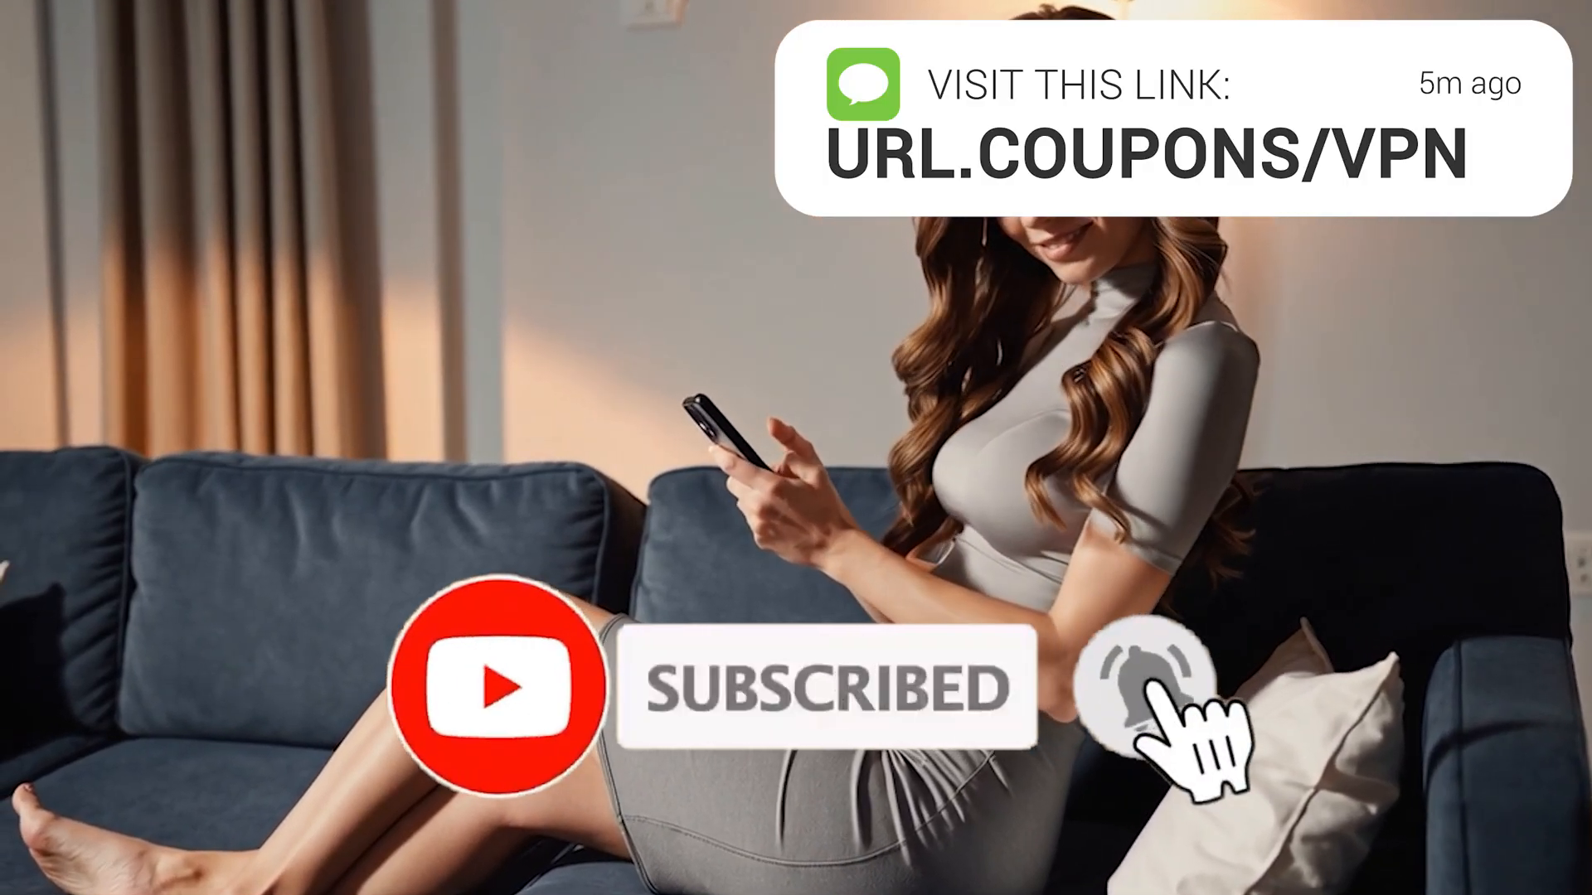